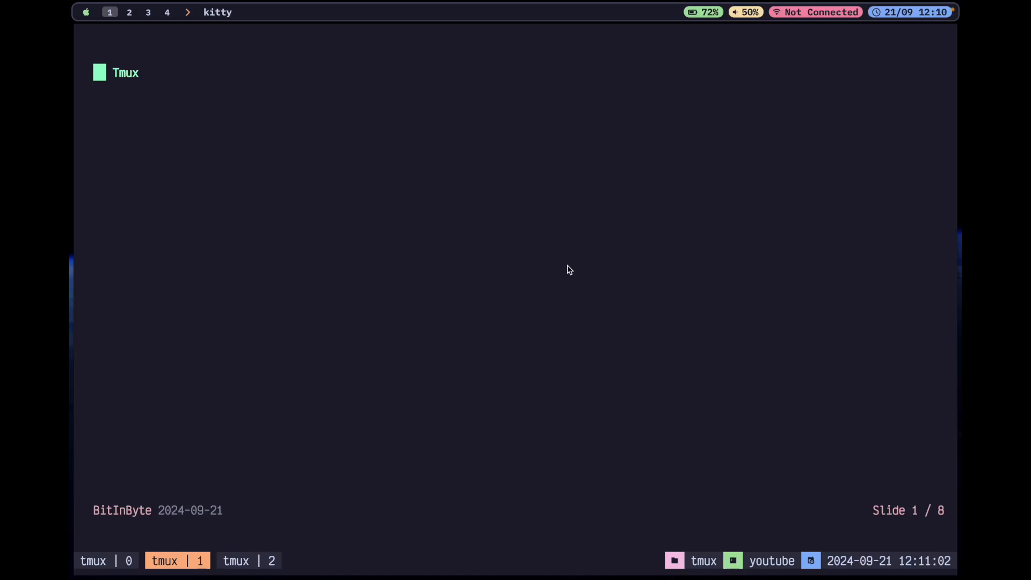
{"action": "mouse_move", "coordinate": [559, 281]}
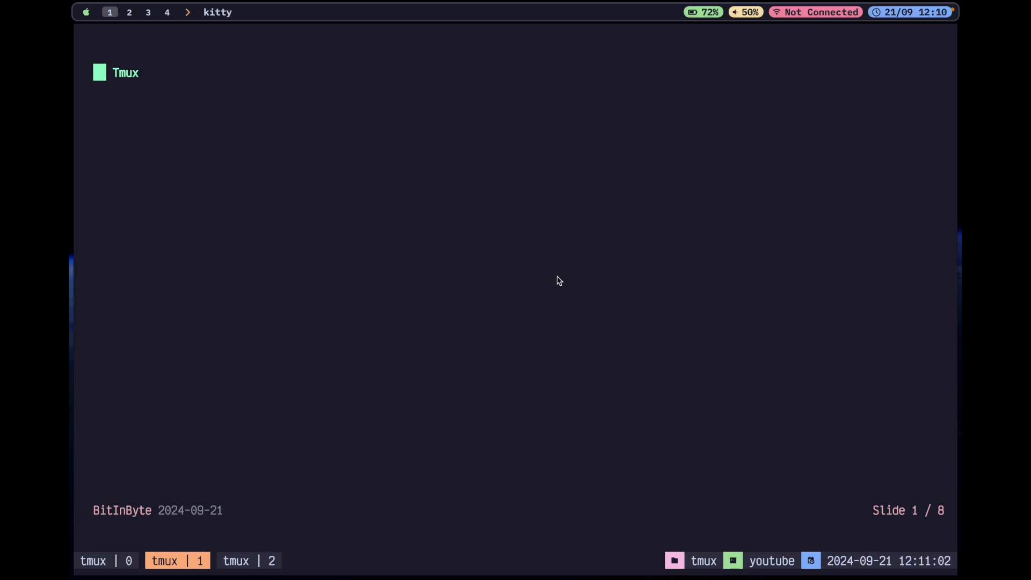
{"action": "mouse_move", "coordinate": [533, 289]}
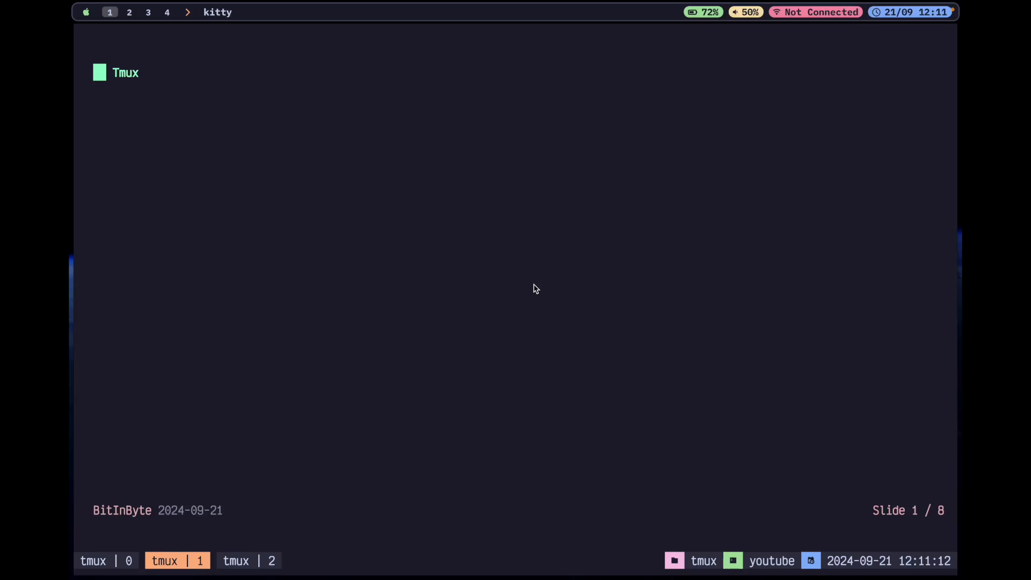
Step: Move past the 'Tmux' title slide to show the github.com/tmux/tmux/wiki Home page
{"action": "key", "text": "right"}
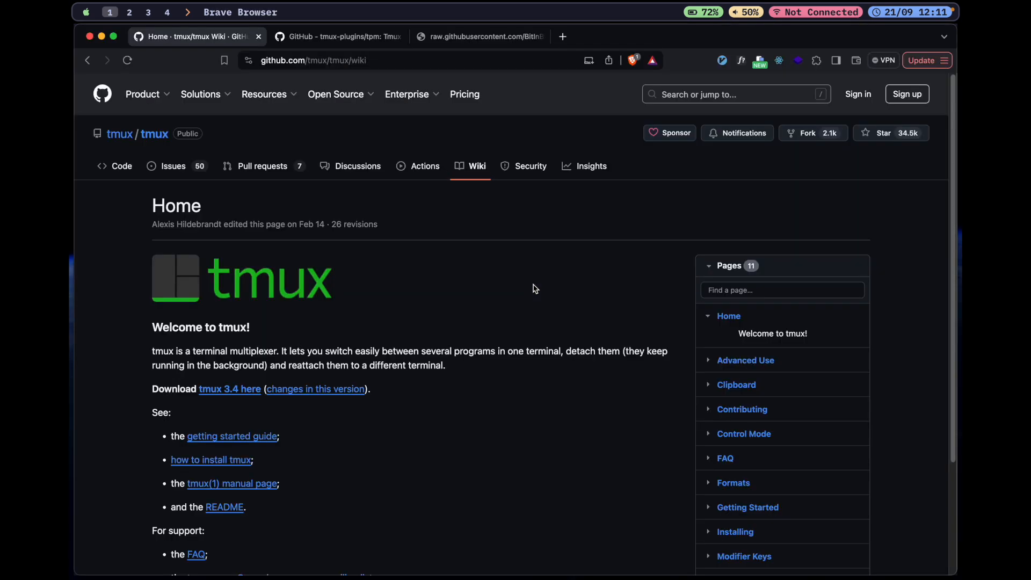
{"action": "scroll", "scroll_direction": "down", "scroll_amount": 3}
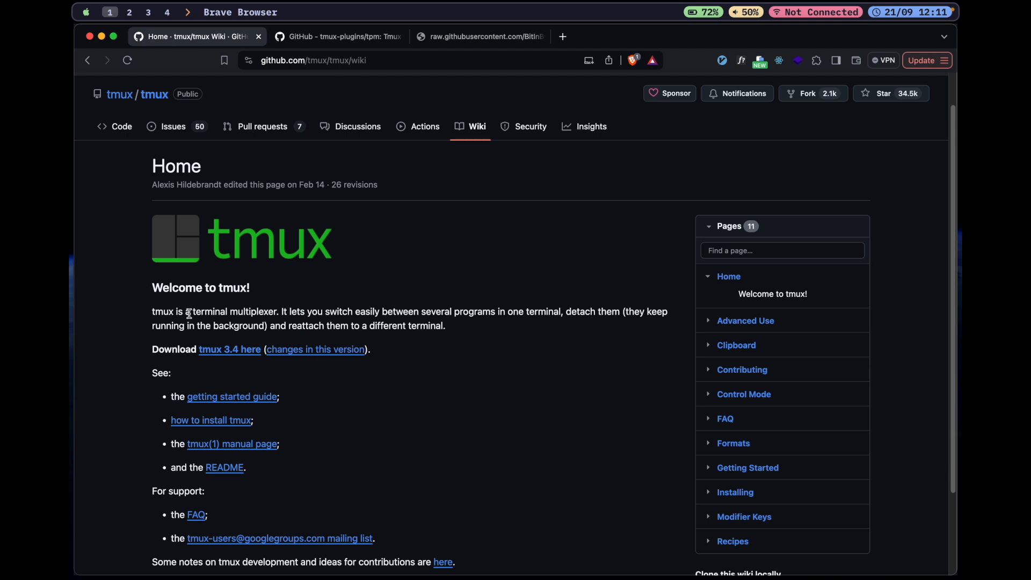
{"action": "mouse_move", "coordinate": [430, 335]}
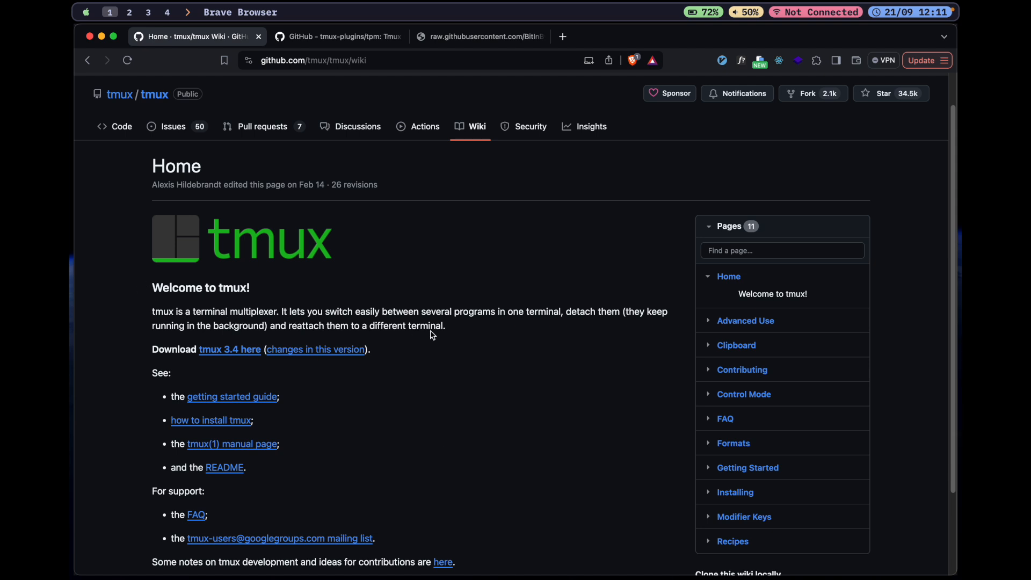
{"action": "mouse_move", "coordinate": [521, 314]}
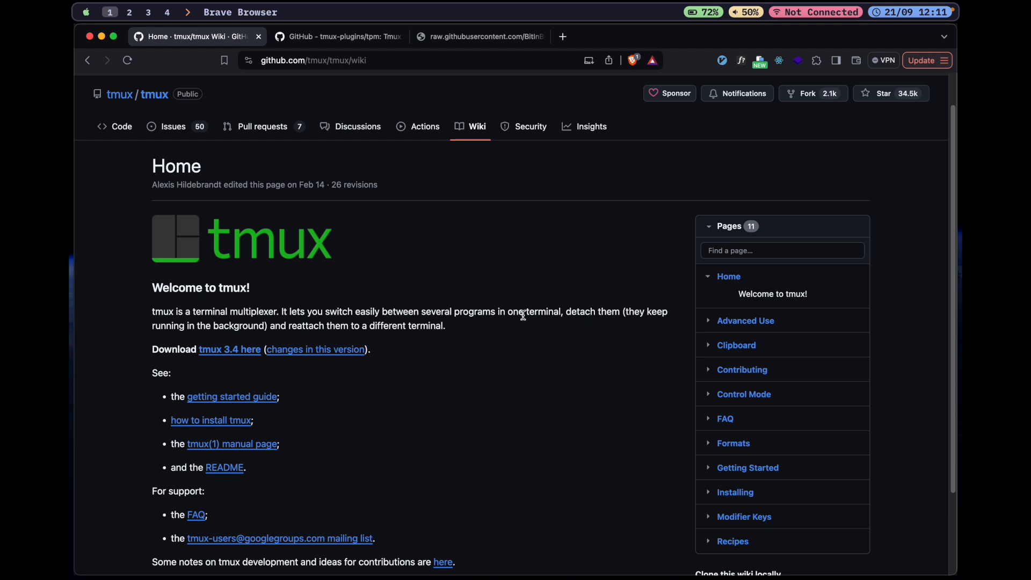
{"action": "mouse_move", "coordinate": [360, 357]}
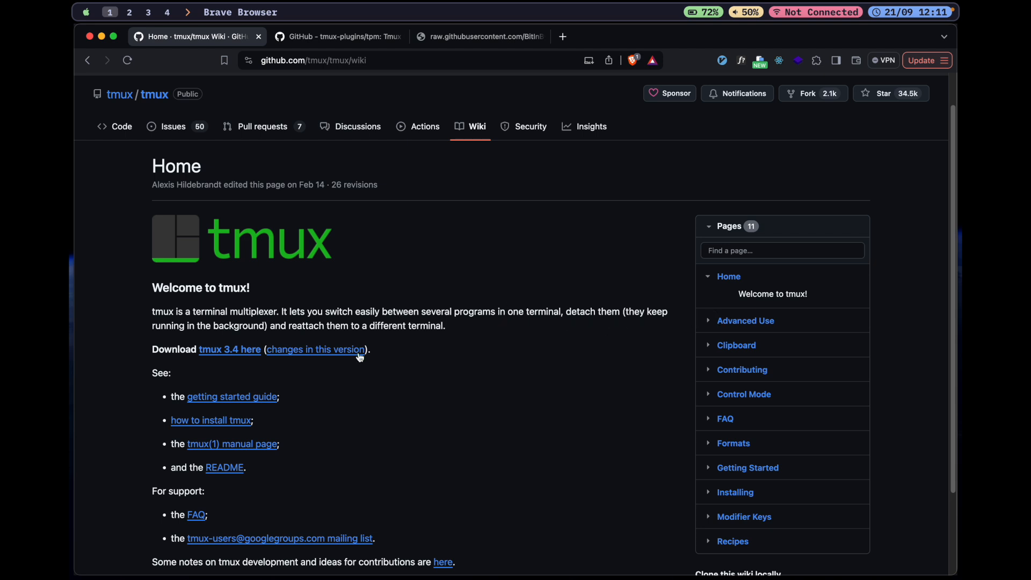
{"action": "mouse_move", "coordinate": [313, 329]}
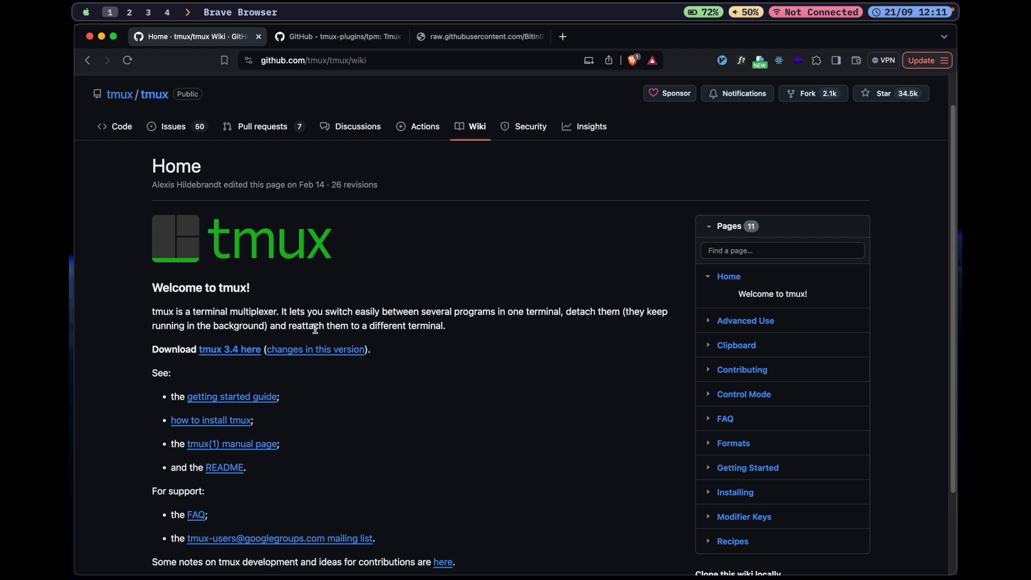
{"action": "mouse_move", "coordinate": [472, 337]}
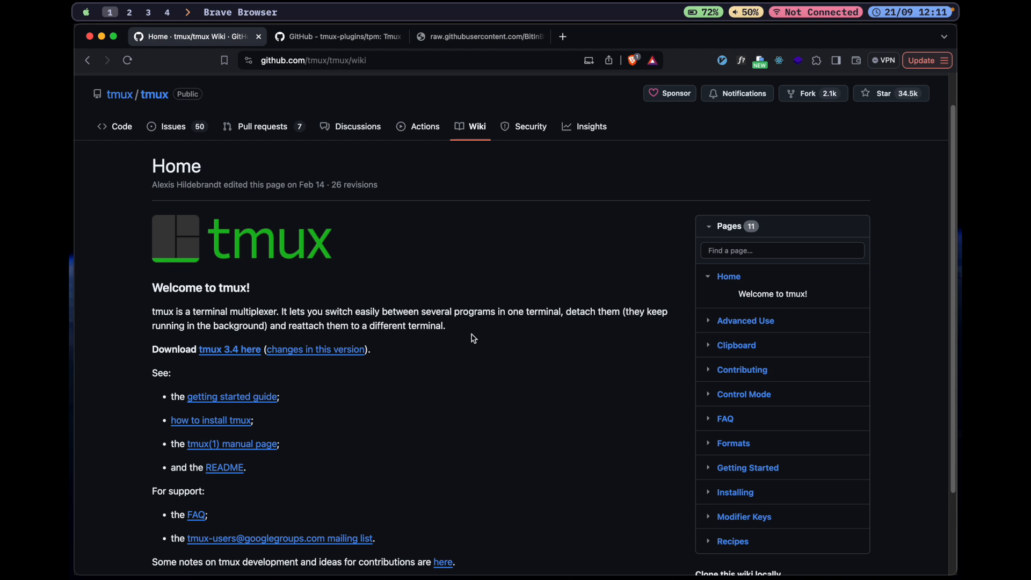
{"action": "mouse_move", "coordinate": [134, 321]}
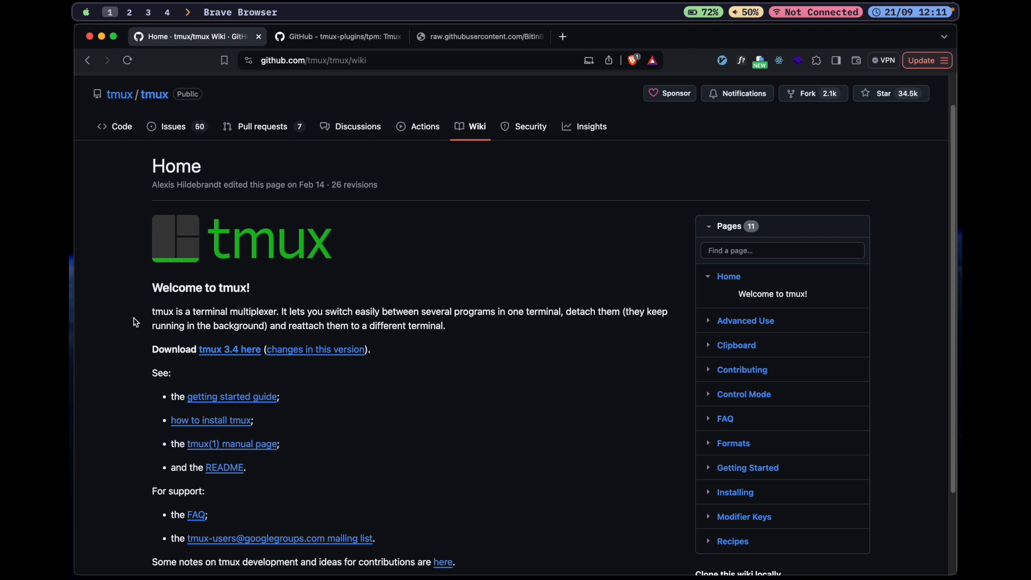
{"action": "mouse_move", "coordinate": [223, 316]}
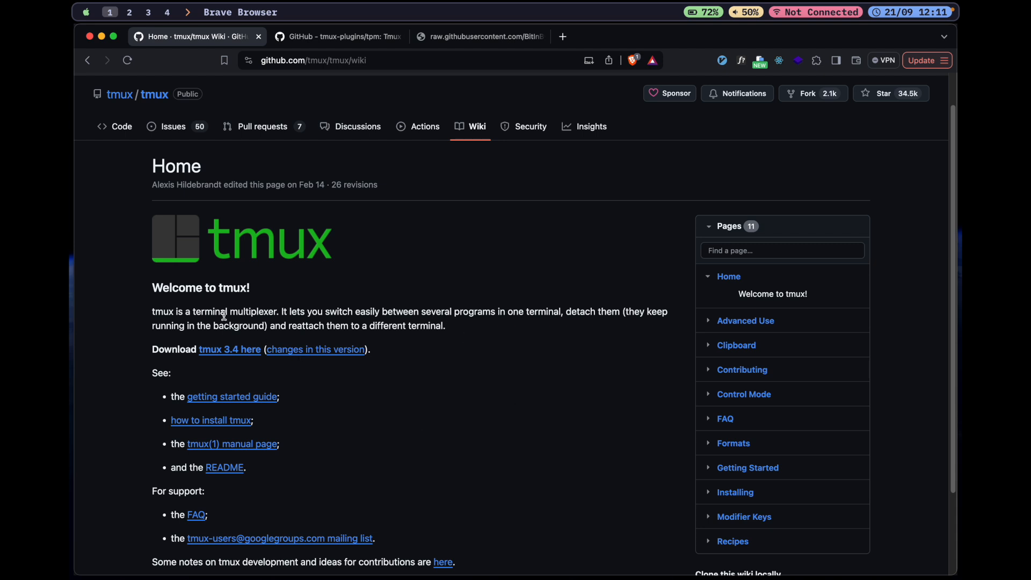
{"action": "mouse_move", "coordinate": [478, 375]}
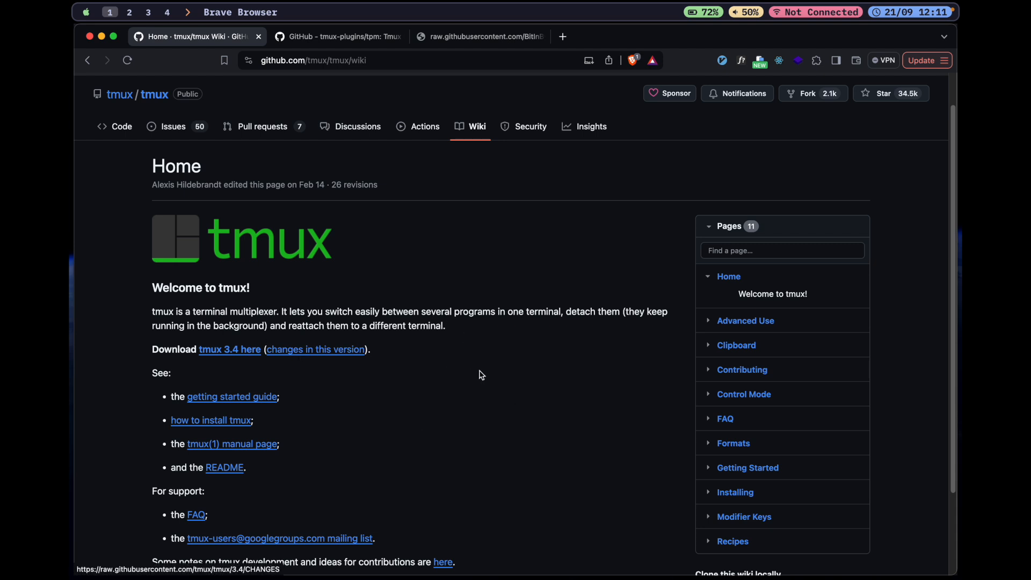
{"action": "mouse_move", "coordinate": [335, 319]}
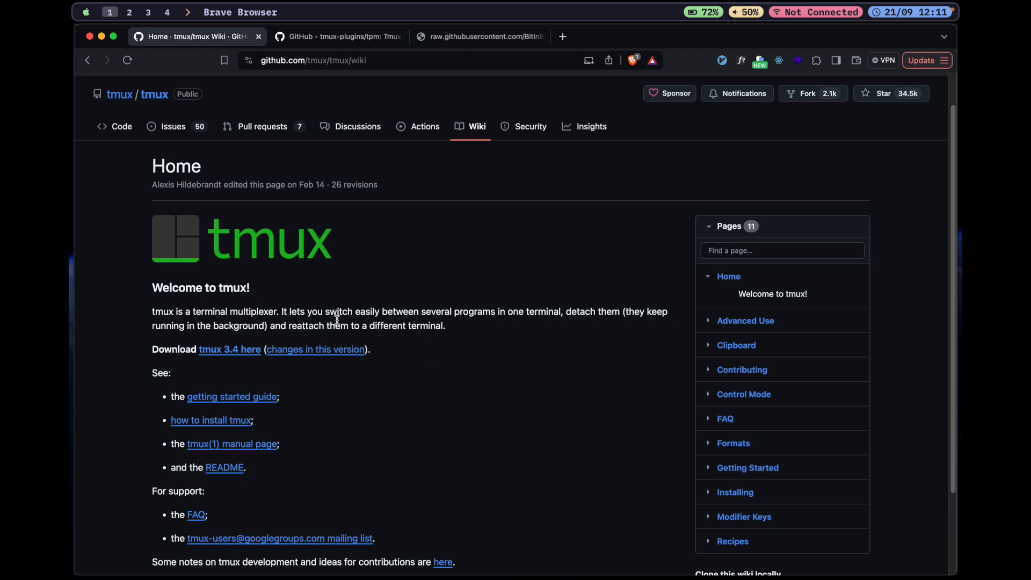
{"action": "mouse_move", "coordinate": [460, 329]}
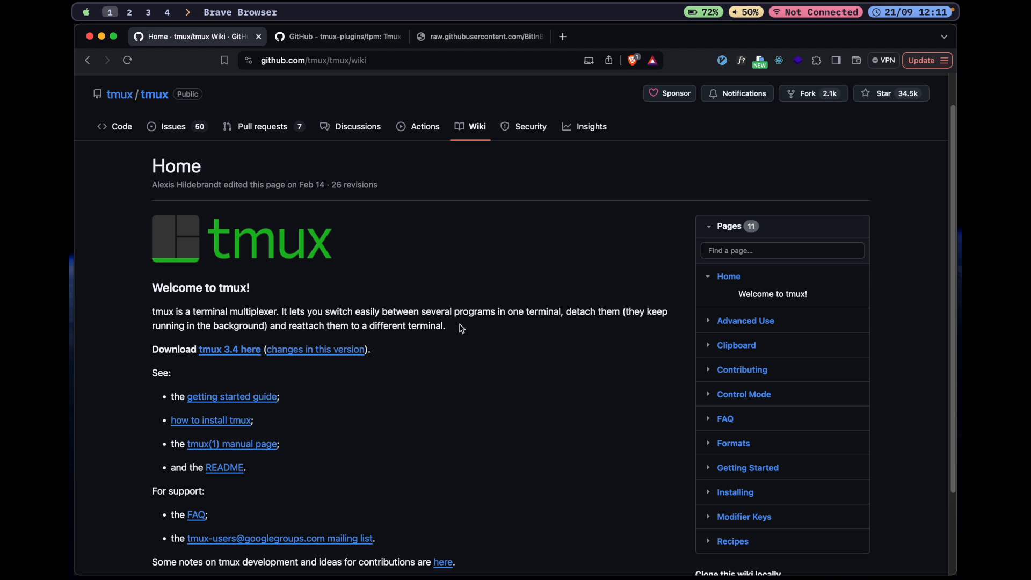
{"action": "mouse_move", "coordinate": [243, 337]}
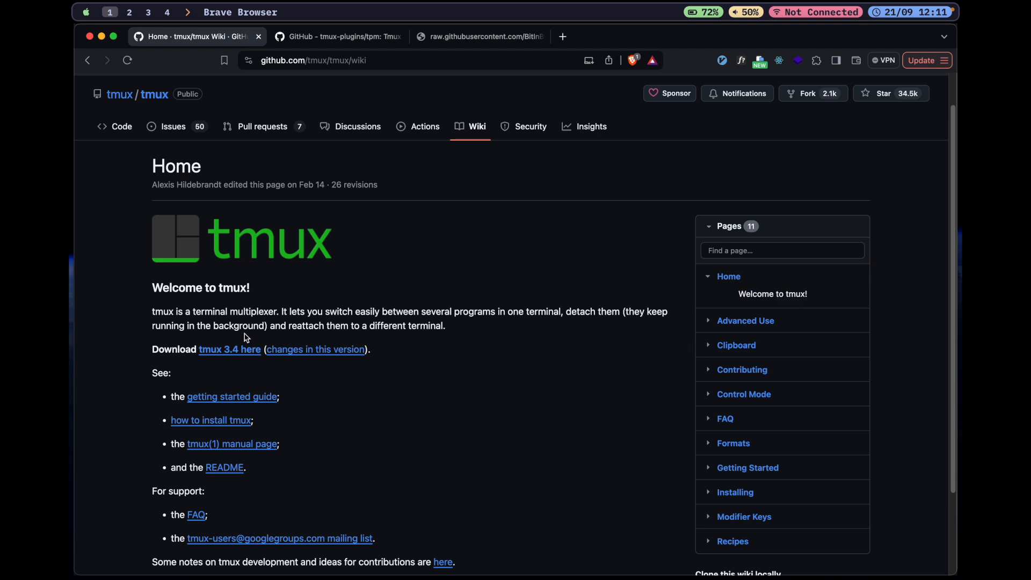
{"action": "mouse_move", "coordinate": [394, 329]}
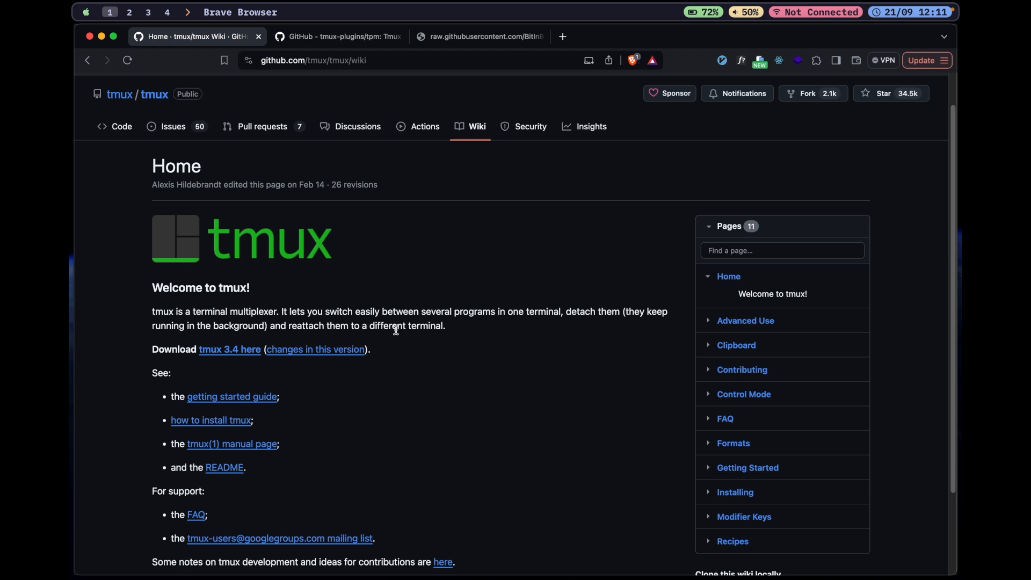
{"action": "mouse_move", "coordinate": [531, 376]}
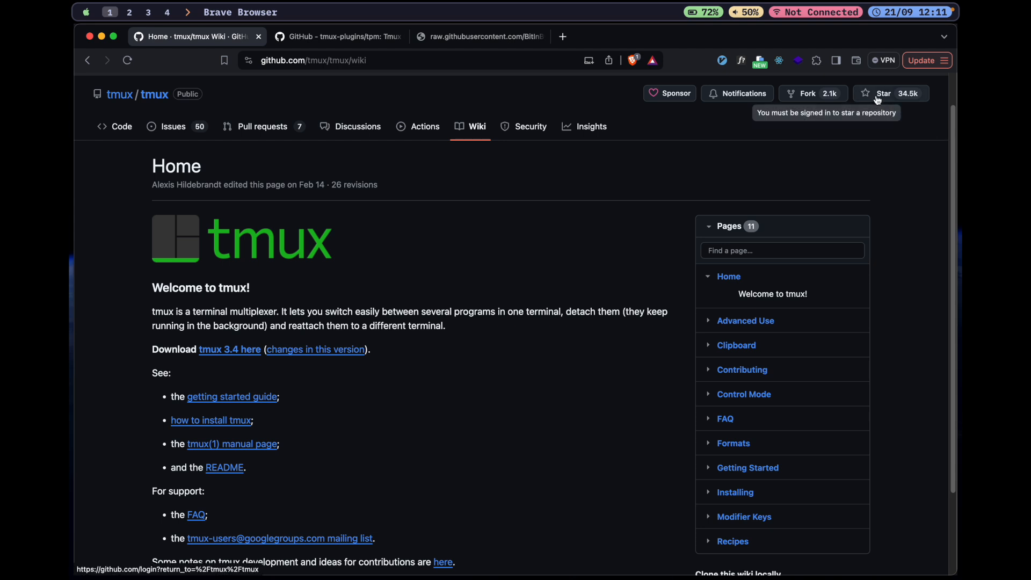
{"action": "mouse_move", "coordinate": [454, 465]}
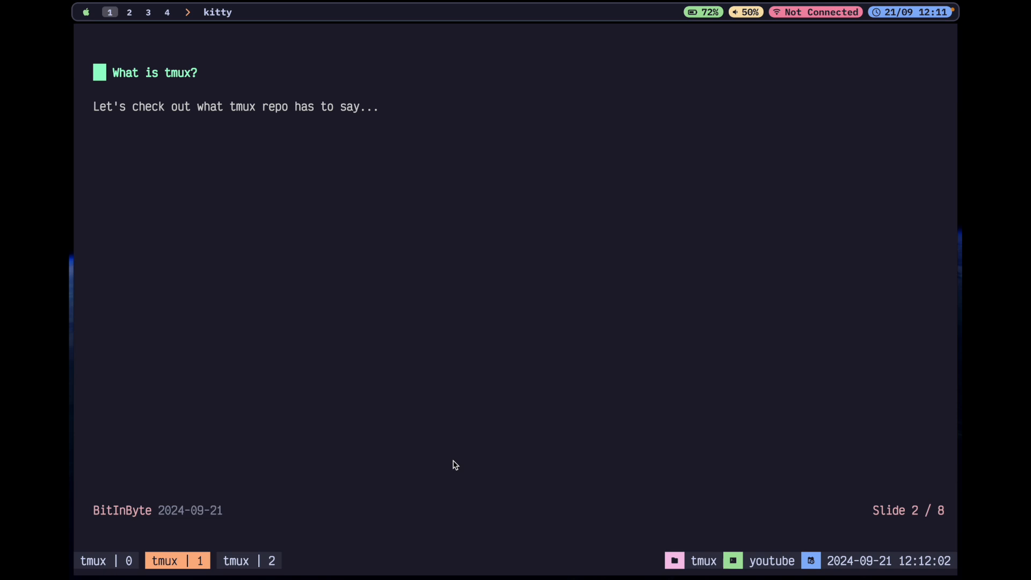
{"action": "mouse_move", "coordinate": [390, 359]}
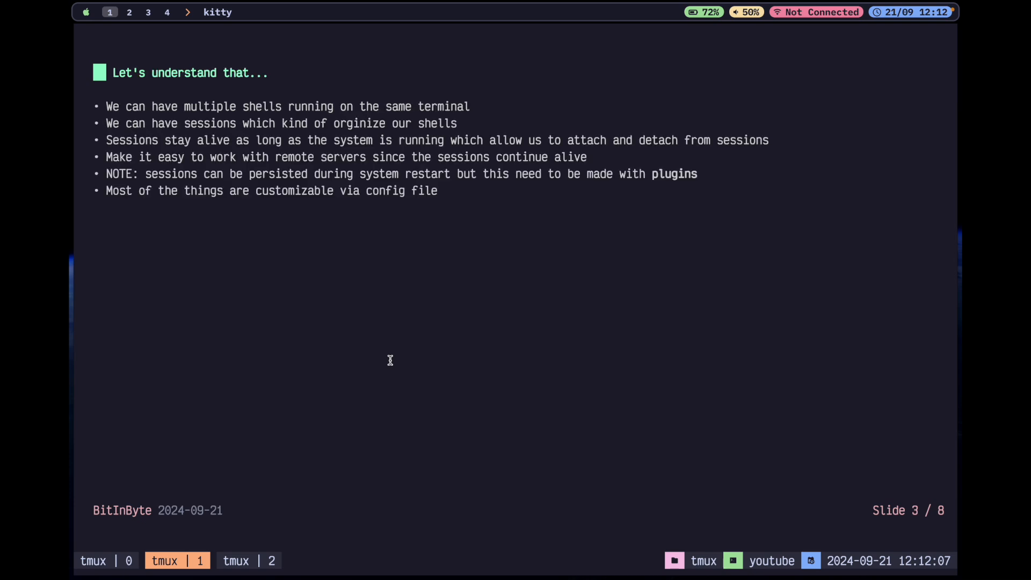
{"action": "mouse_move", "coordinate": [419, 372]}
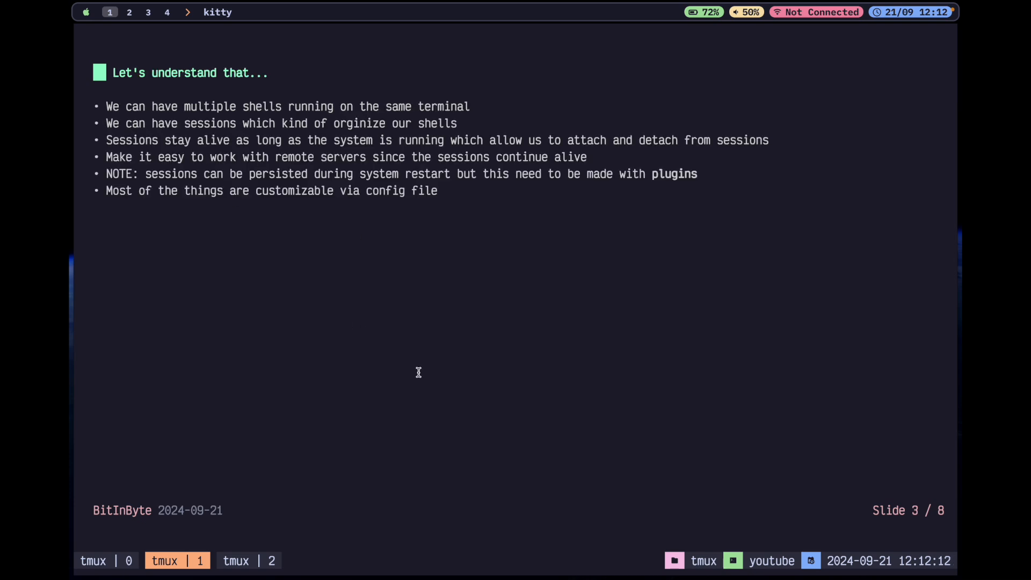
{"action": "mouse_move", "coordinate": [402, 348]}
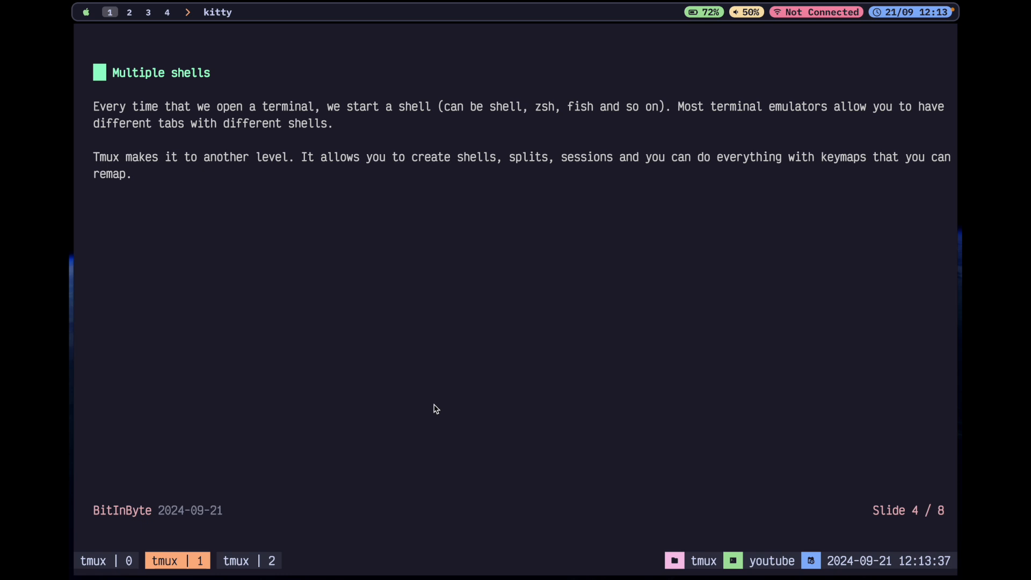
{"action": "mouse_move", "coordinate": [484, 196]}
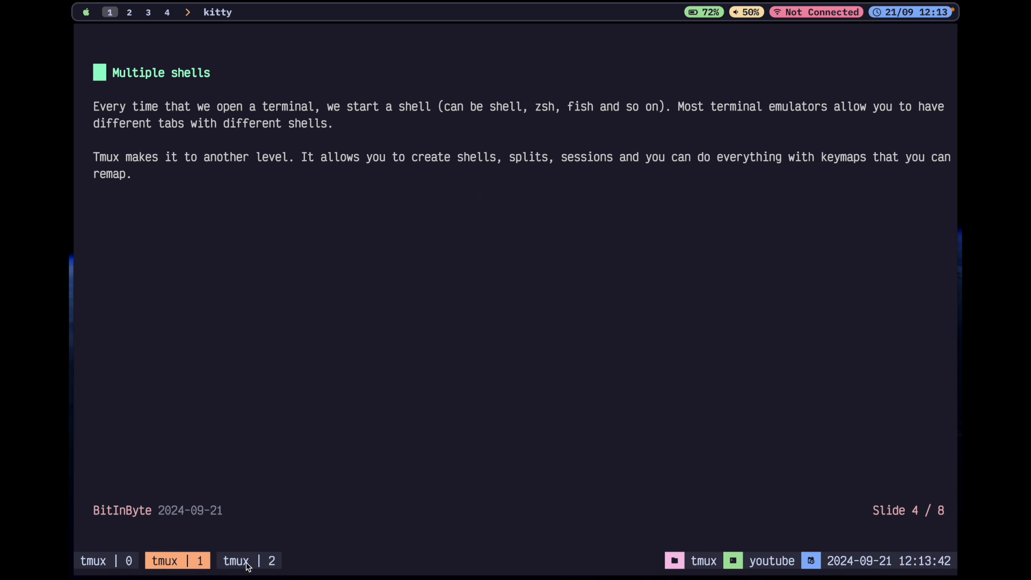
{"action": "mouse_move", "coordinate": [129, 569]}
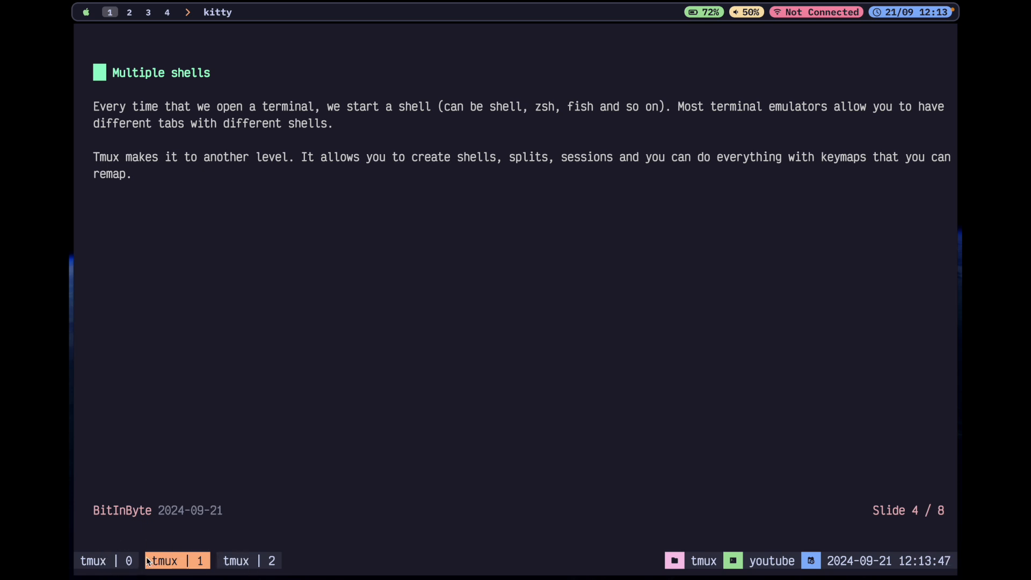
{"action": "mouse_move", "coordinate": [129, 558]}
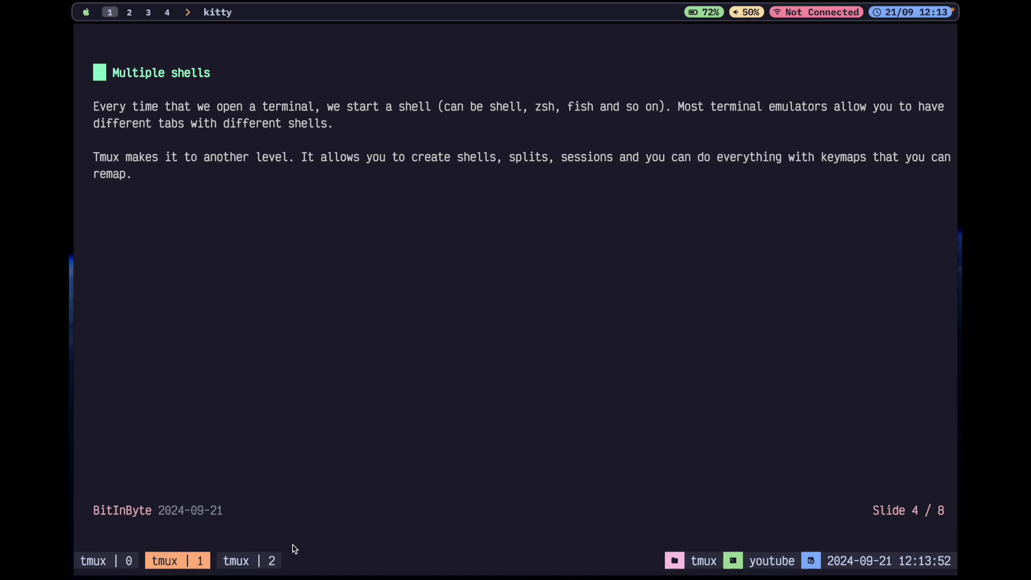
{"action": "mouse_move", "coordinate": [313, 470]}
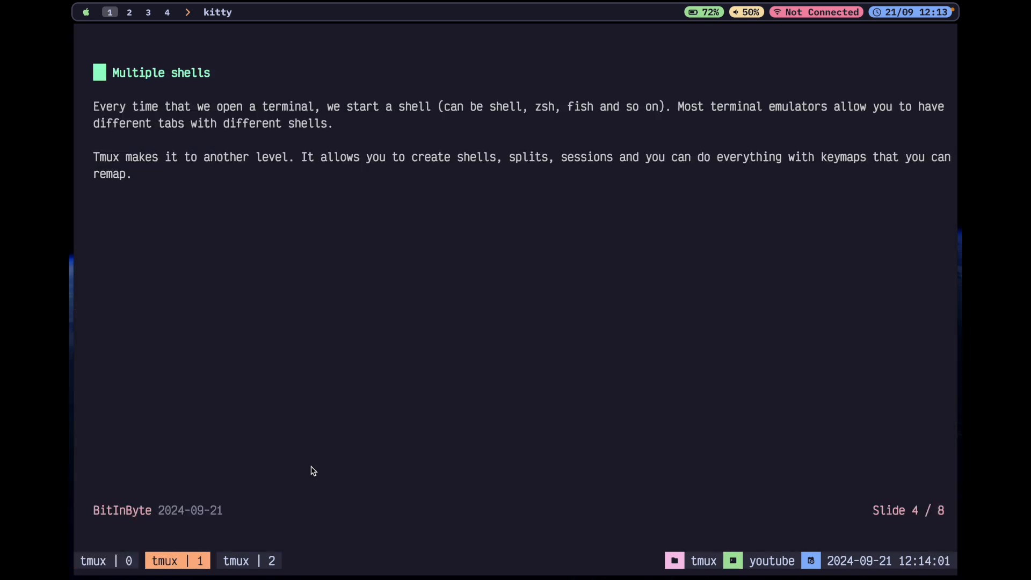
Step: Cycle through the tmux status-bar windows, ending on 'tmux | 1' showing slide 4, 'Multiple shells'
{"action": "left_click", "coordinate": [249, 560]}
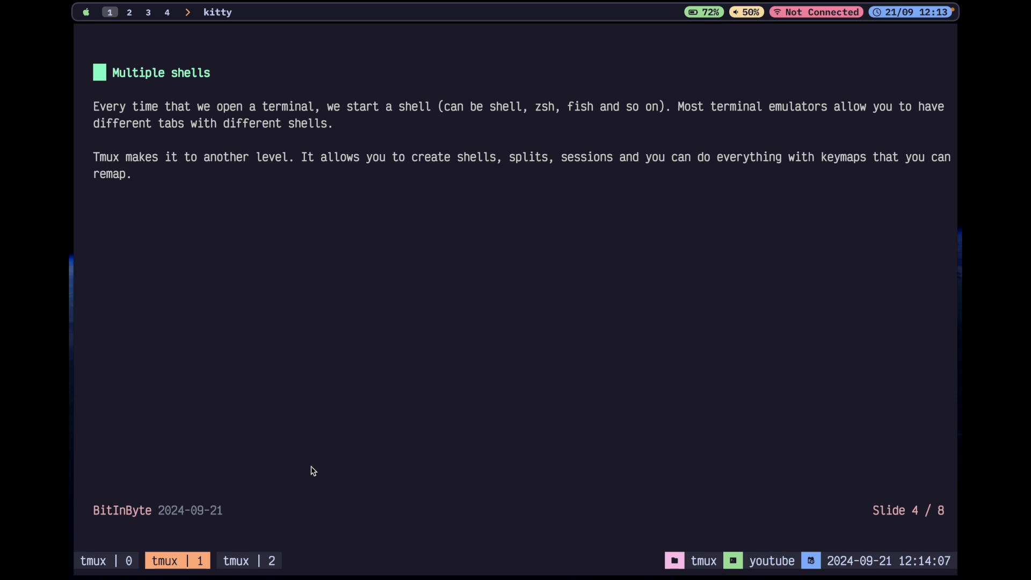
{"action": "left_click", "coordinate": [105, 560]}
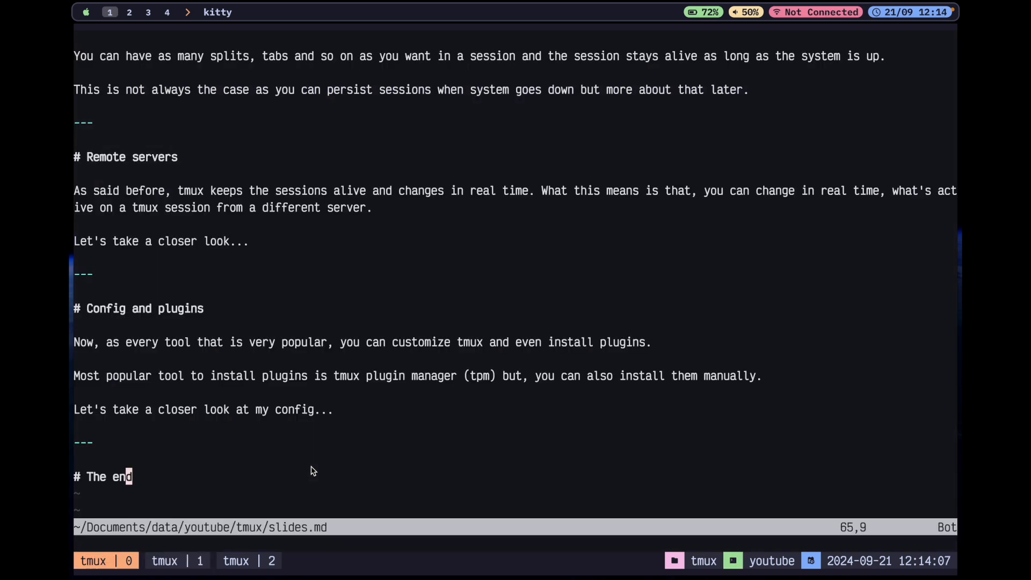
{"action": "left_click", "coordinate": [176, 560]}
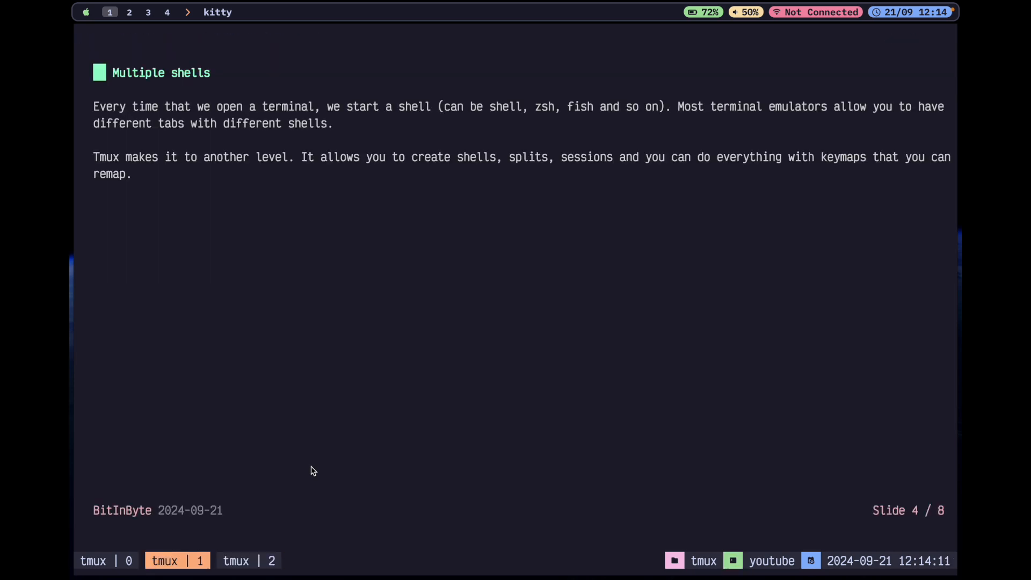
{"action": "left_click", "coordinate": [249, 560]}
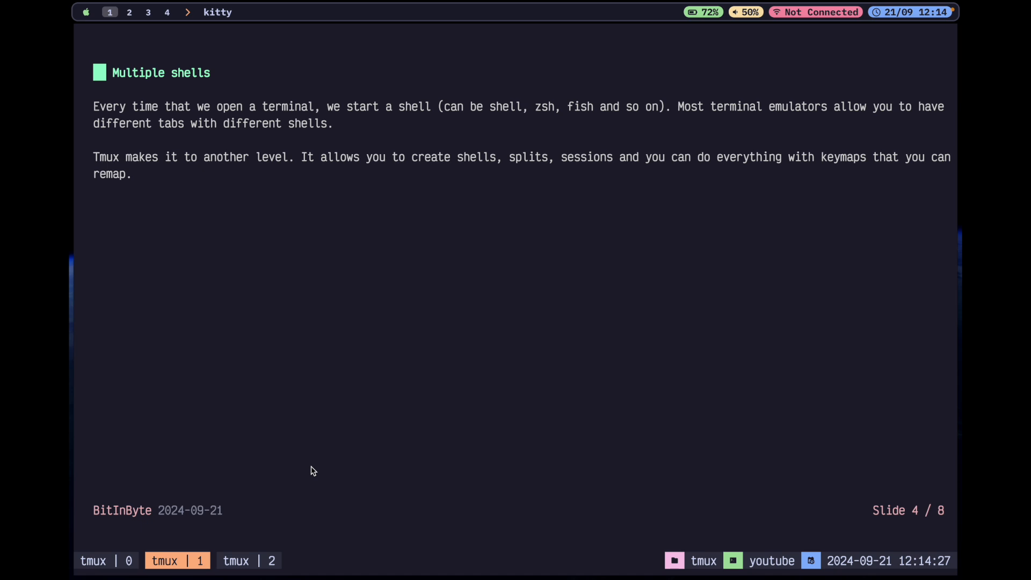
{"action": "mouse_move", "coordinate": [243, 188]}
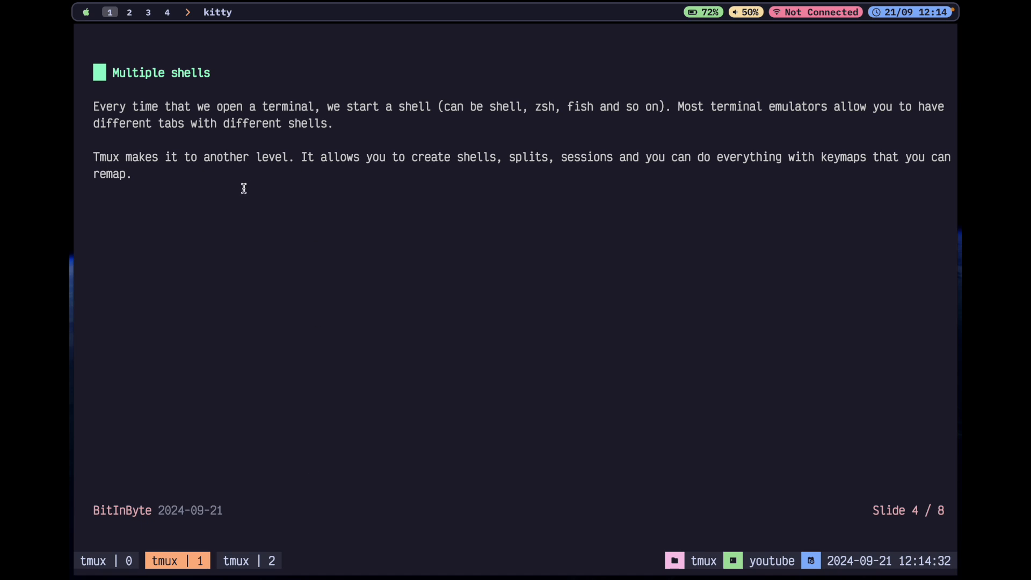
{"action": "mouse_move", "coordinate": [295, 120]}
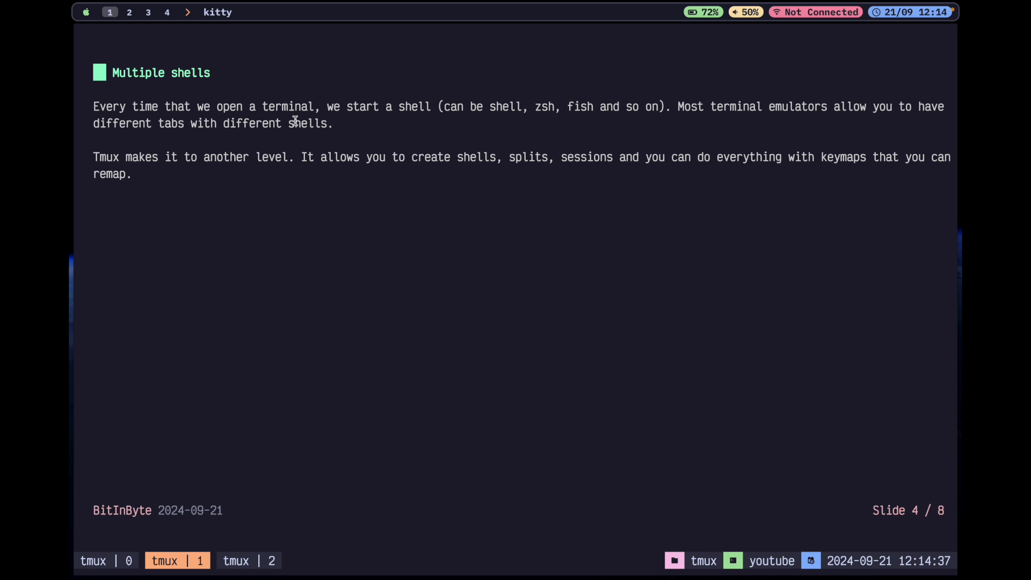
{"action": "mouse_move", "coordinate": [480, 112]}
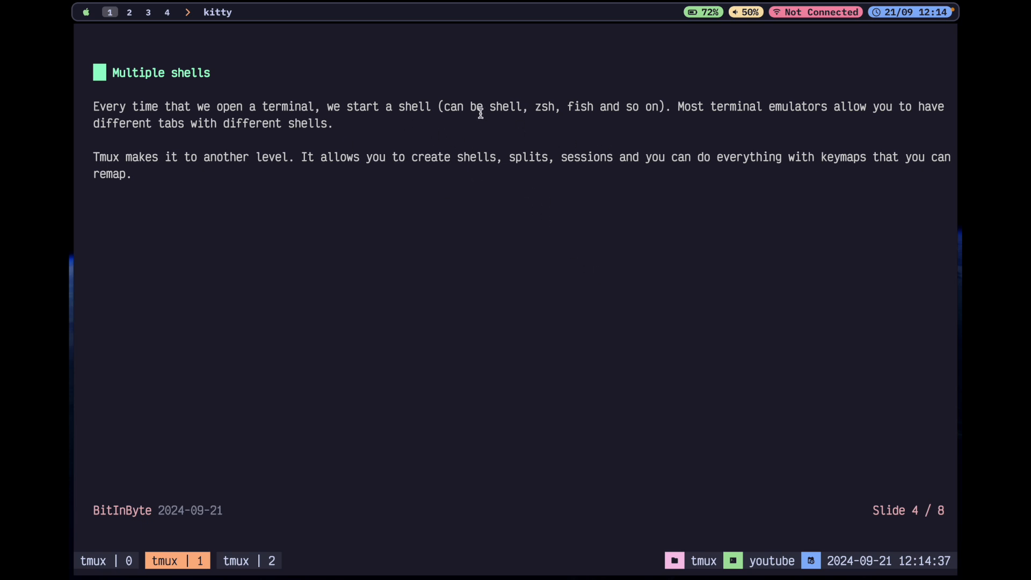
{"action": "mouse_move", "coordinate": [638, 107]}
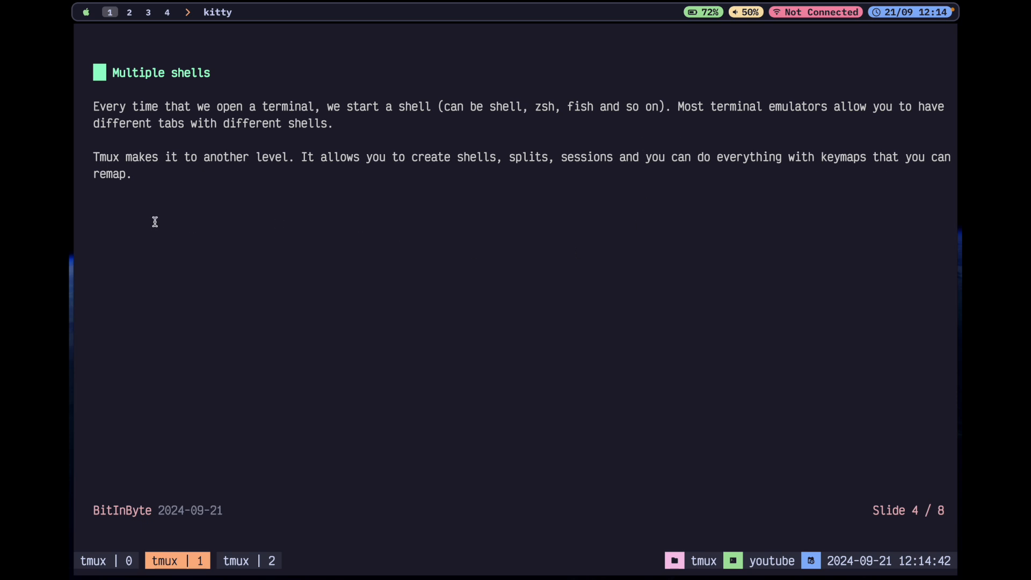
{"action": "mouse_move", "coordinate": [274, 130]}
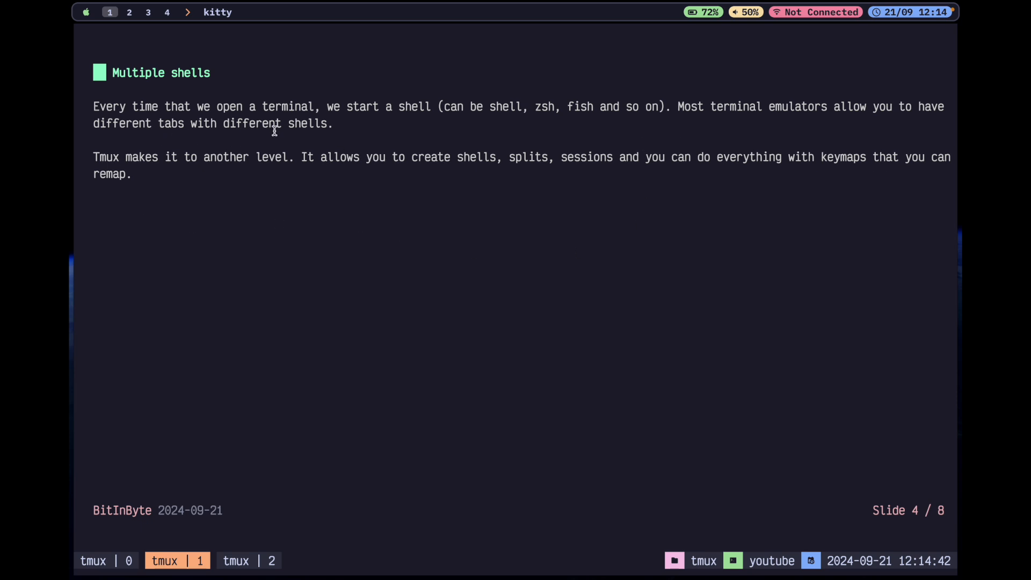
{"action": "mouse_move", "coordinate": [255, 287]}
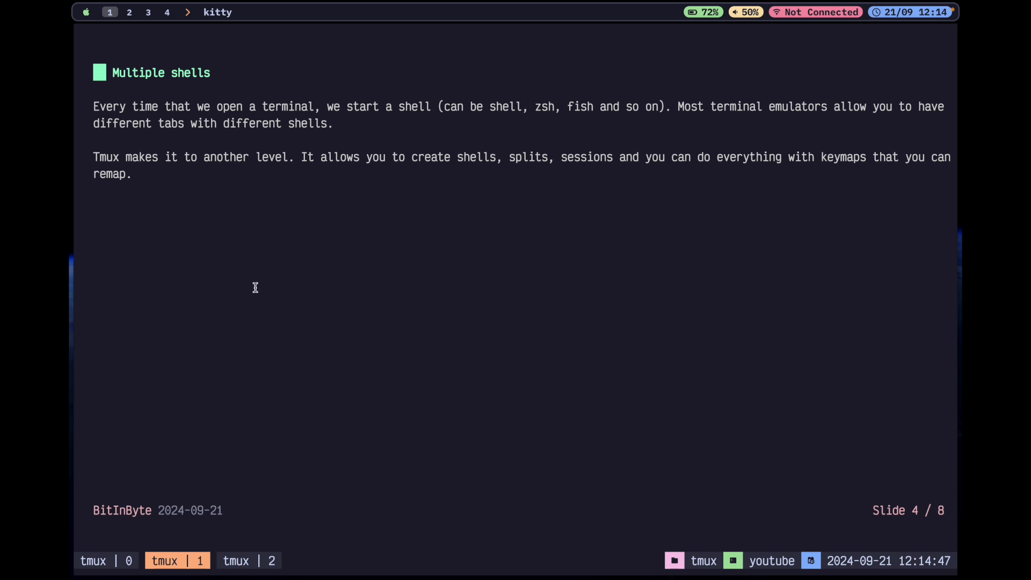
{"action": "mouse_move", "coordinate": [328, 192]}
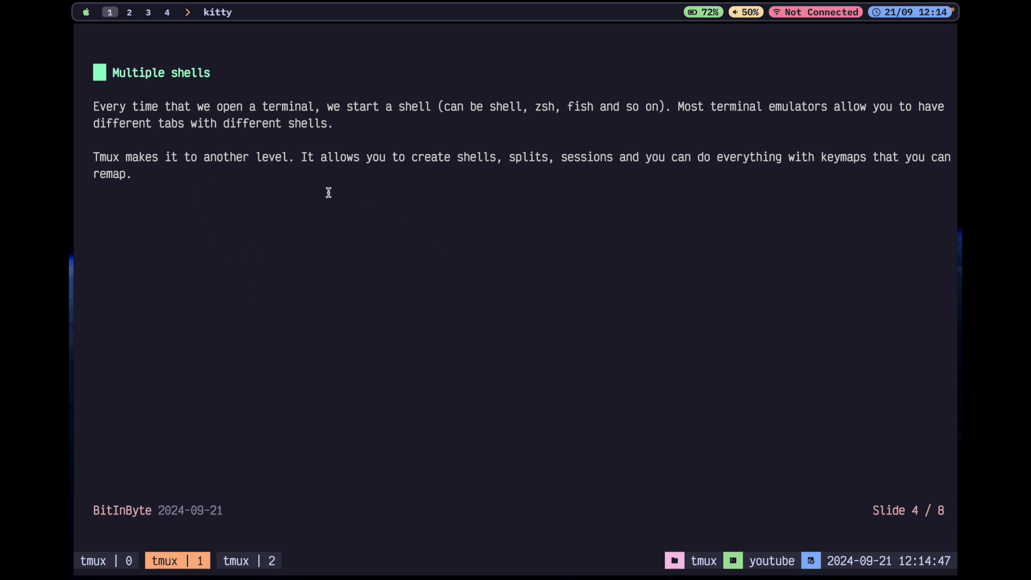
{"action": "mouse_move", "coordinate": [617, 245]}
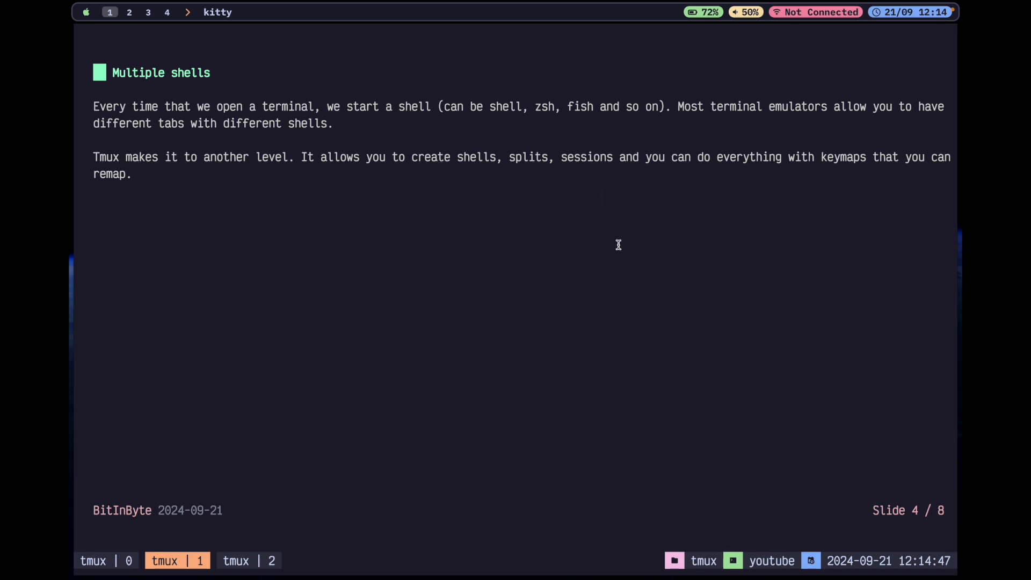
{"action": "mouse_move", "coordinate": [742, 176]}
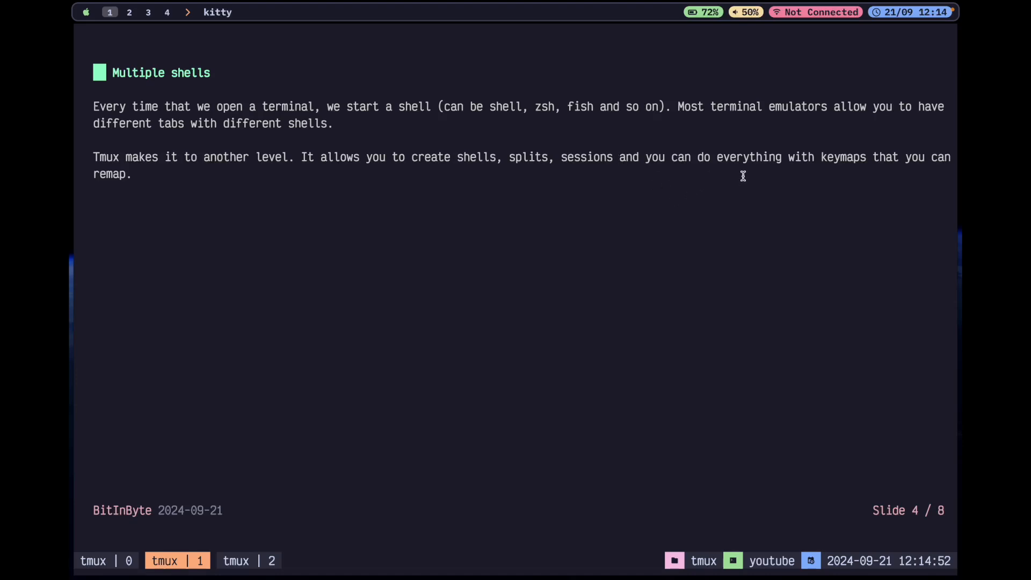
{"action": "mouse_move", "coordinate": [945, 170]}
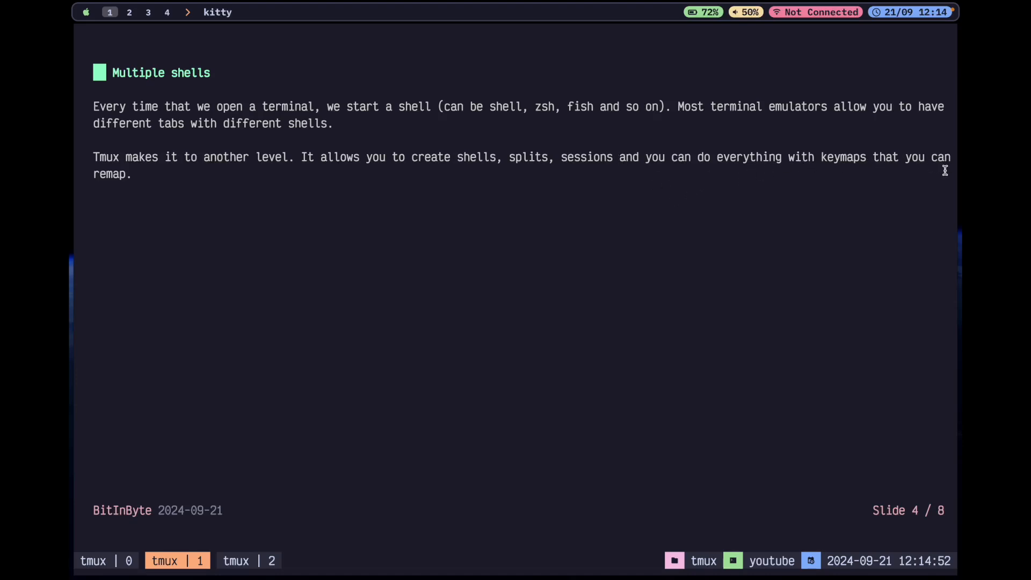
{"action": "mouse_move", "coordinate": [357, 335]}
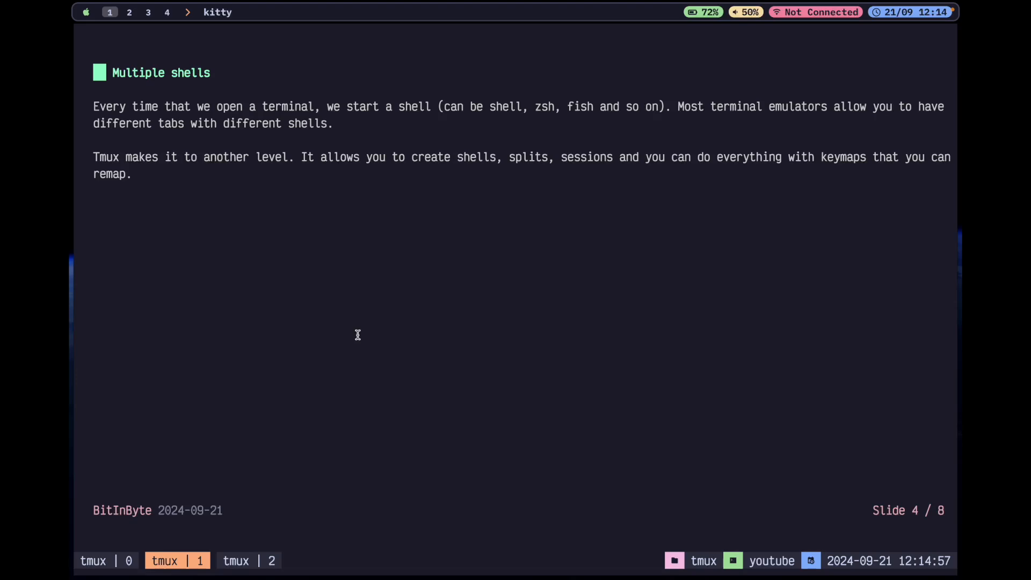
{"action": "left_click", "coordinate": [248, 560]}
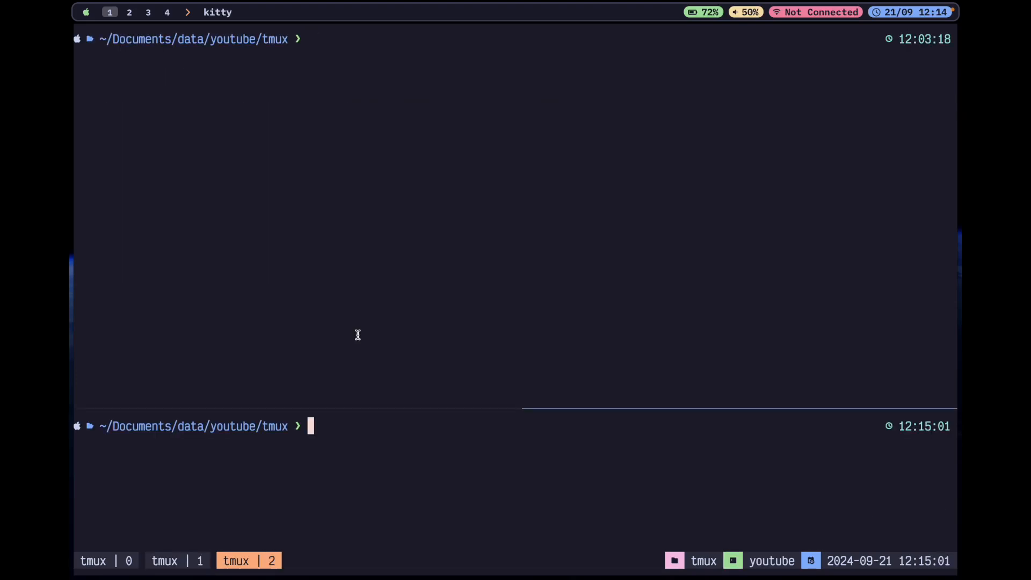
{"action": "type", "text": "exit"}
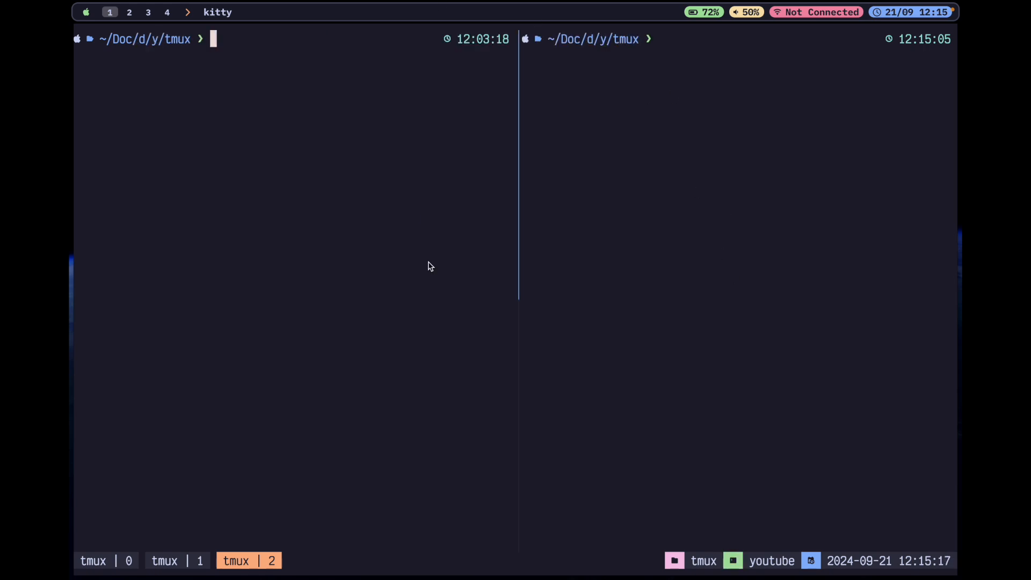
{"action": "type", "text": "exit"}
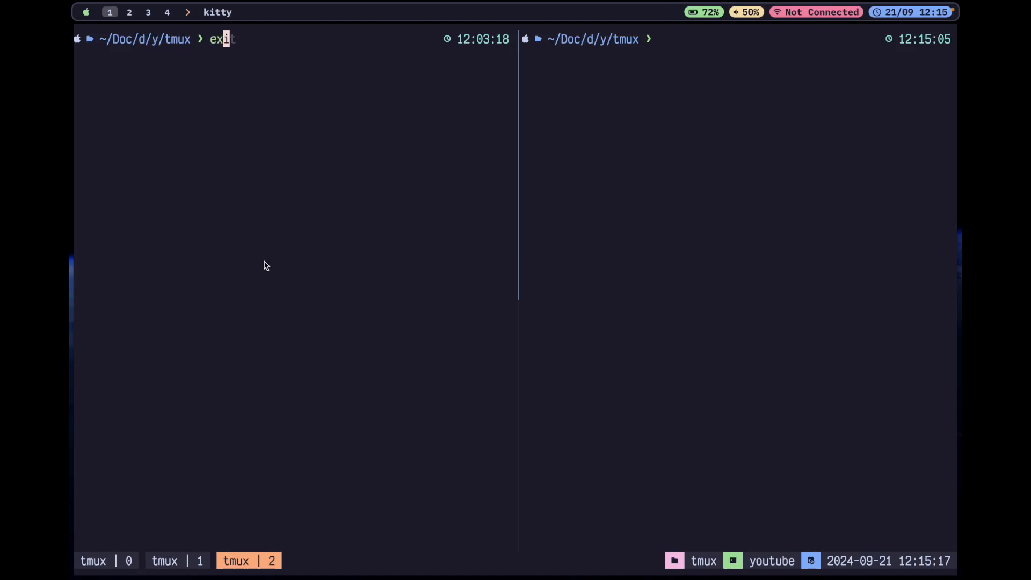
{"action": "left_click", "coordinate": [177, 560]}
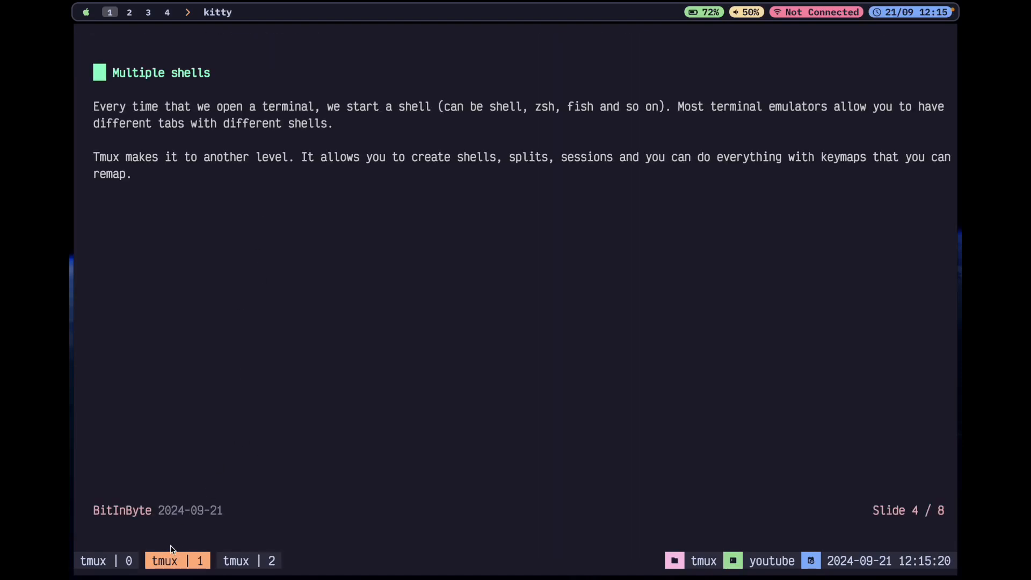
{"action": "mouse_move", "coordinate": [316, 216]}
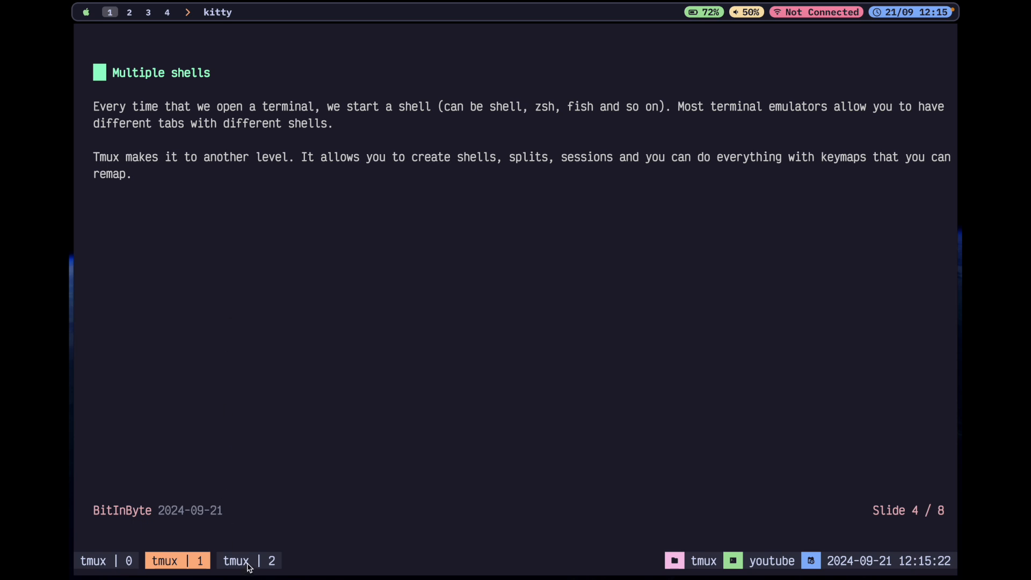
{"action": "mouse_move", "coordinate": [442, 259]}
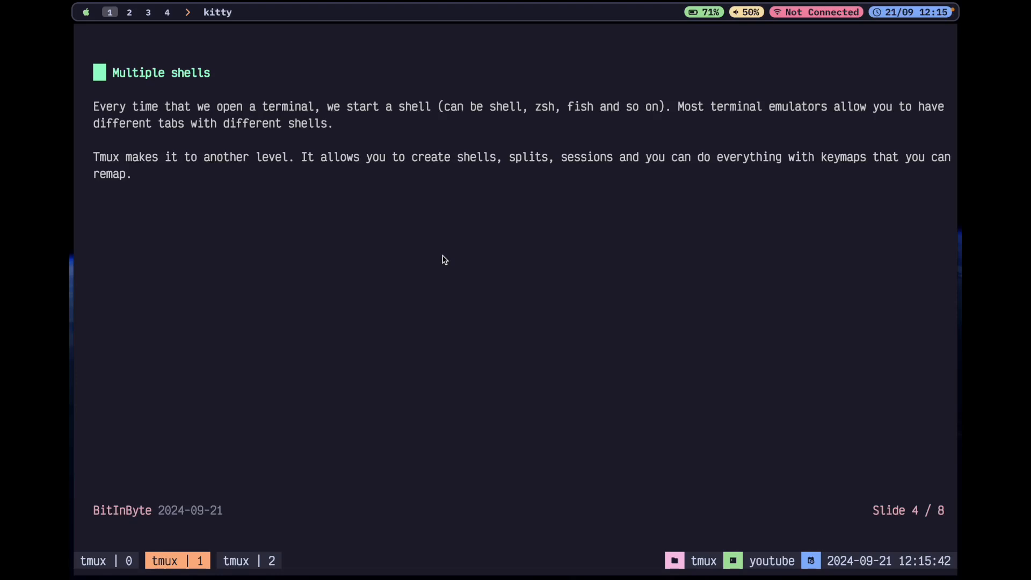
{"action": "mouse_move", "coordinate": [115, 414]}
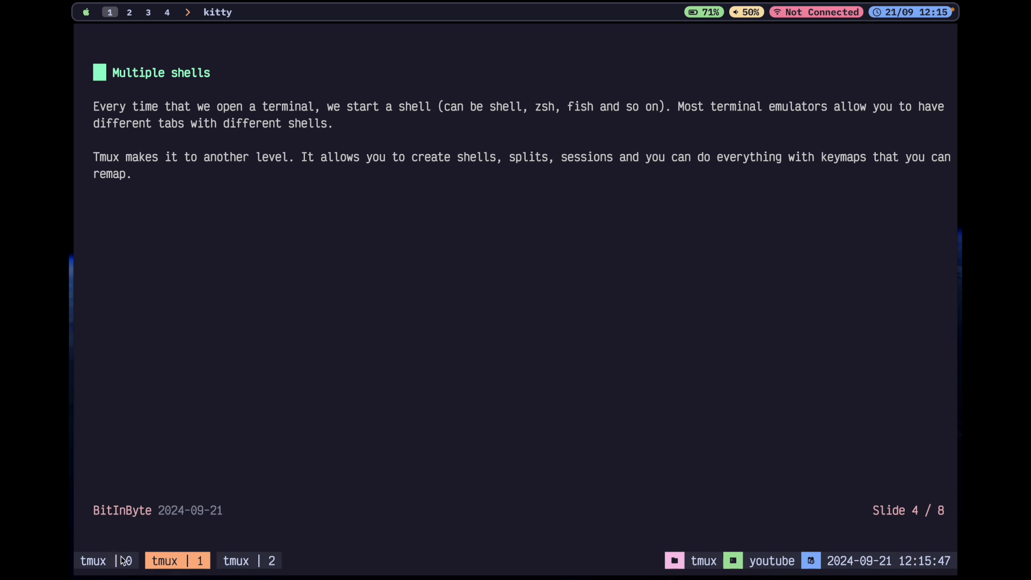
{"action": "mouse_move", "coordinate": [126, 560]}
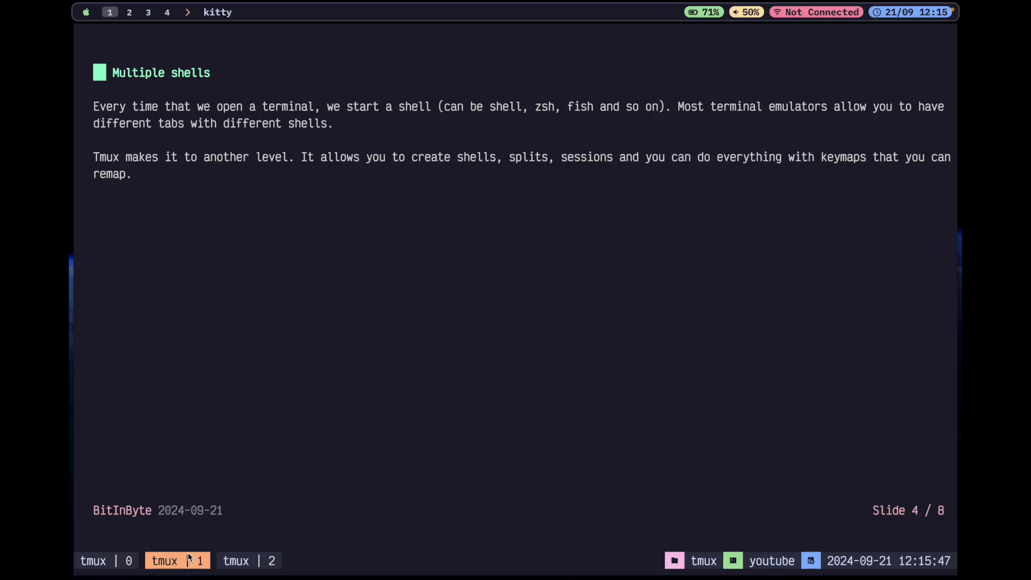
{"action": "mouse_move", "coordinate": [254, 248]}
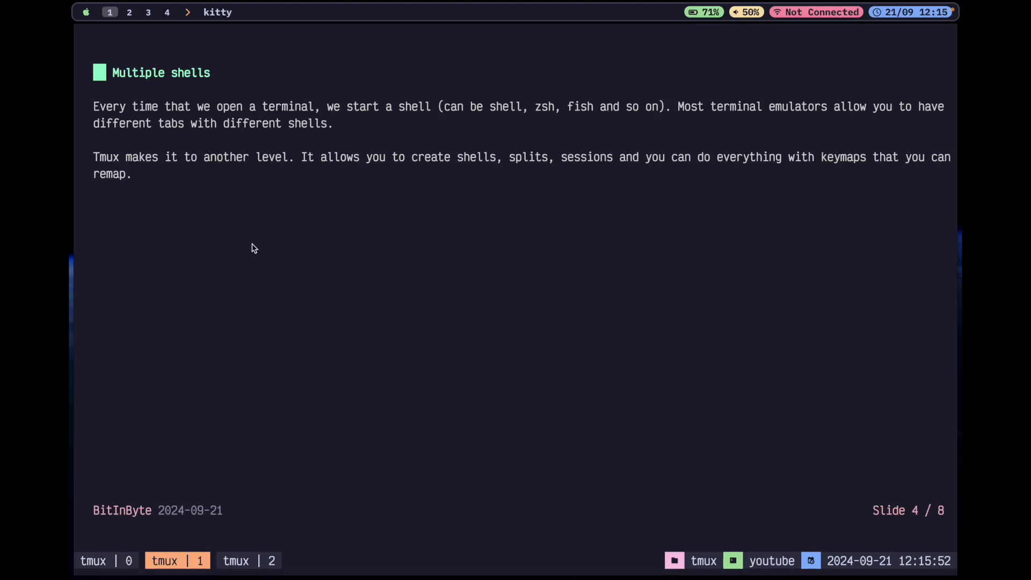
{"action": "mouse_move", "coordinate": [262, 287]}
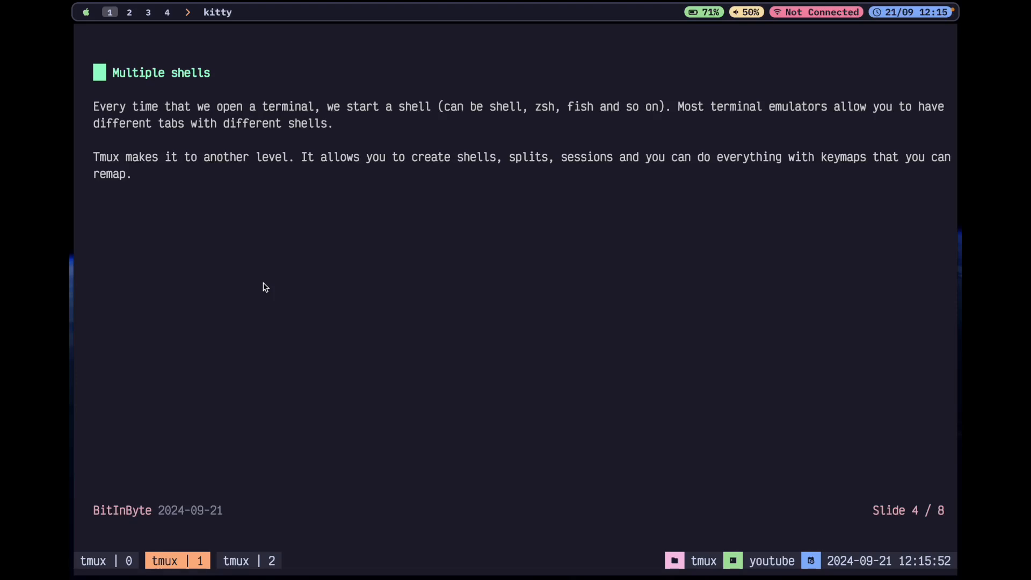
{"action": "mouse_move", "coordinate": [271, 497]}
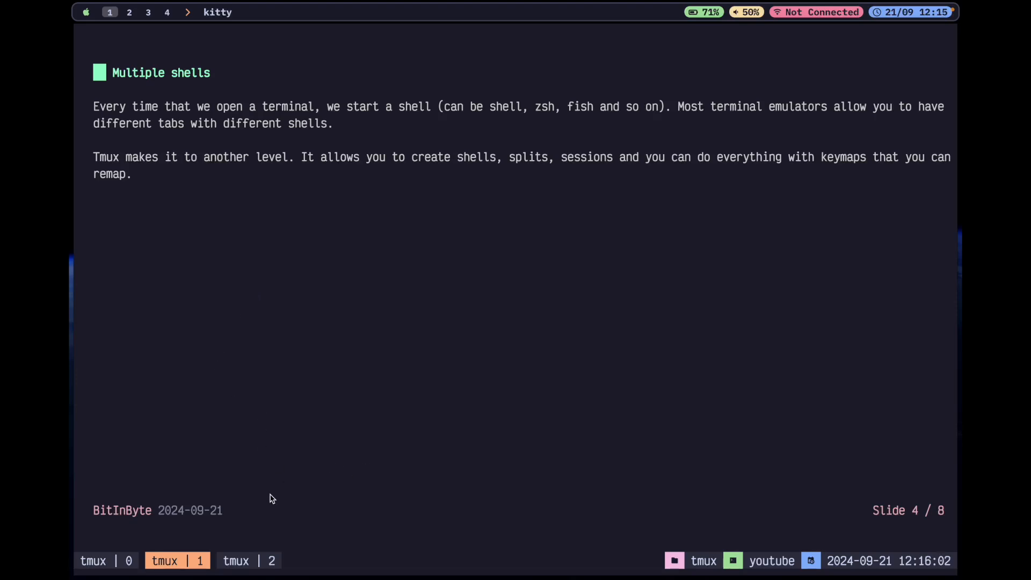
{"action": "mouse_move", "coordinate": [414, 359]}
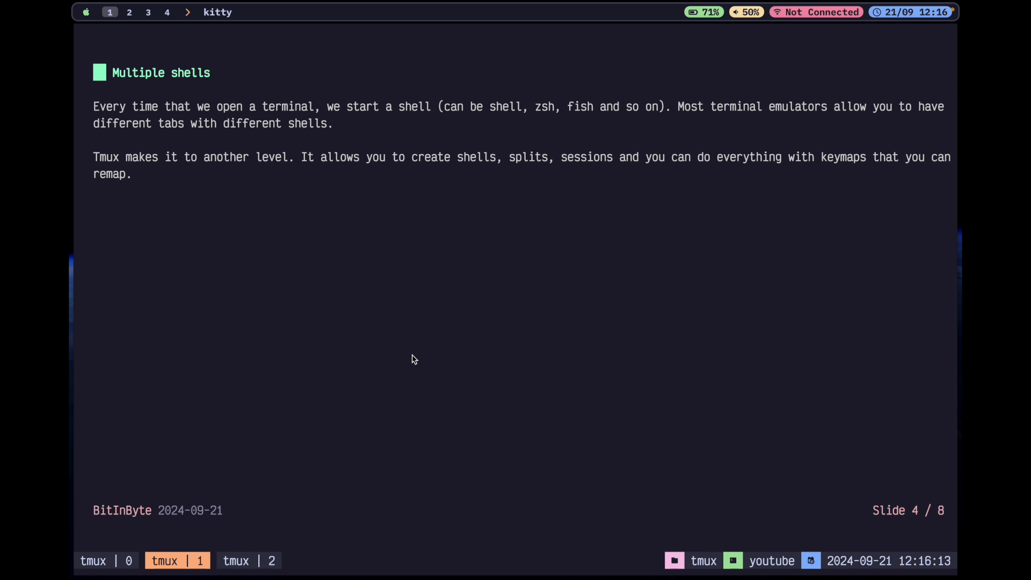
{"action": "left_click", "coordinate": [249, 560]}
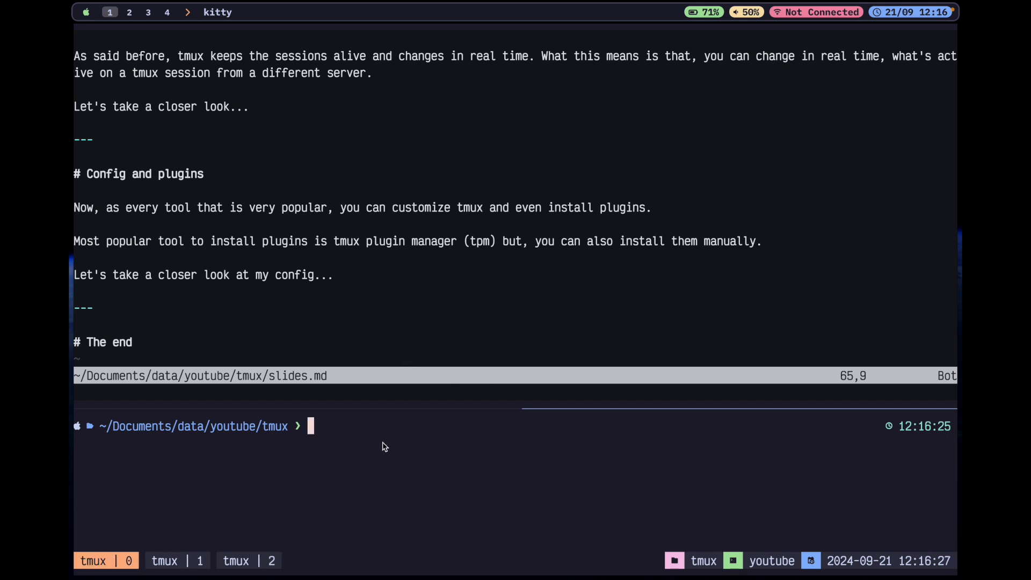
{"action": "mouse_move", "coordinate": [368, 220]}
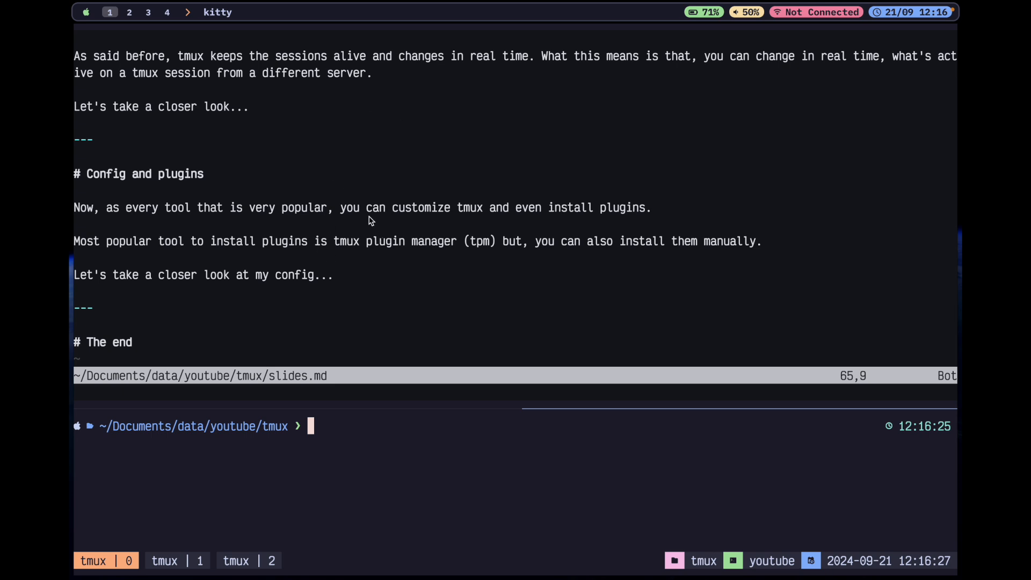
{"action": "mouse_move", "coordinate": [421, 327]}
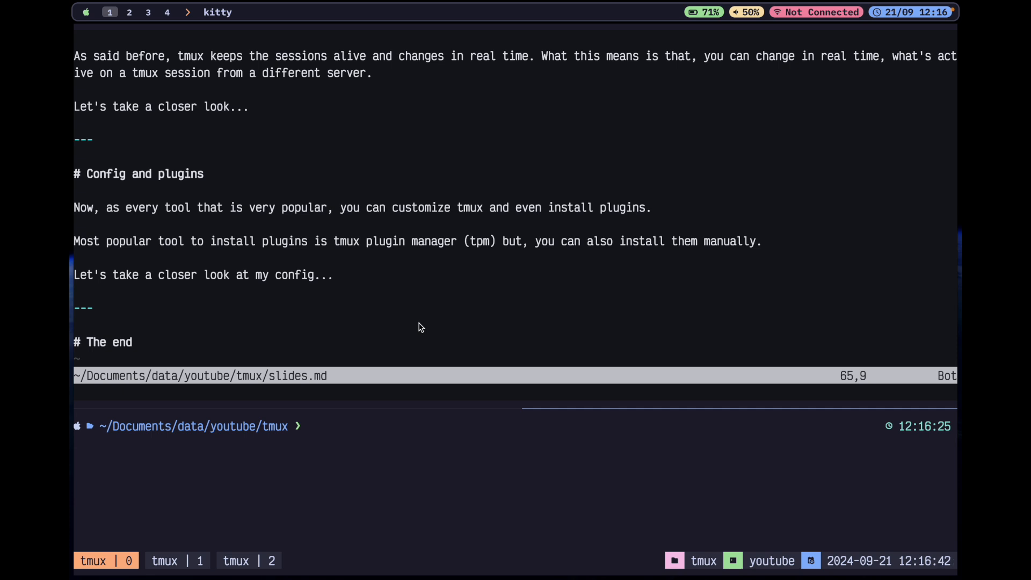
Step: Close the extra shell split with exit
{"action": "type", "text": "exit"}
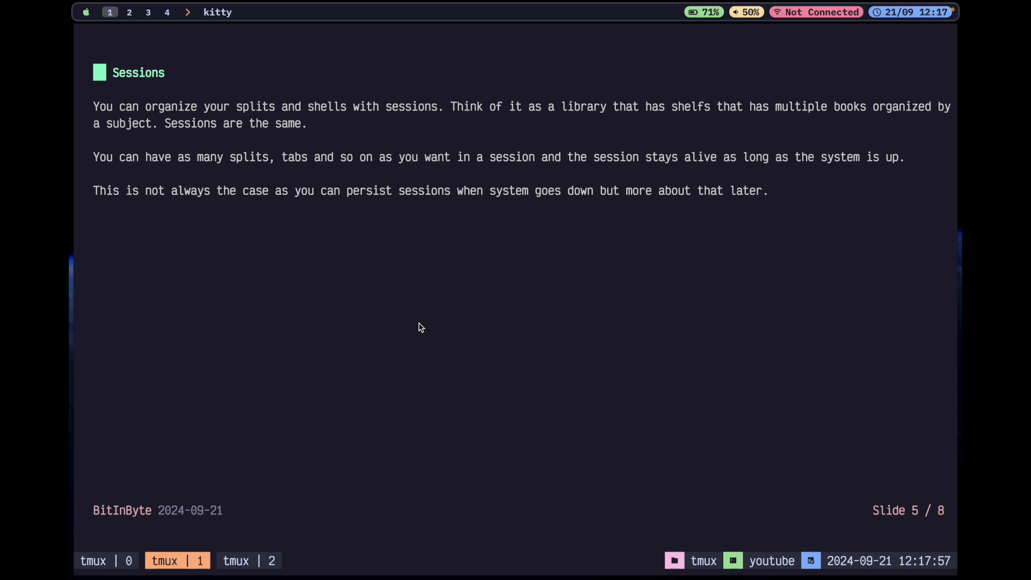
{"action": "mouse_move", "coordinate": [312, 125]}
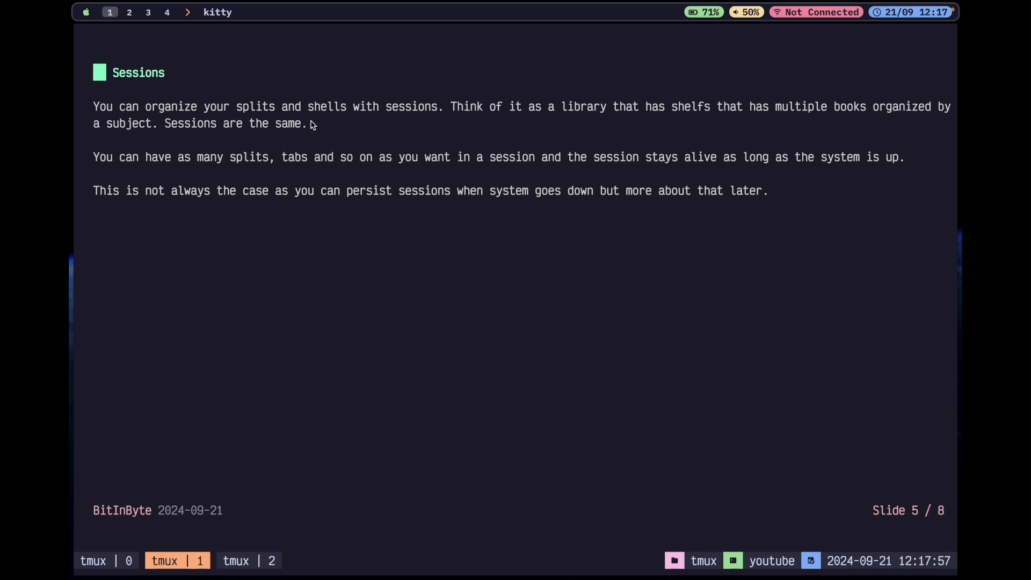
{"action": "mouse_move", "coordinate": [526, 112]}
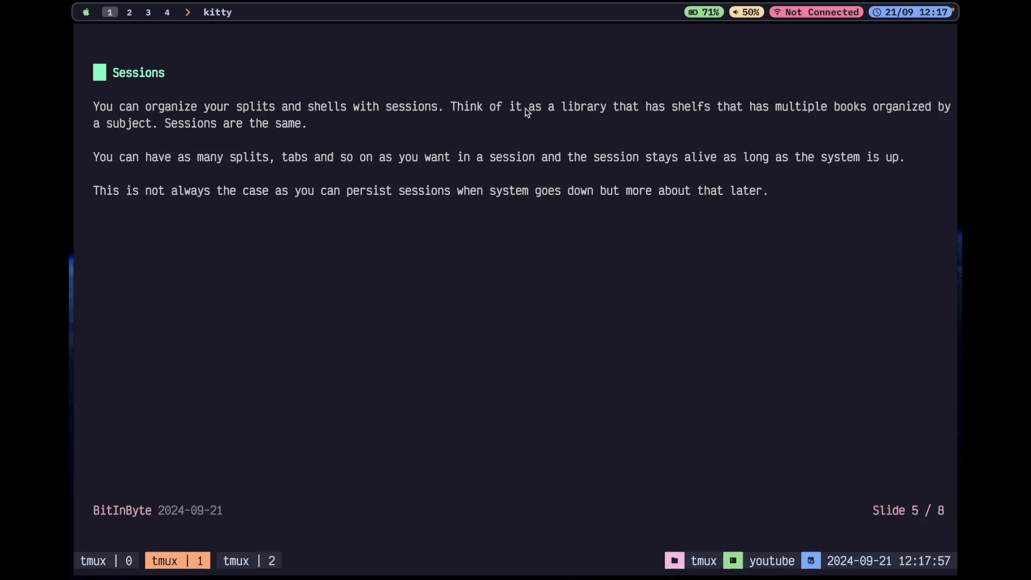
{"action": "mouse_move", "coordinate": [684, 119]}
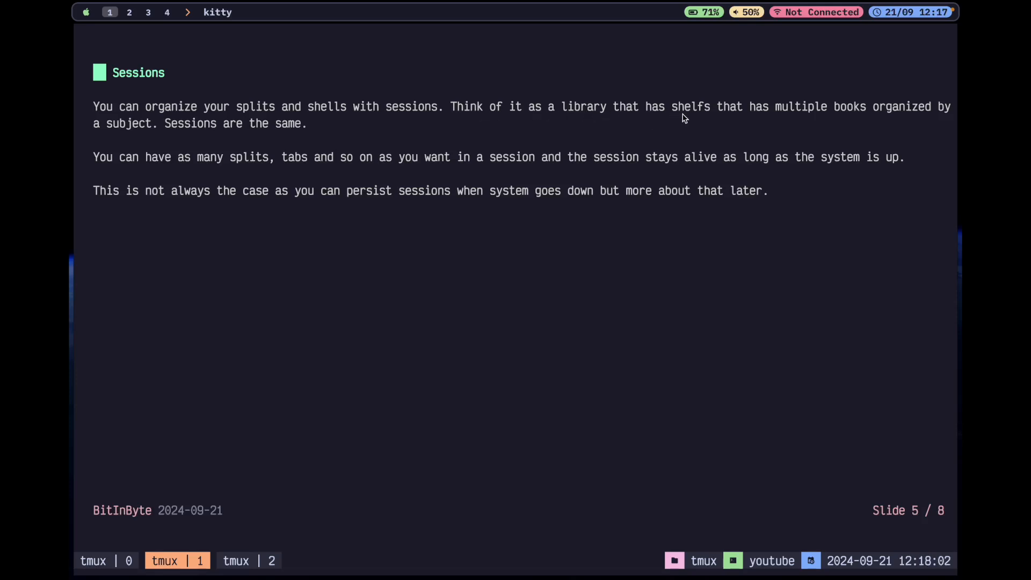
{"action": "mouse_move", "coordinate": [850, 119]}
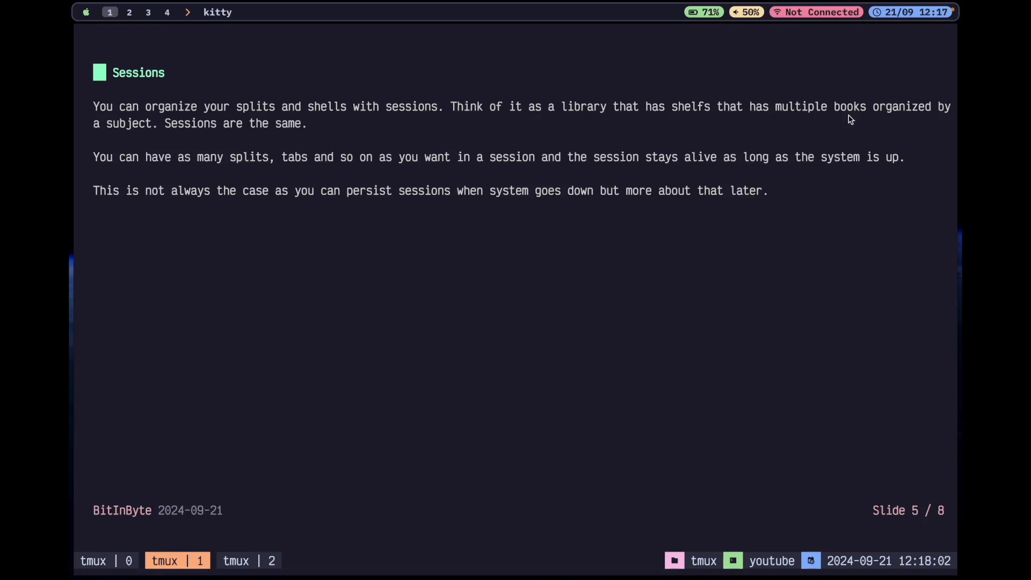
{"action": "mouse_move", "coordinate": [184, 146]}
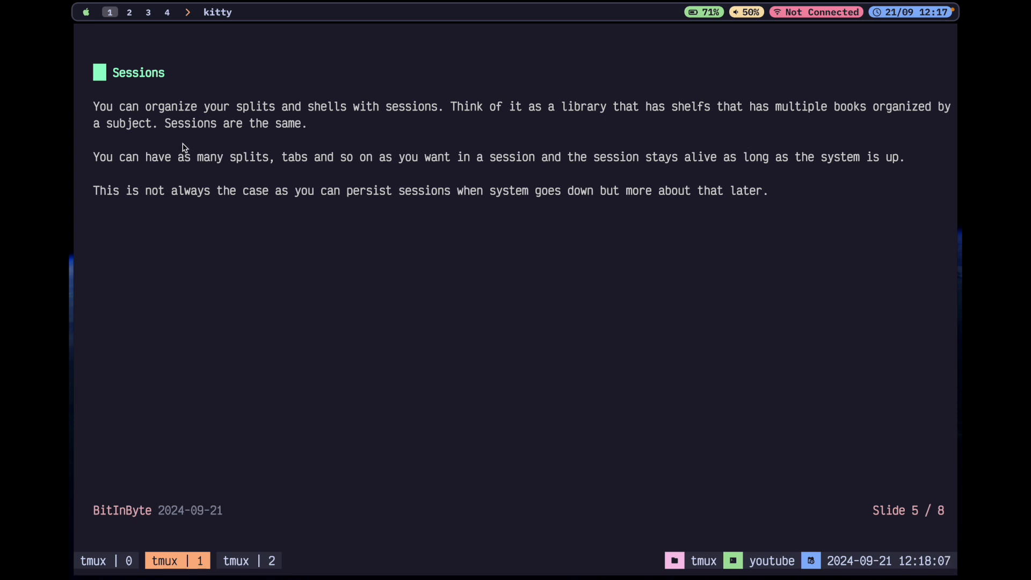
{"action": "mouse_move", "coordinate": [112, 181]}
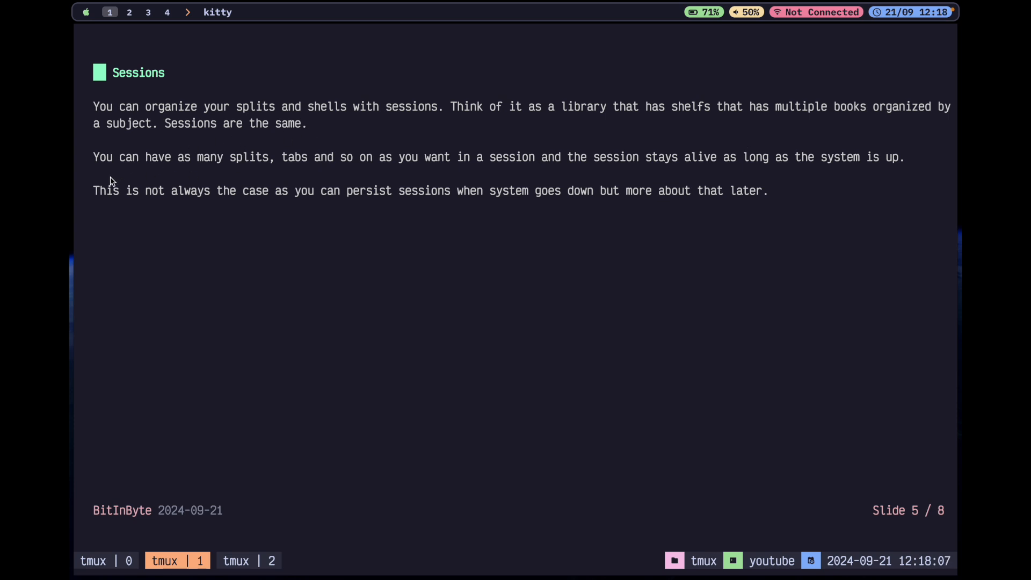
{"action": "mouse_move", "coordinate": [396, 182]}
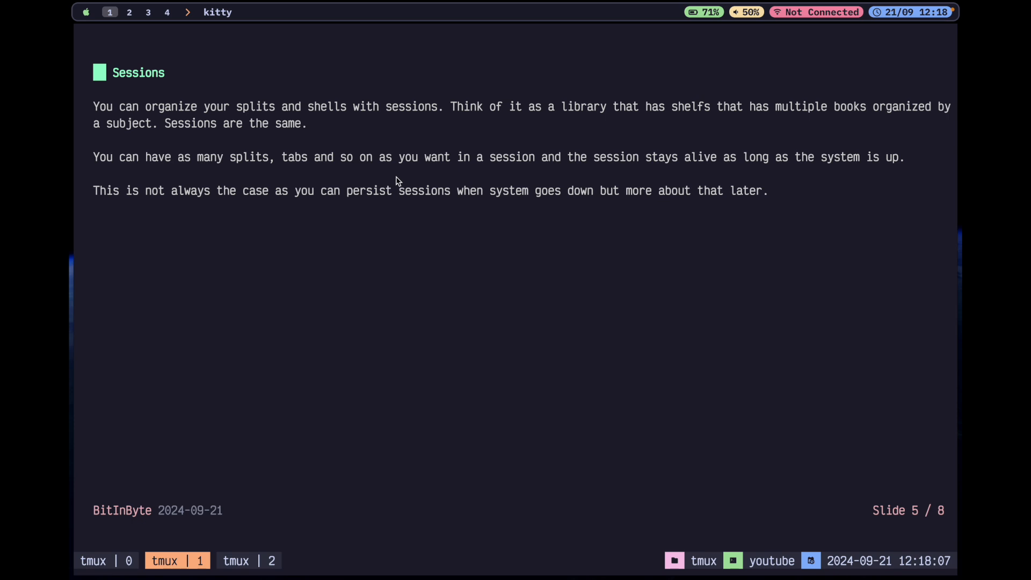
{"action": "mouse_move", "coordinate": [580, 176]}
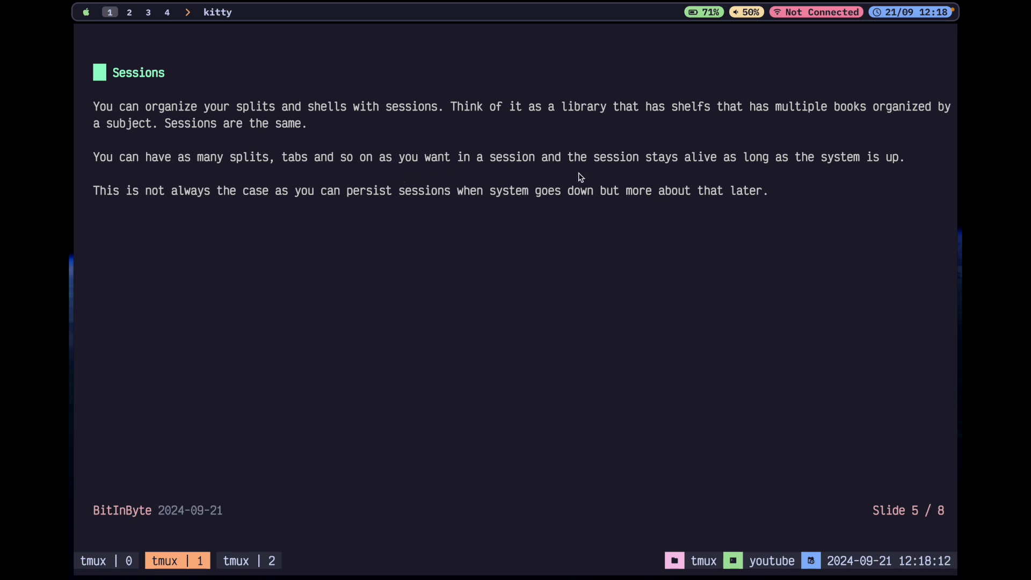
{"action": "mouse_move", "coordinate": [847, 175]}
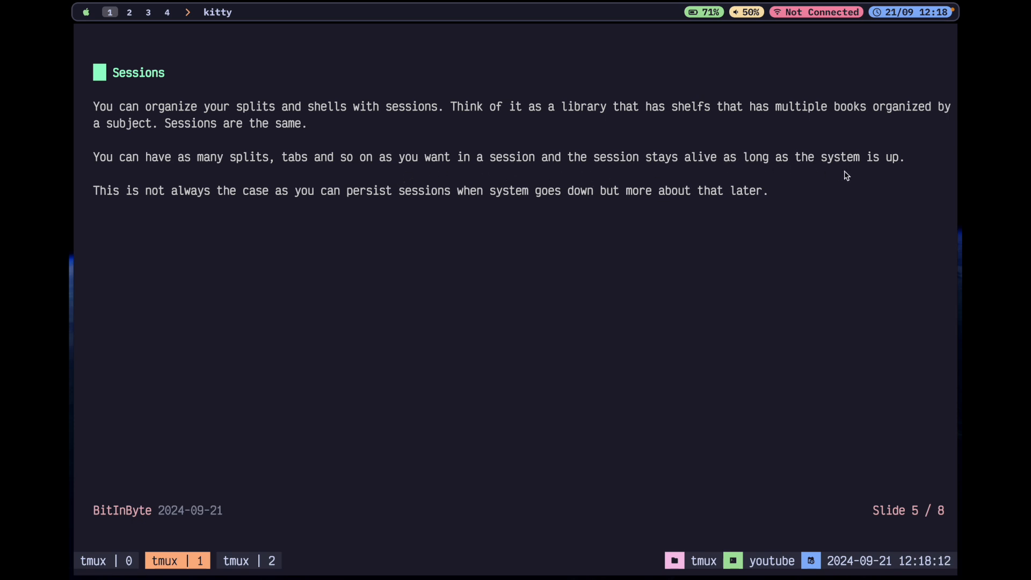
{"action": "mouse_move", "coordinate": [273, 255]}
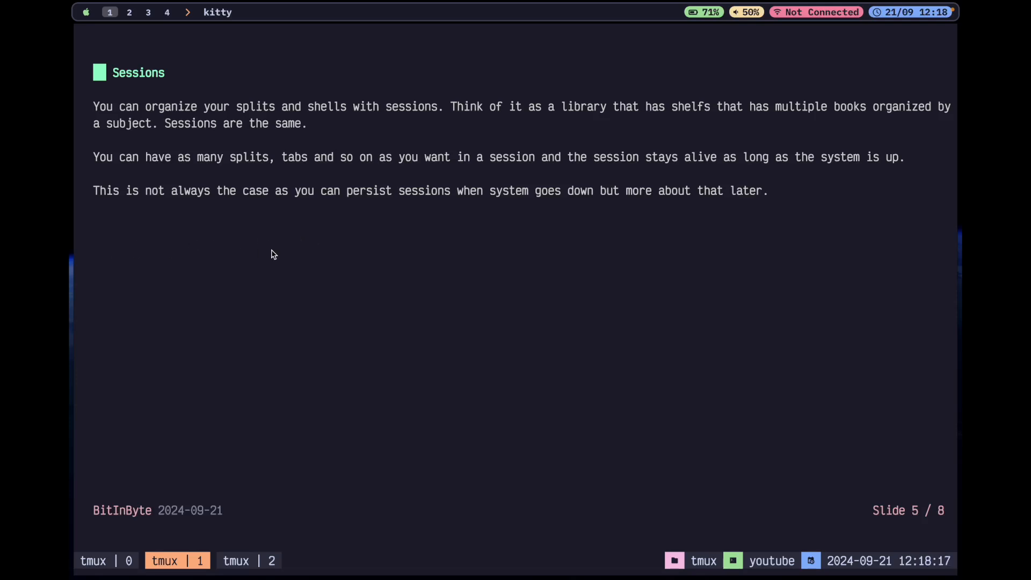
{"action": "mouse_move", "coordinate": [395, 250]}
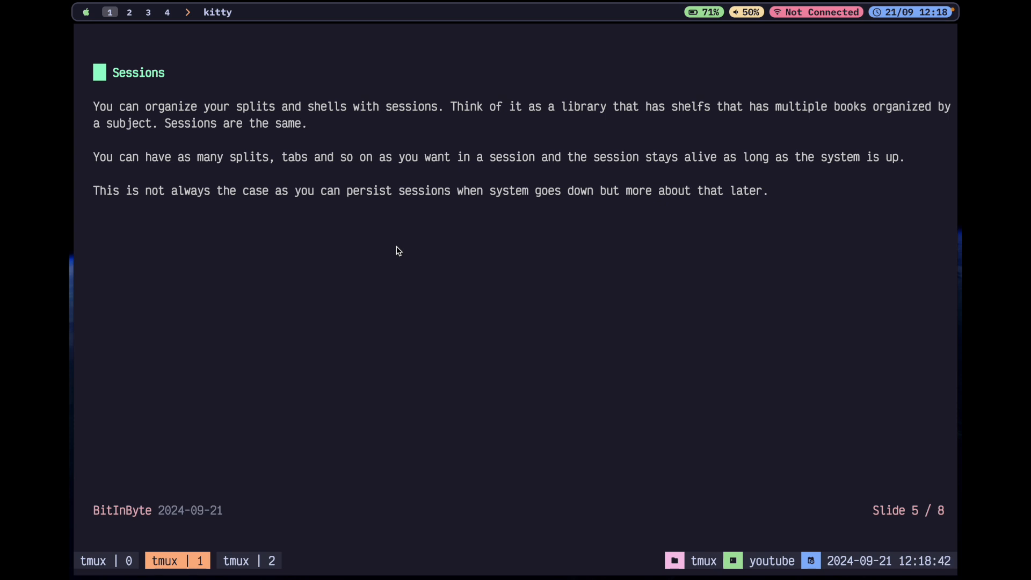
Step: Advance the presentation to slide 6 of 8, 'Remote servers'
{"action": "key", "text": "right"}
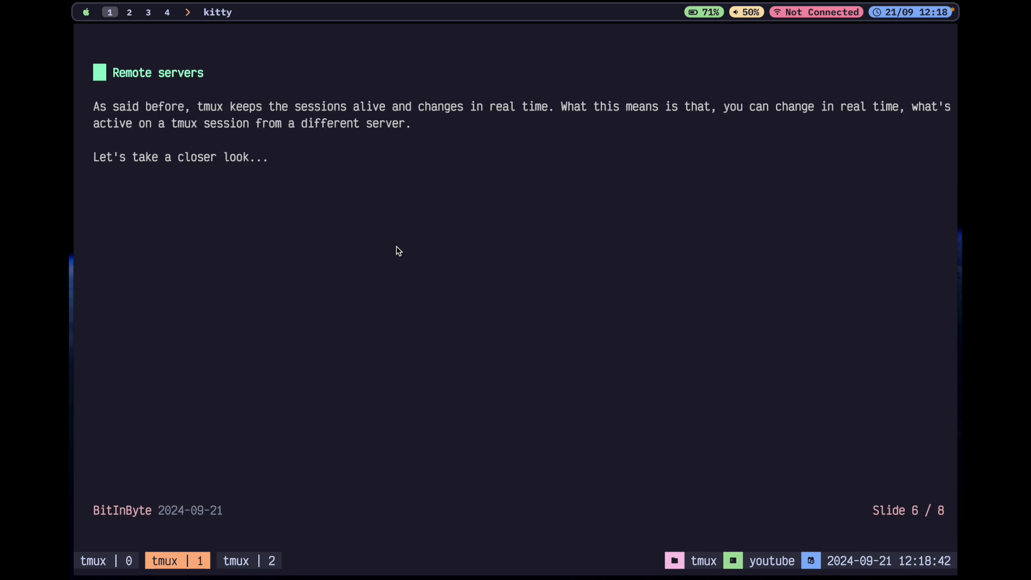
{"action": "mouse_move", "coordinate": [287, 163]}
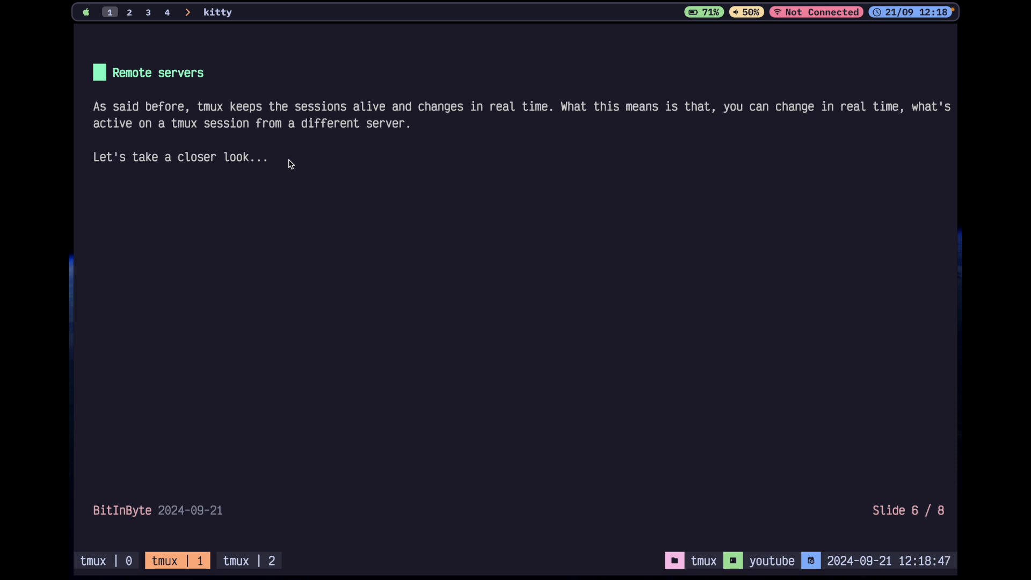
{"action": "mouse_move", "coordinate": [188, 138]}
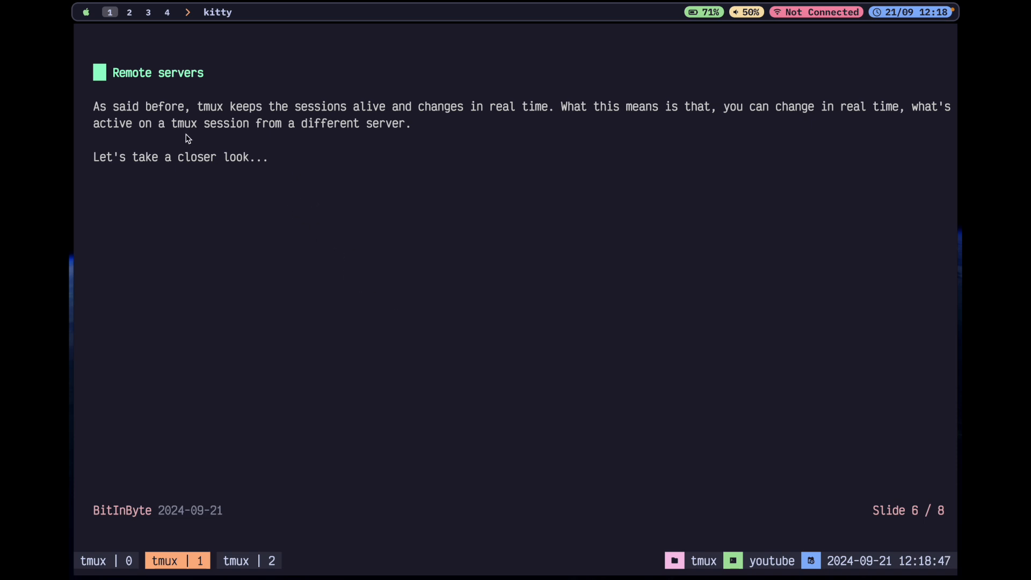
{"action": "mouse_move", "coordinate": [313, 118]}
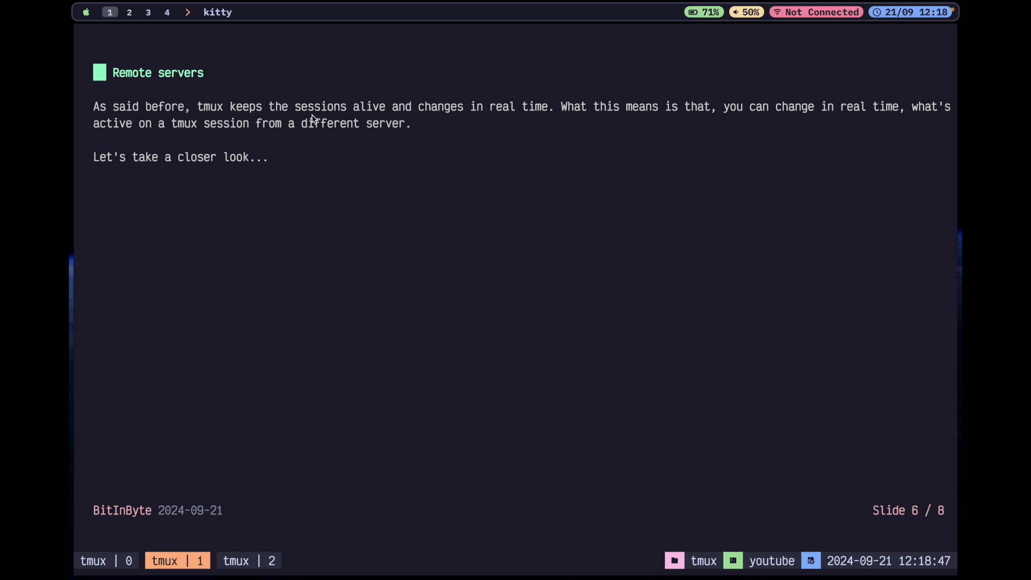
{"action": "mouse_move", "coordinate": [554, 135]}
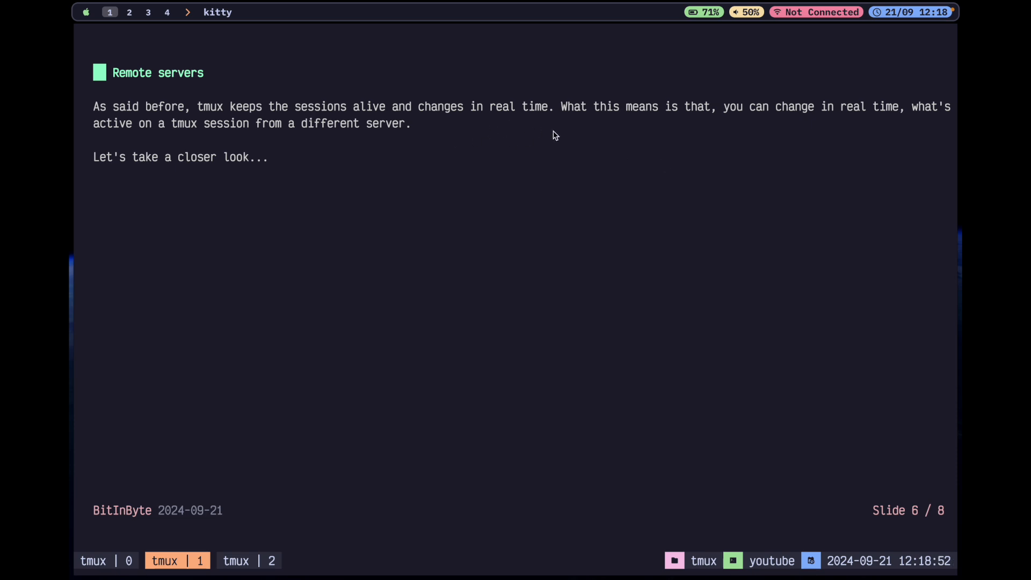
{"action": "mouse_move", "coordinate": [852, 141]}
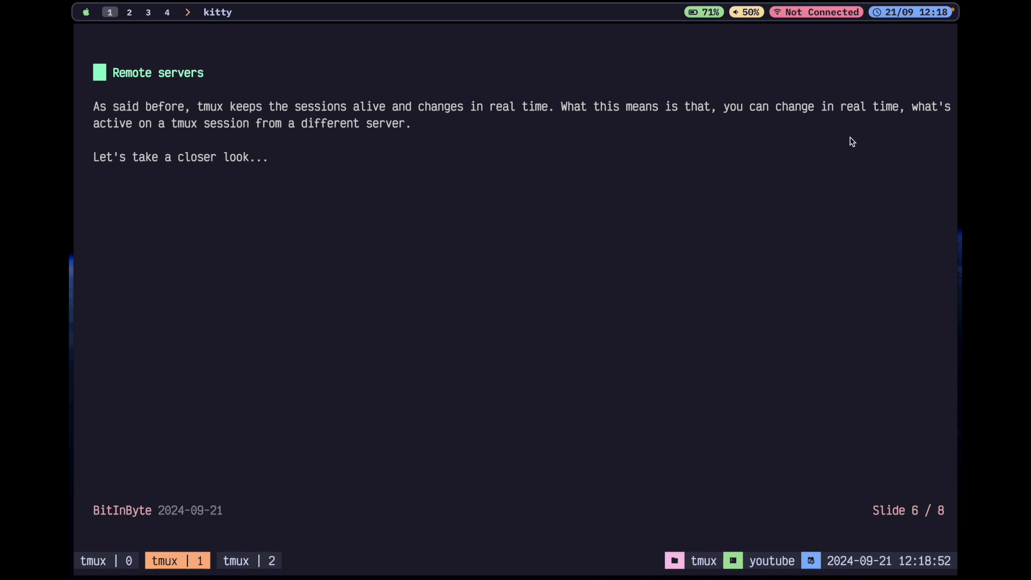
{"action": "mouse_move", "coordinate": [158, 147]}
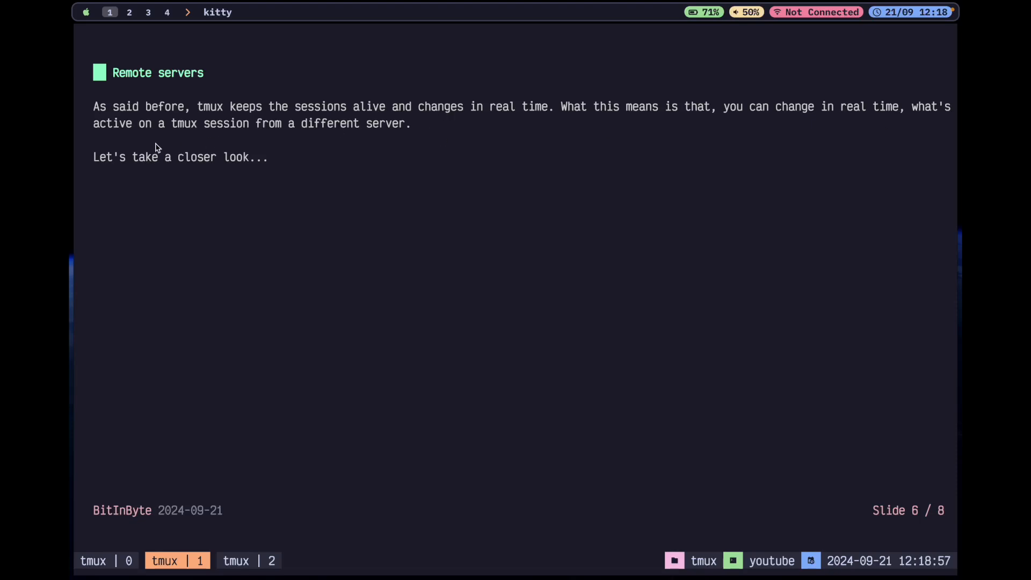
{"action": "mouse_move", "coordinate": [303, 147]}
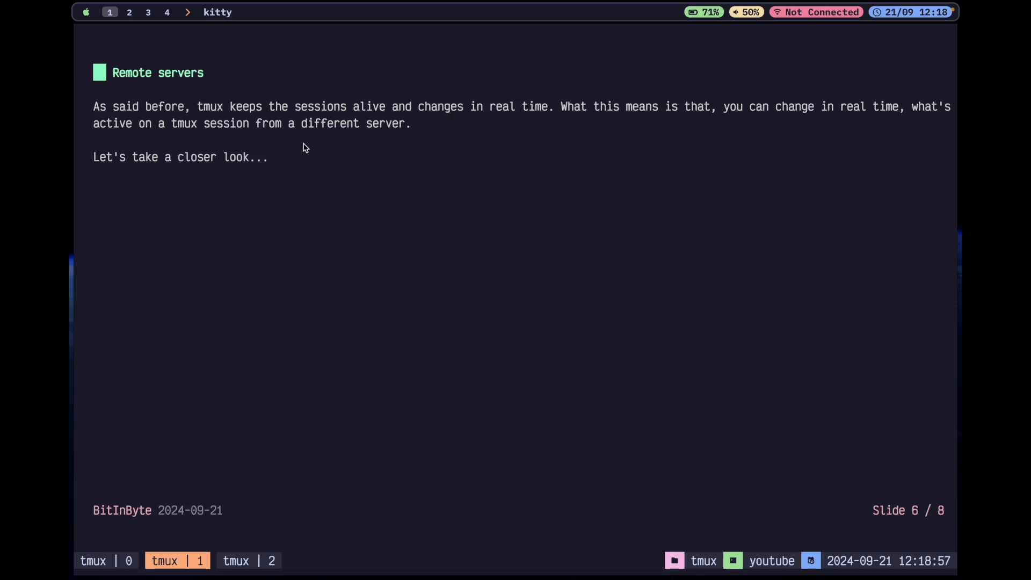
{"action": "mouse_move", "coordinate": [390, 212]}
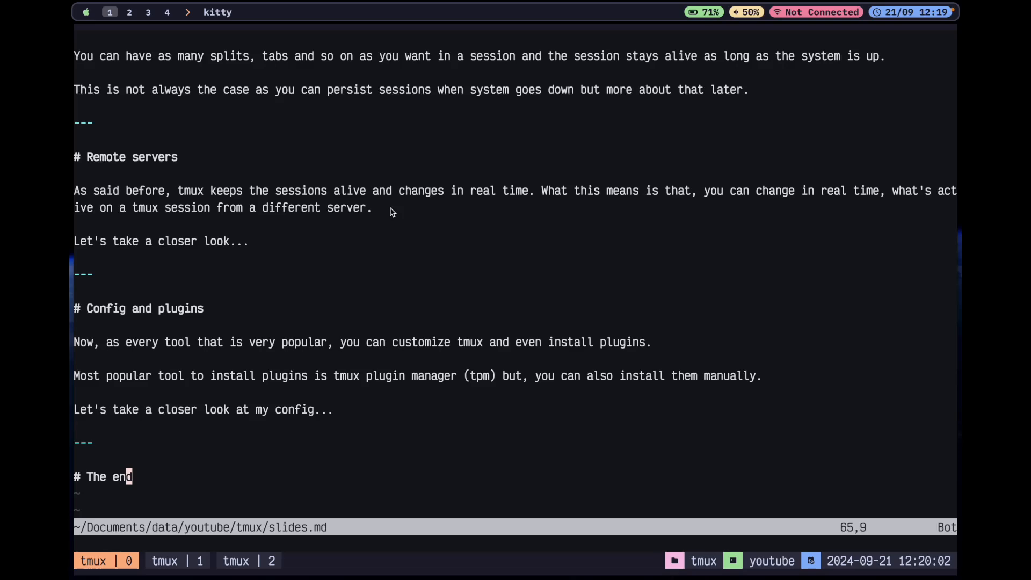
{"action": "scroll", "scroll_direction": "up", "scroll_amount": 3}
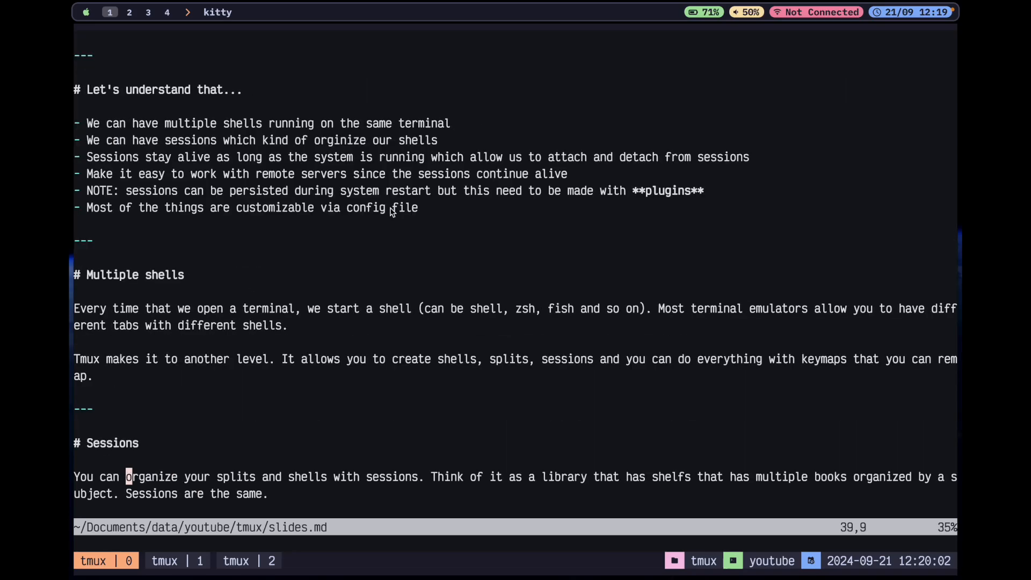
{"action": "scroll", "scroll_direction": "up", "scroll_amount": 3}
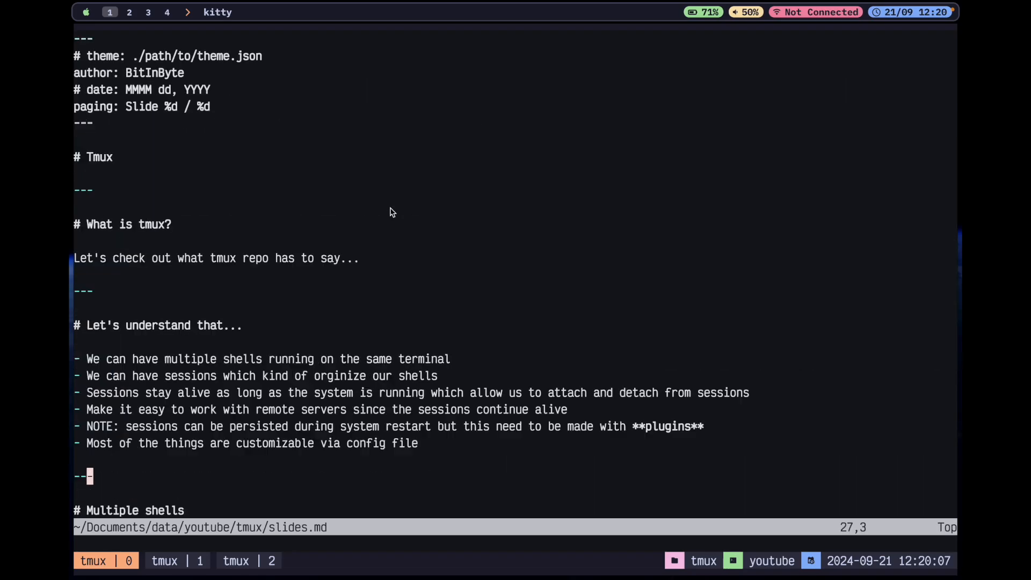
{"action": "scroll", "scroll_direction": "down", "scroll_amount": 3}
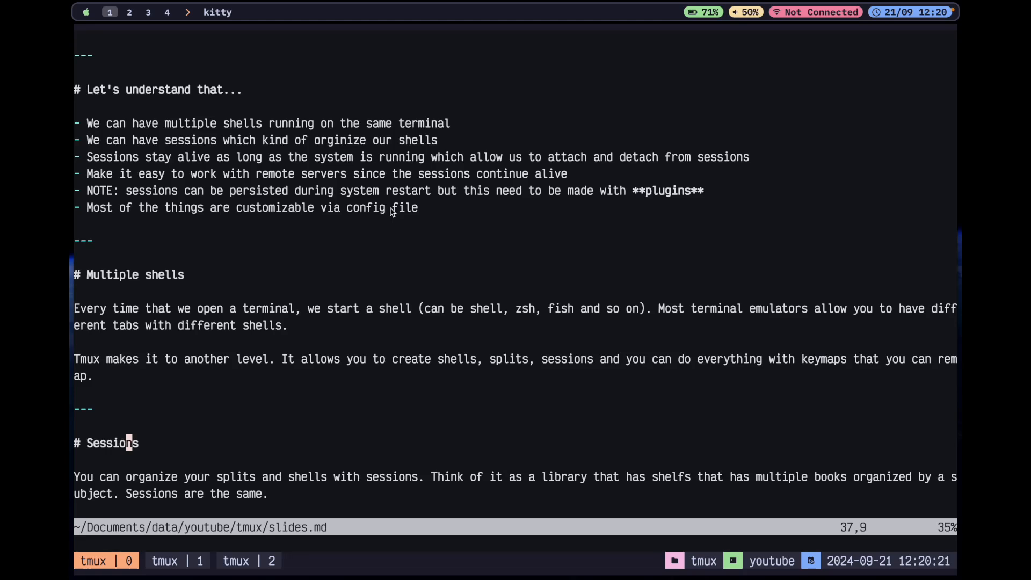
{"action": "left_click", "coordinate": [177, 560]}
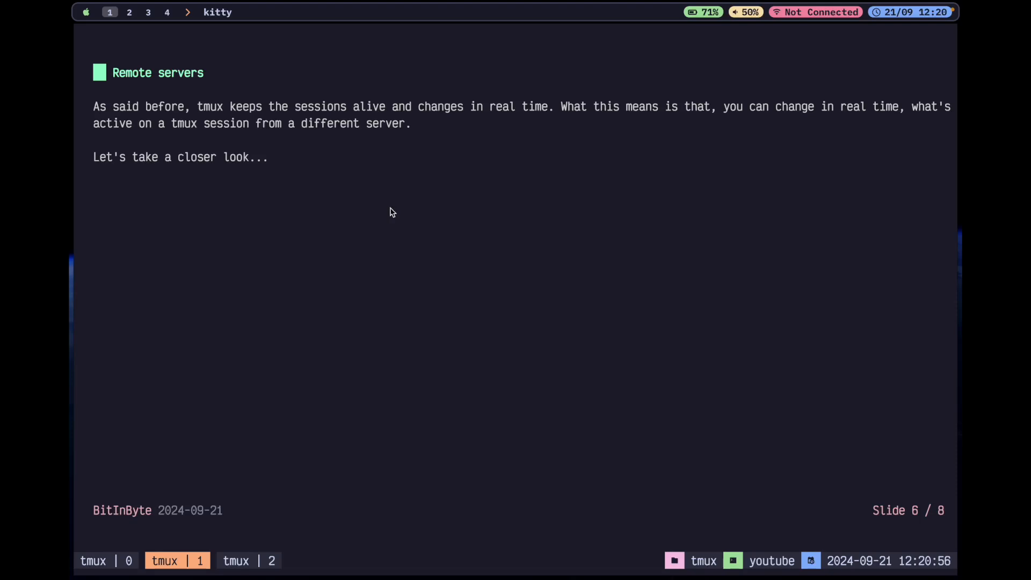
{"action": "key", "text": "right"}
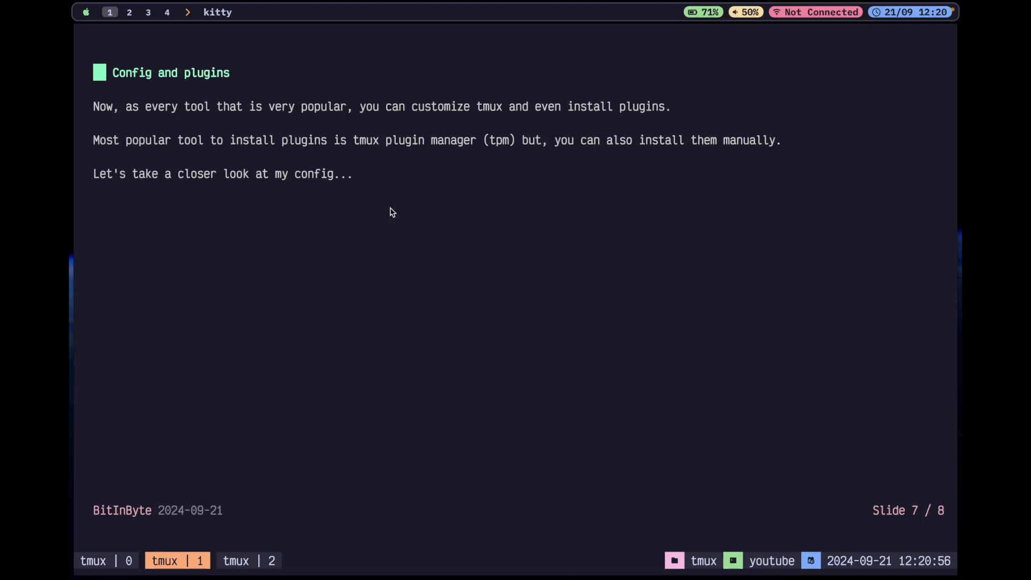
{"action": "mouse_move", "coordinate": [314, 269]}
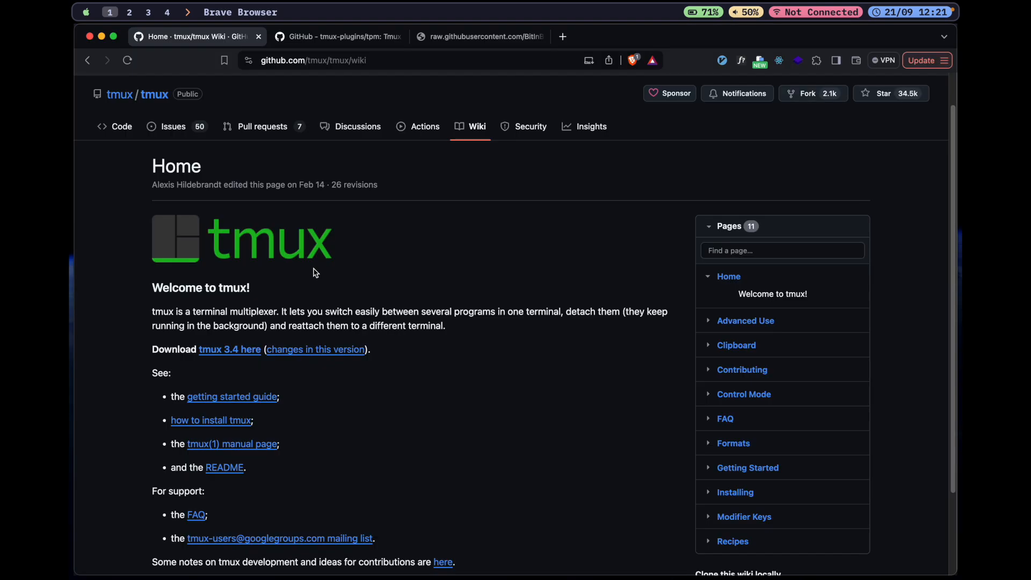
Step: Switch to the tmux-plugins/tpm tab and scroll to its Installation section and tmux.conf snippet
{"action": "left_click", "coordinate": [335, 36]}
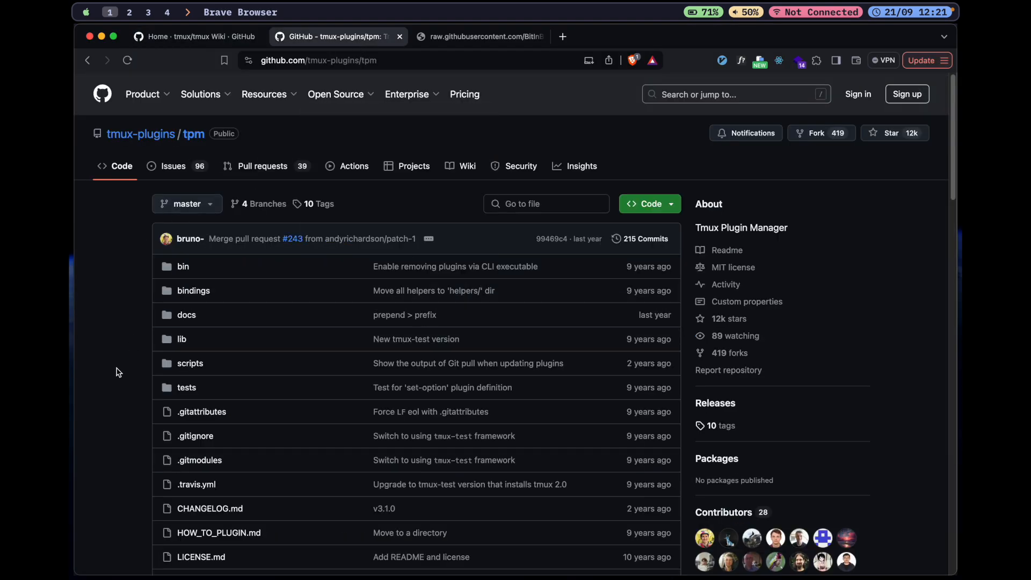
{"action": "scroll", "scroll_direction": "down", "scroll_amount": 3}
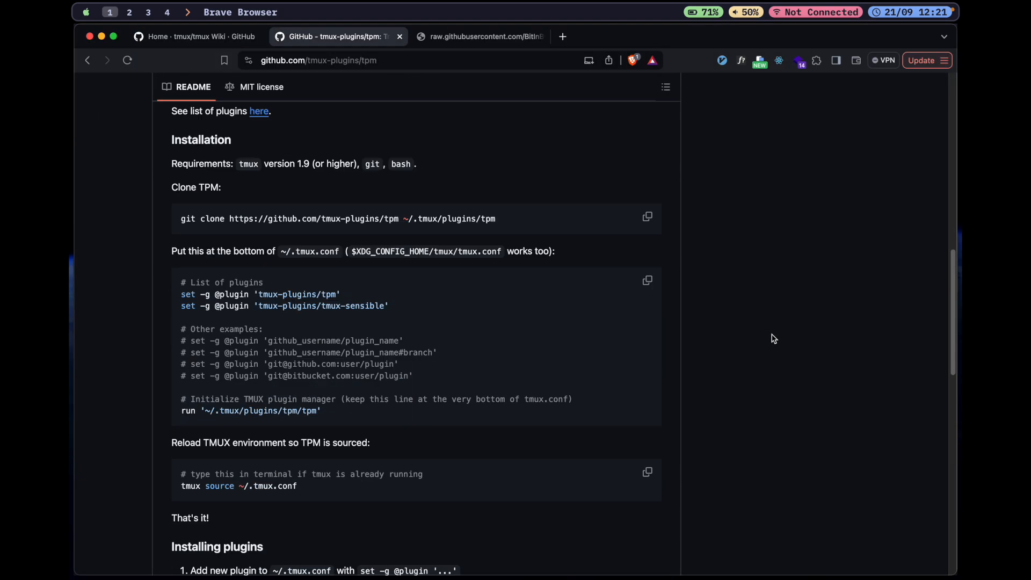
{"action": "scroll", "scroll_direction": "down", "scroll_amount": 3}
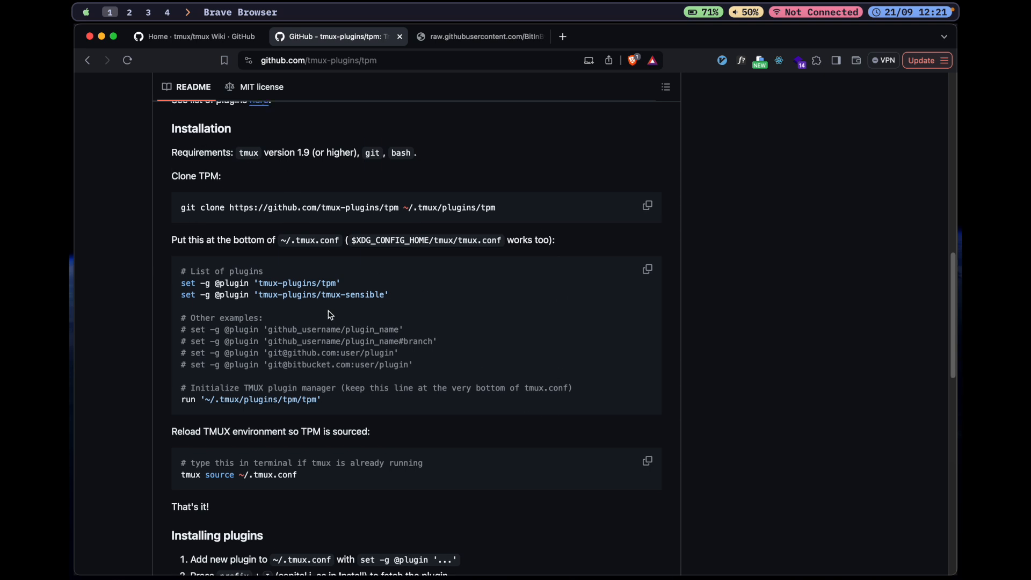
{"action": "scroll", "scroll_direction": "up", "scroll_amount": 3}
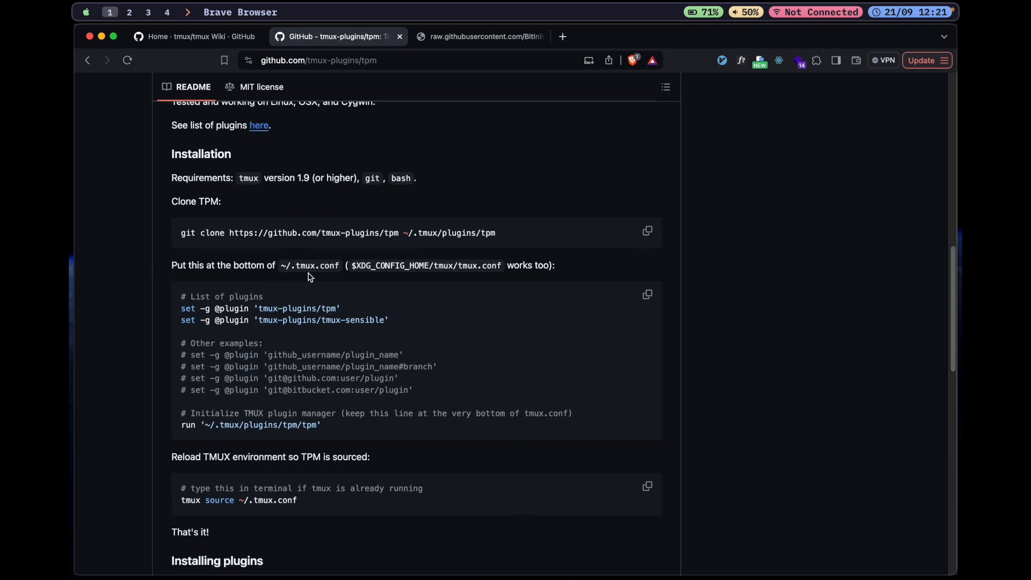
{"action": "mouse_move", "coordinate": [284, 294]}
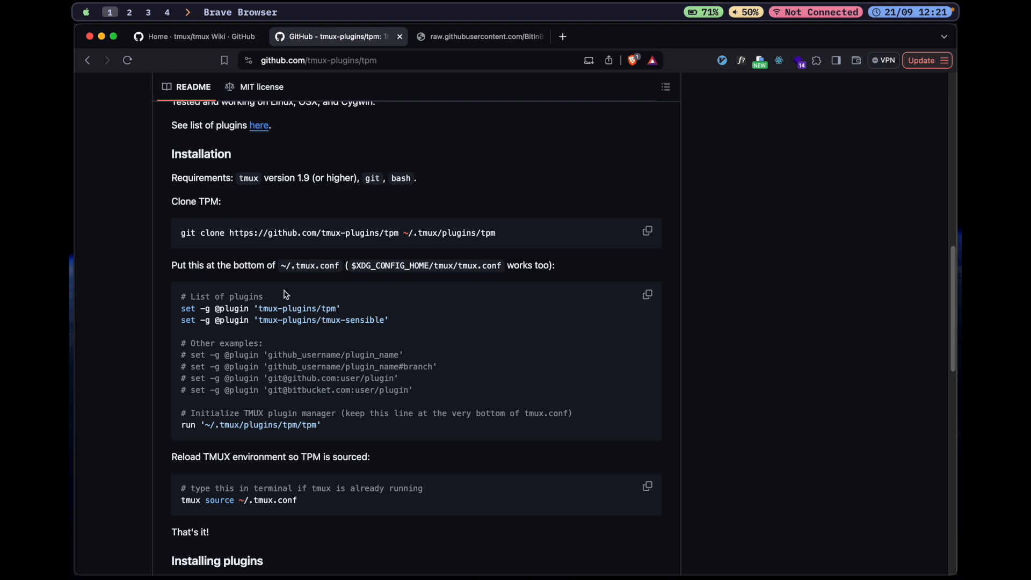
{"action": "mouse_move", "coordinate": [463, 273]}
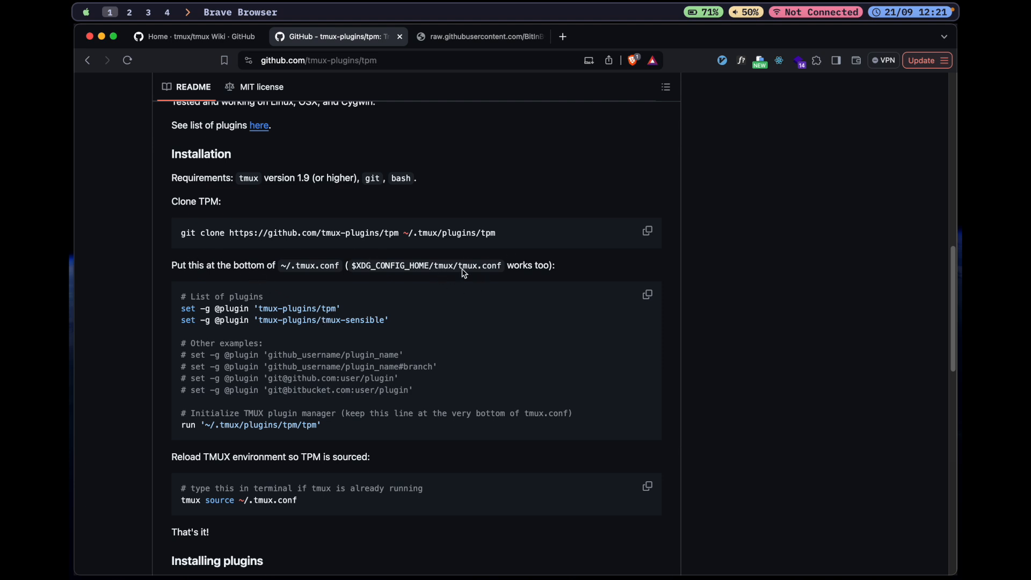
{"action": "mouse_move", "coordinate": [423, 282]}
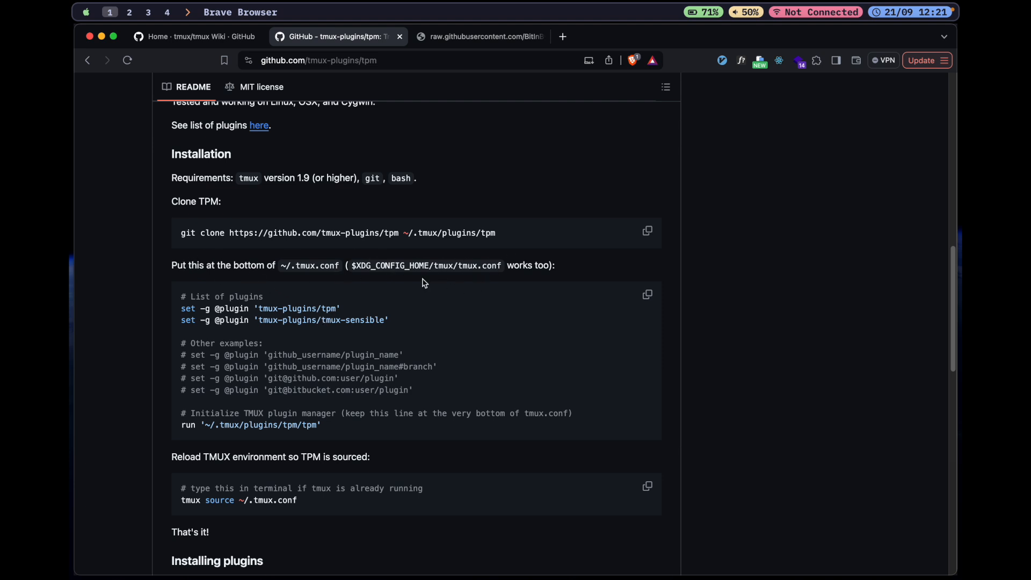
{"action": "mouse_move", "coordinate": [260, 437]}
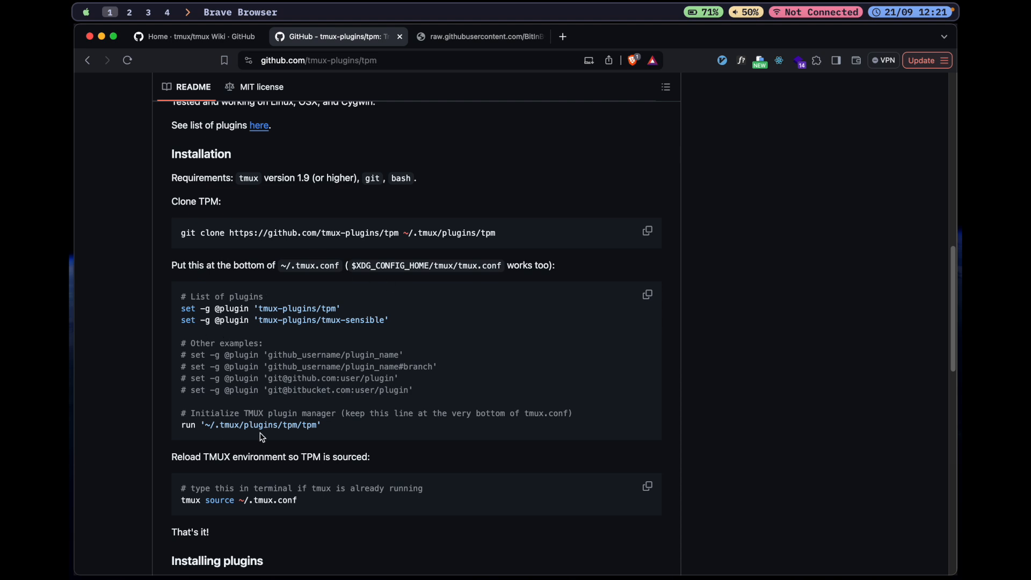
{"action": "scroll", "scroll_direction": "down", "scroll_amount": 3}
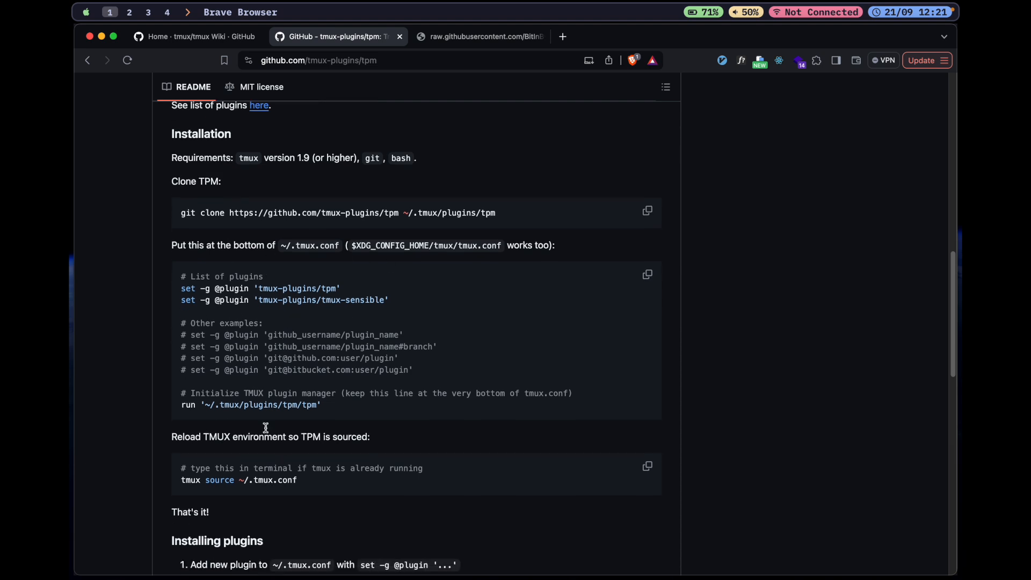
{"action": "mouse_move", "coordinate": [202, 426]}
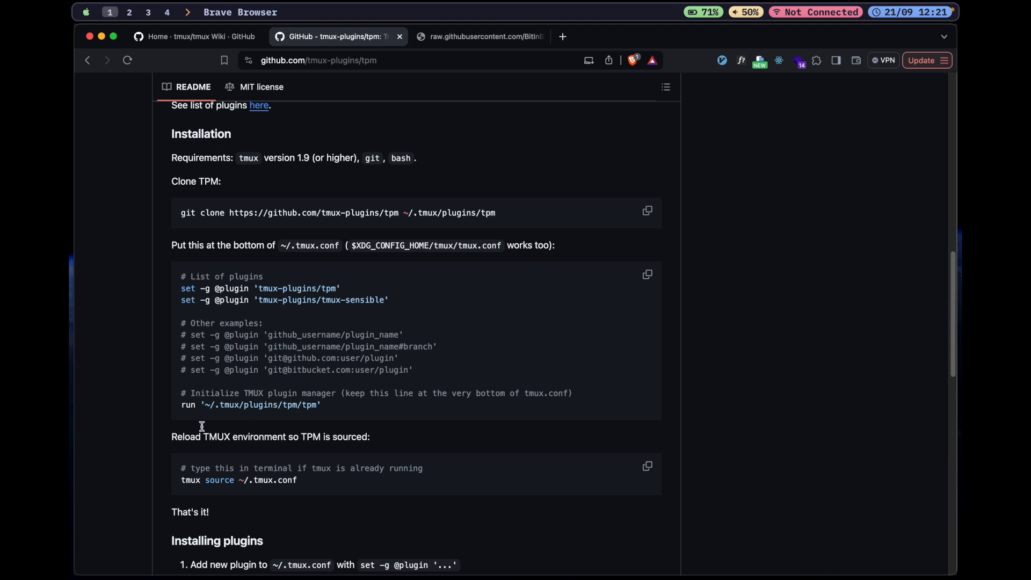
{"action": "mouse_move", "coordinate": [290, 362]}
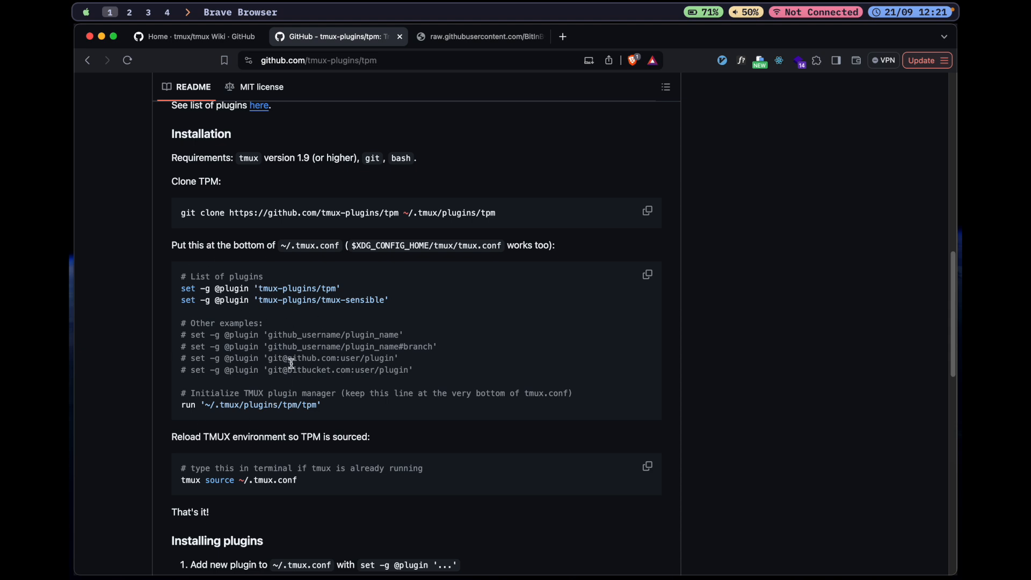
{"action": "scroll", "scroll_direction": "down", "scroll_amount": 3}
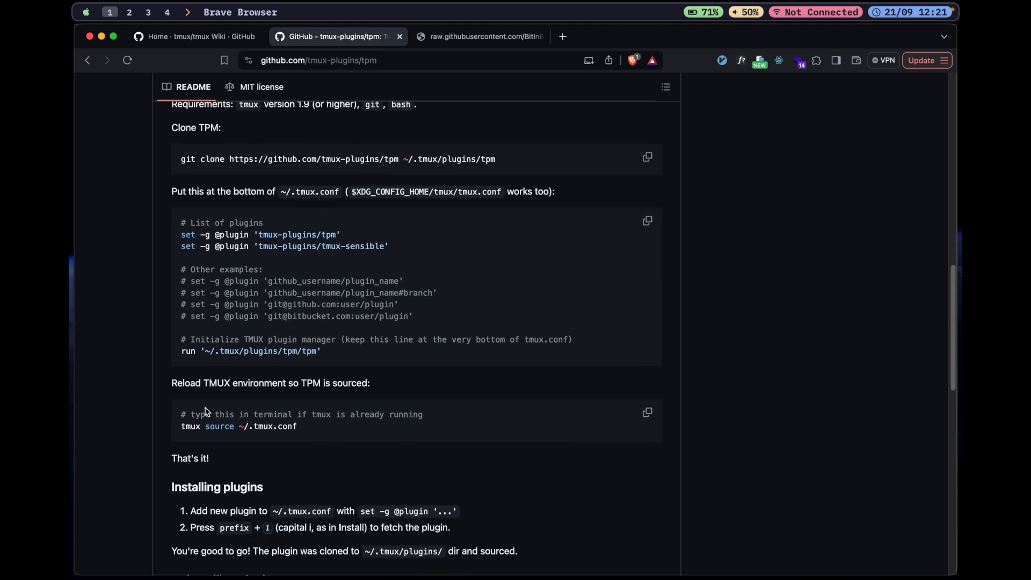
{"action": "scroll", "scroll_direction": "up", "scroll_amount": 3}
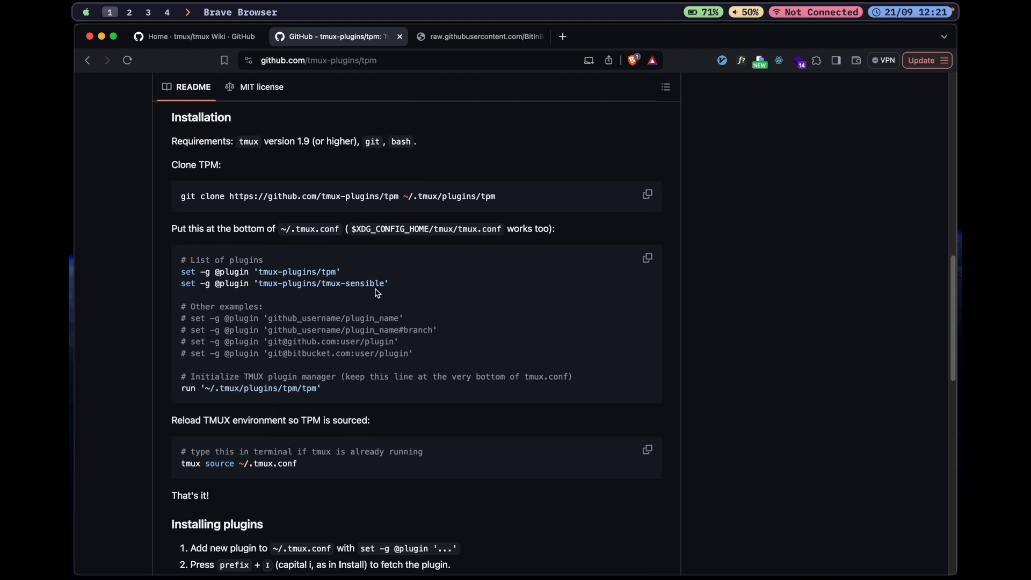
{"action": "mouse_move", "coordinate": [310, 388]}
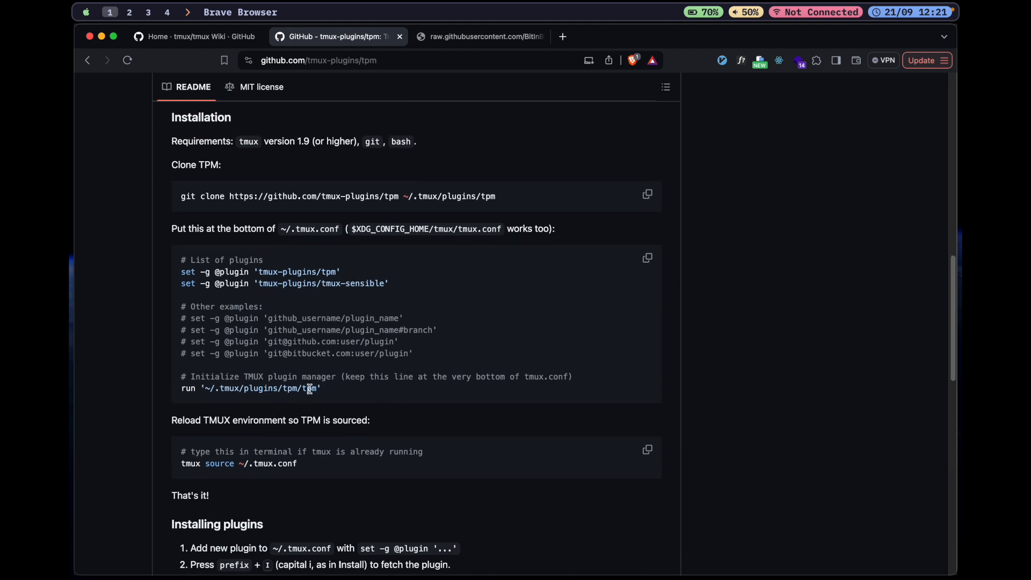
{"action": "mouse_move", "coordinate": [380, 393]}
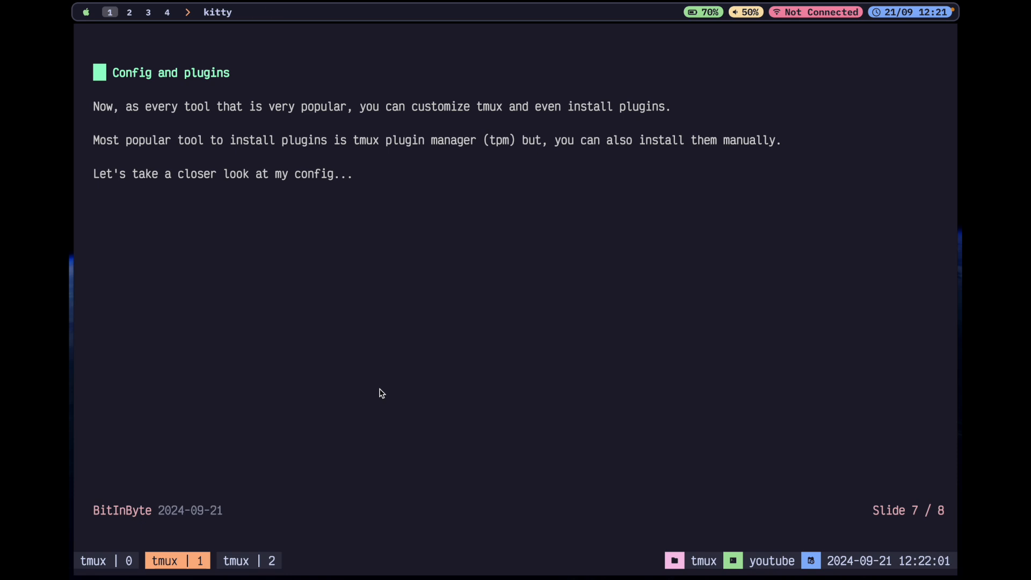
{"action": "mouse_move", "coordinate": [569, 72]}
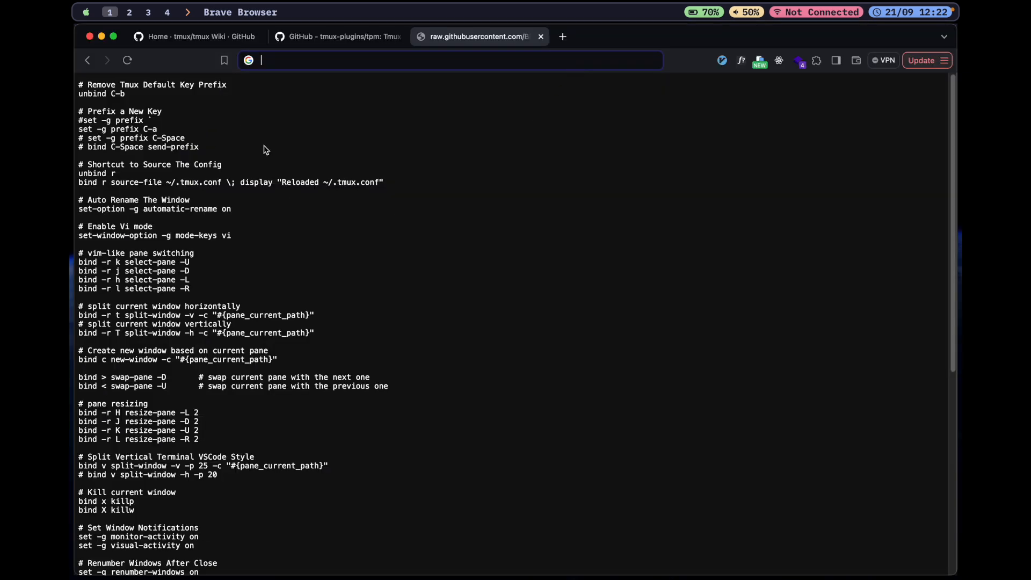
{"action": "mouse_move", "coordinate": [191, 176]}
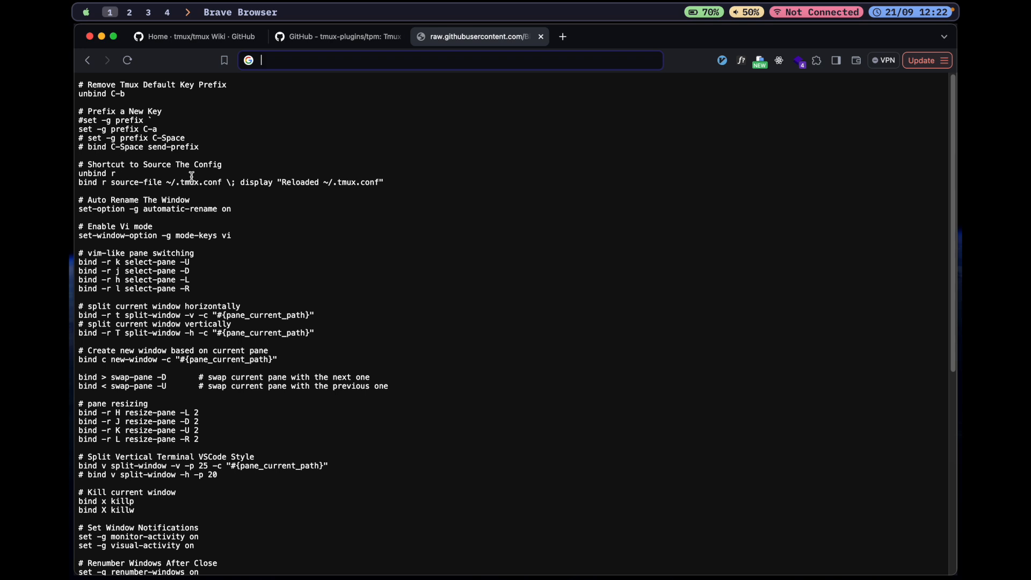
{"action": "mouse_move", "coordinate": [123, 84]}
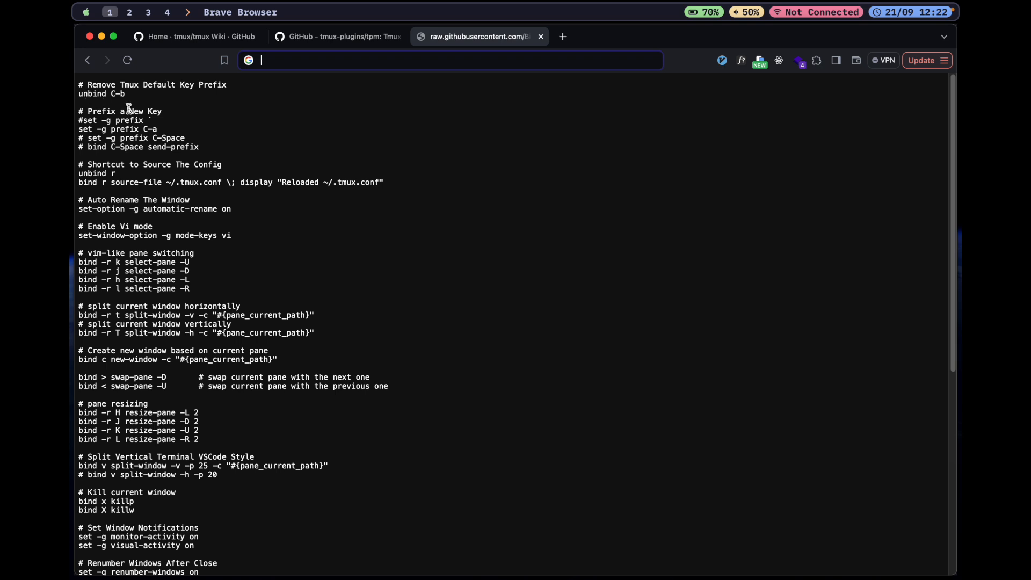
{"action": "mouse_move", "coordinate": [109, 156]}
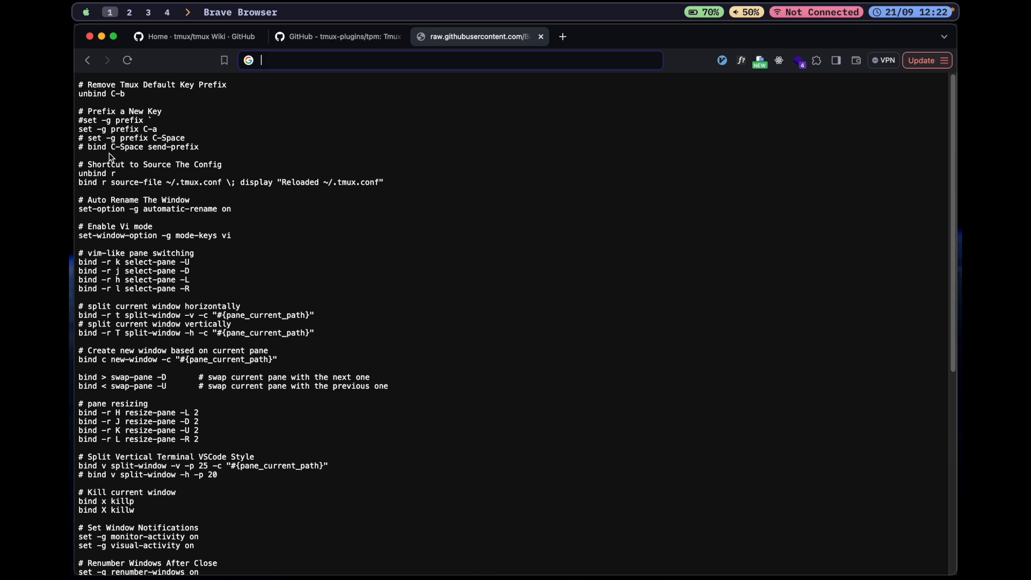
{"action": "mouse_move", "coordinate": [164, 251]}
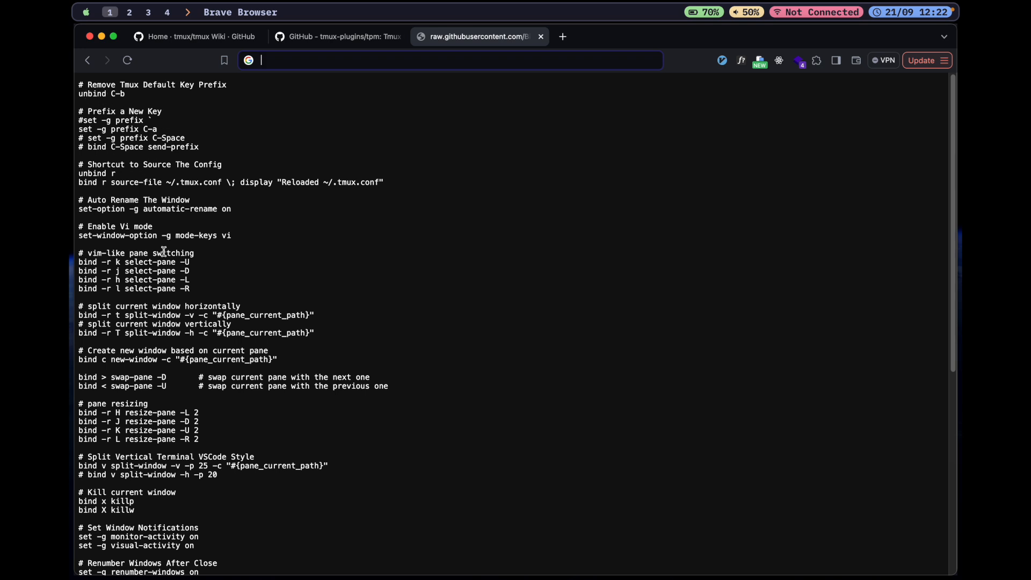
{"action": "mouse_move", "coordinate": [99, 182]}
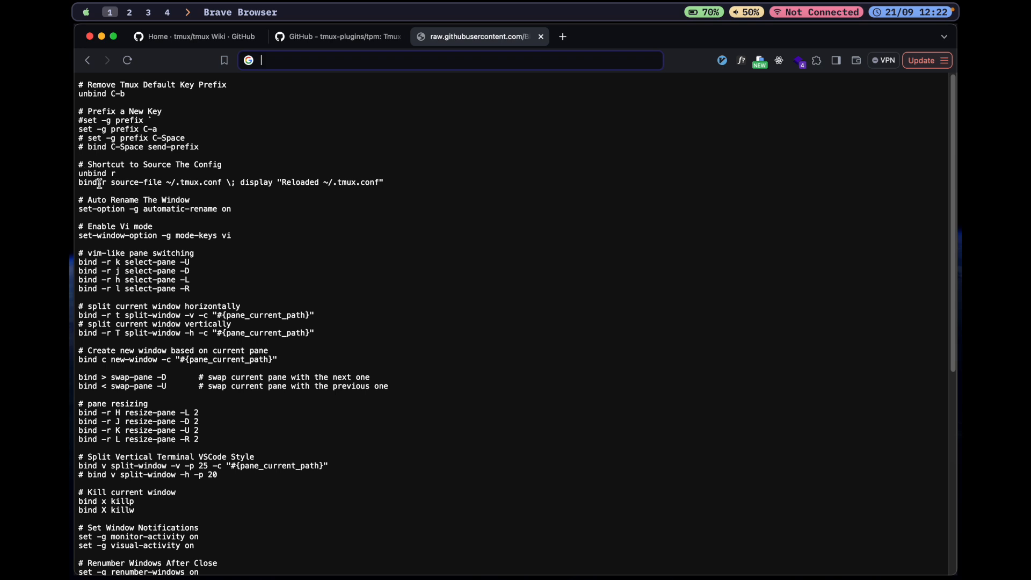
{"action": "scroll", "scroll_direction": "down", "scroll_amount": 3}
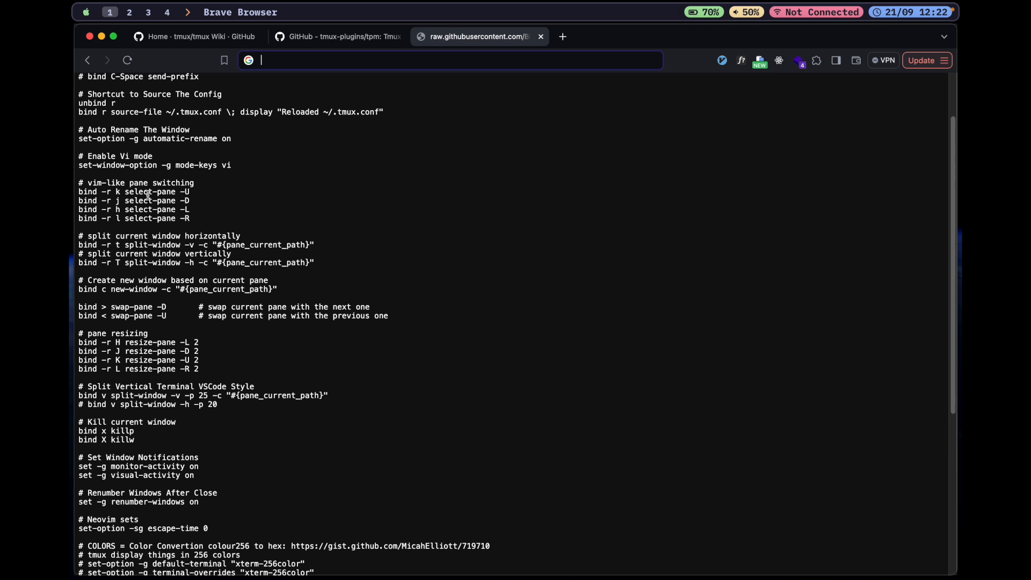
{"action": "mouse_move", "coordinate": [193, 264]}
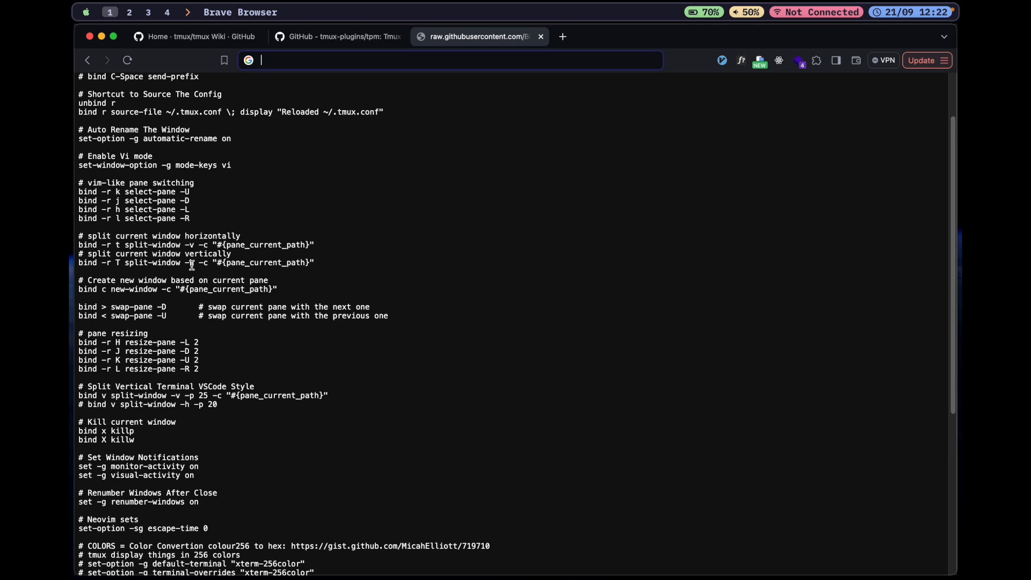
{"action": "mouse_move", "coordinate": [264, 390]}
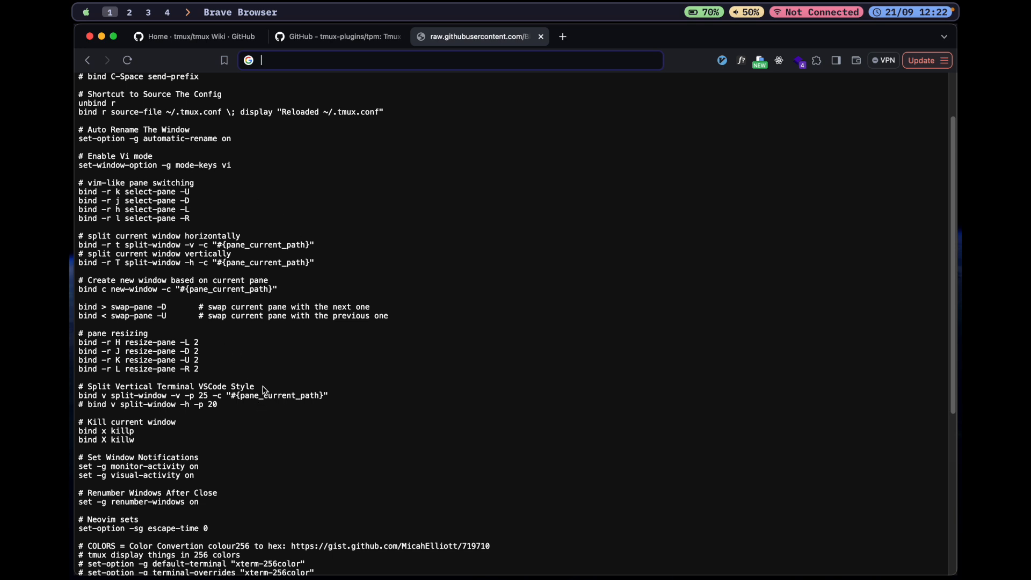
{"action": "scroll", "scroll_direction": "down", "scroll_amount": 3}
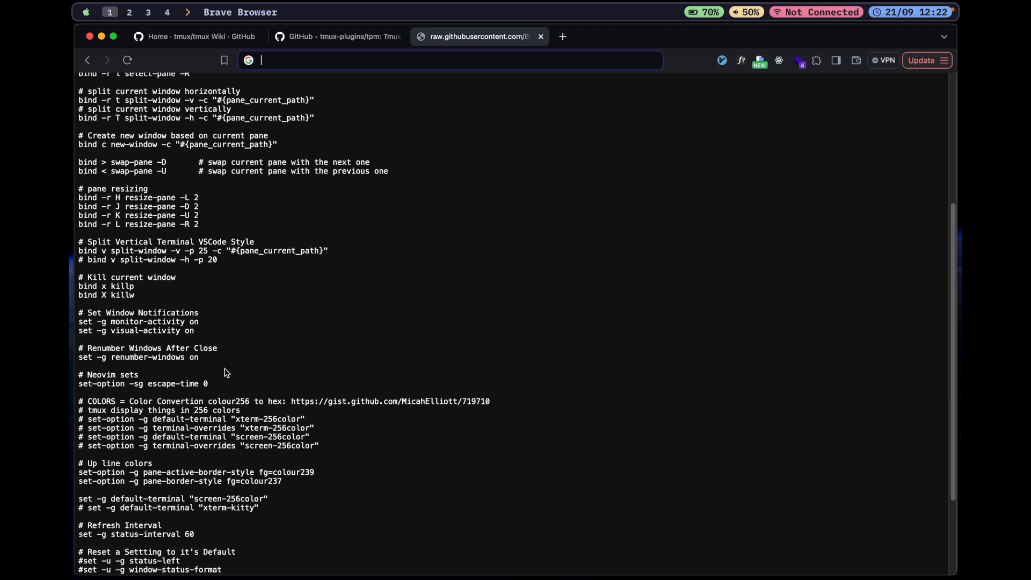
{"action": "scroll", "scroll_direction": "down", "scroll_amount": 3}
{"action": "type", "text": "t"}
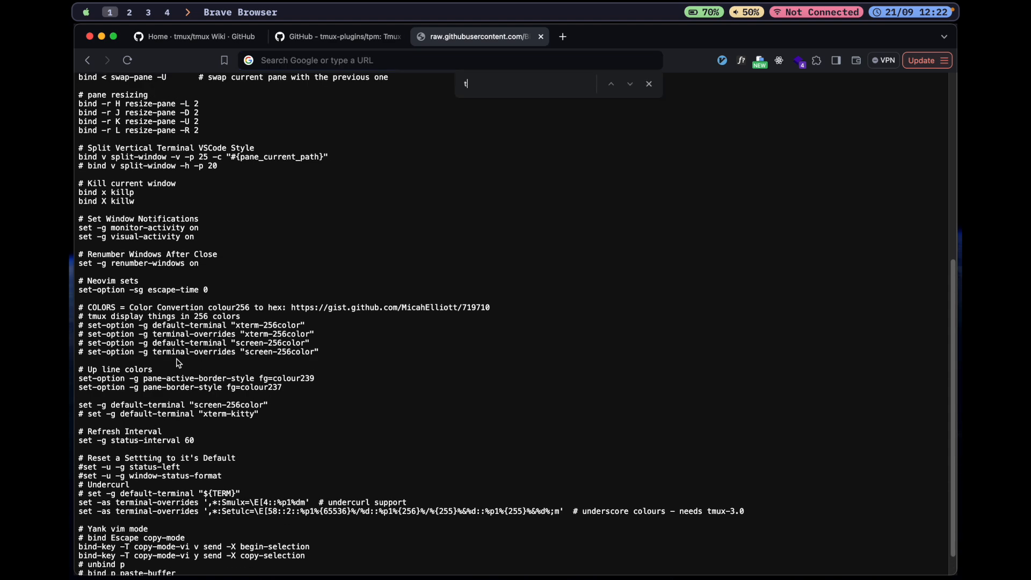
Step: Search for 'pm' and scroll through the raw tmux.conf file
{"action": "type", "text": "pm"}
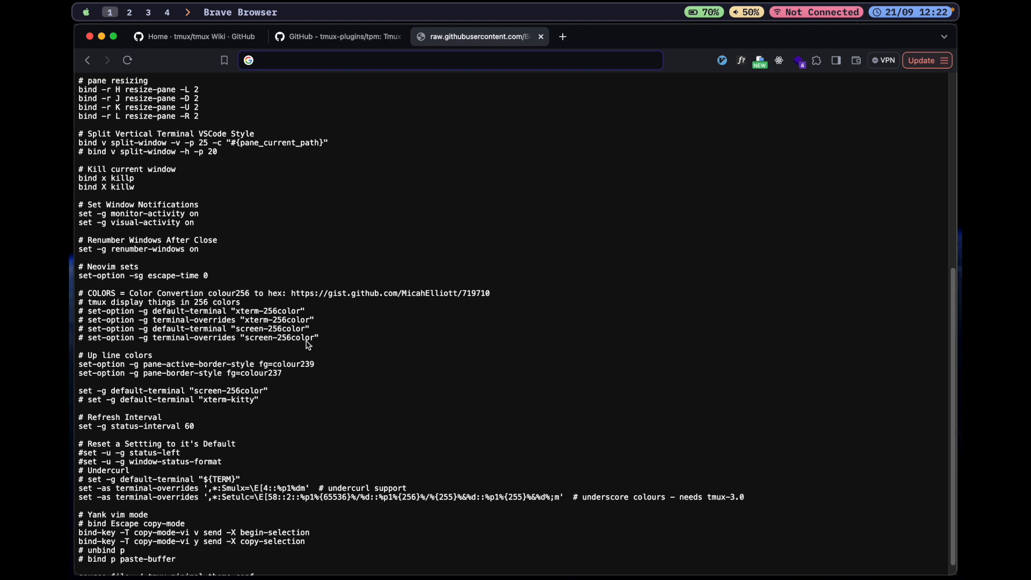
{"action": "scroll", "scroll_direction": "down", "scroll_amount": 3}
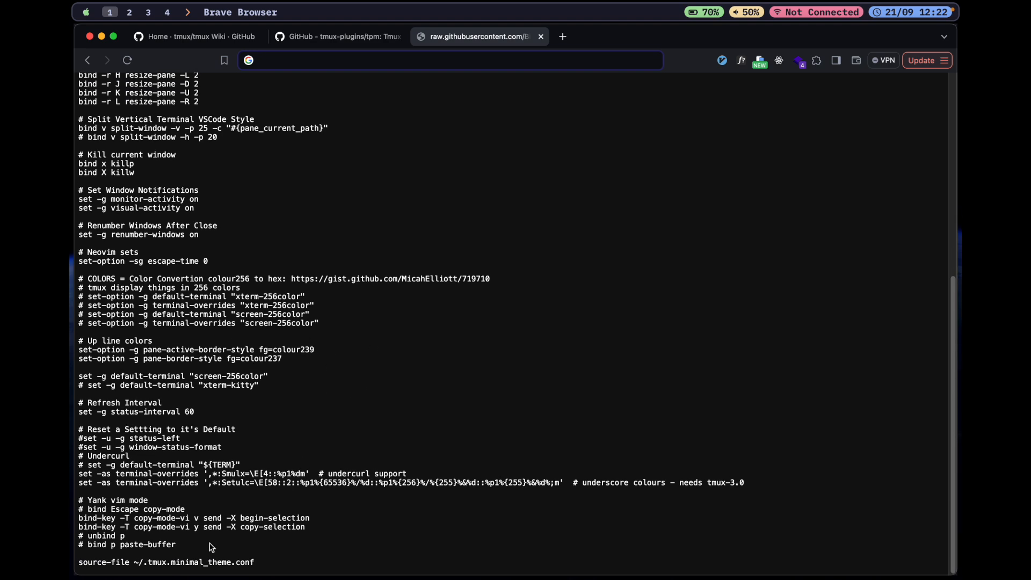
{"action": "scroll", "scroll_direction": "up", "scroll_amount": 3}
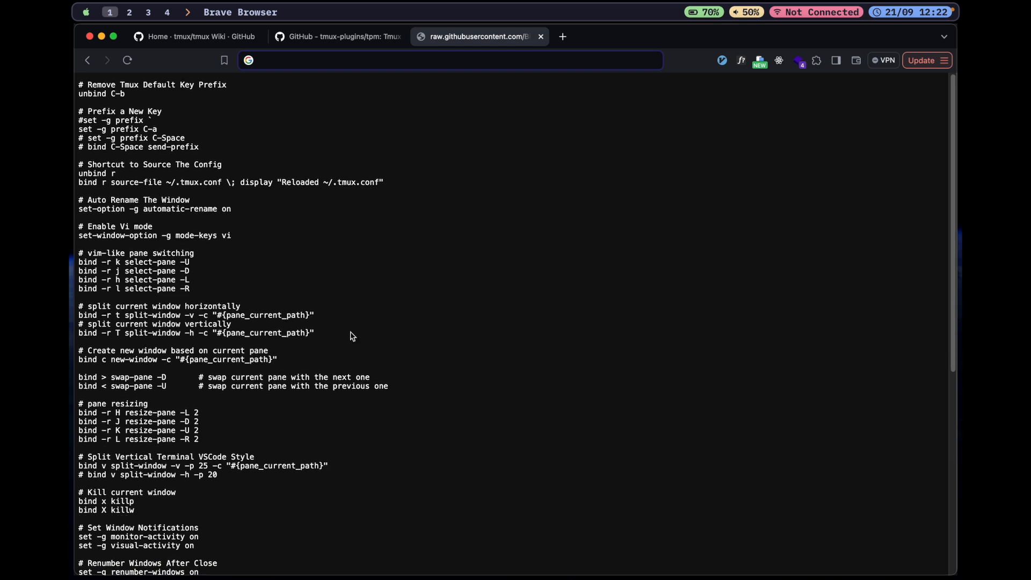
{"action": "mouse_move", "coordinate": [359, 354]}
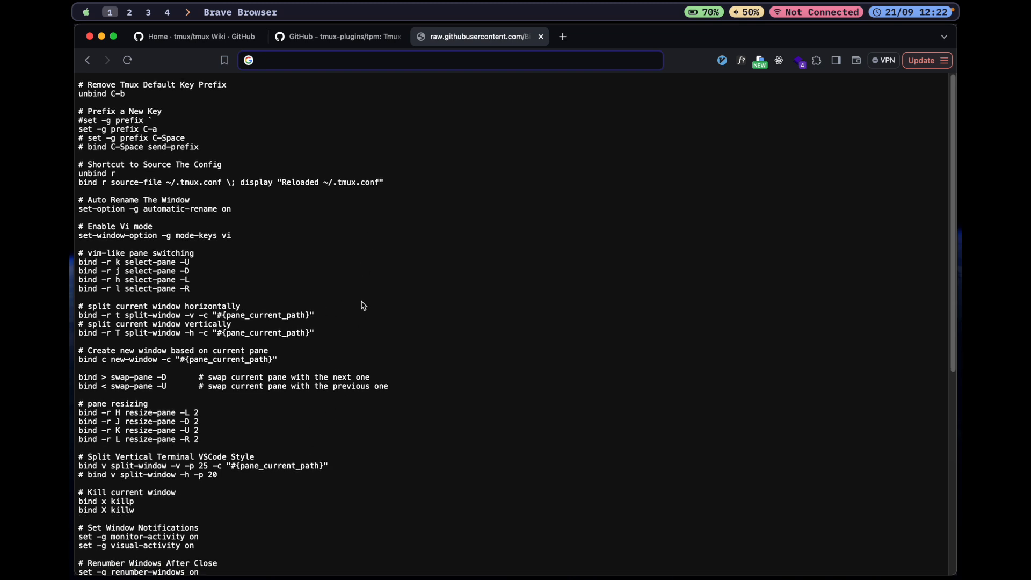
{"action": "mouse_move", "coordinate": [347, 380]}
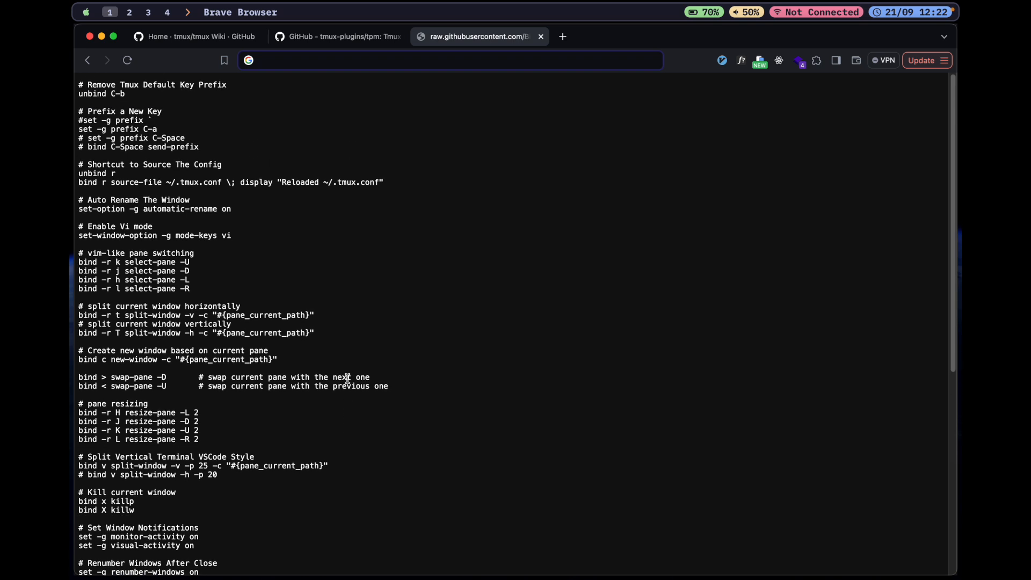
{"action": "scroll", "scroll_direction": "down", "scroll_amount": 3}
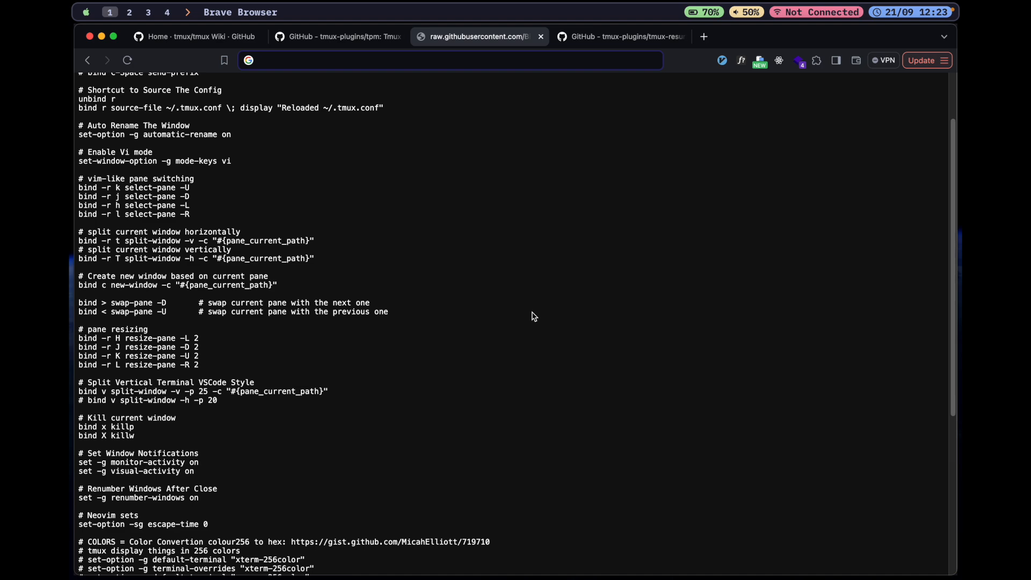
Step: Read the tmux-resurrect README, then follow its link to the tmux-continuum repository
{"action": "left_click", "coordinate": [617, 36]}
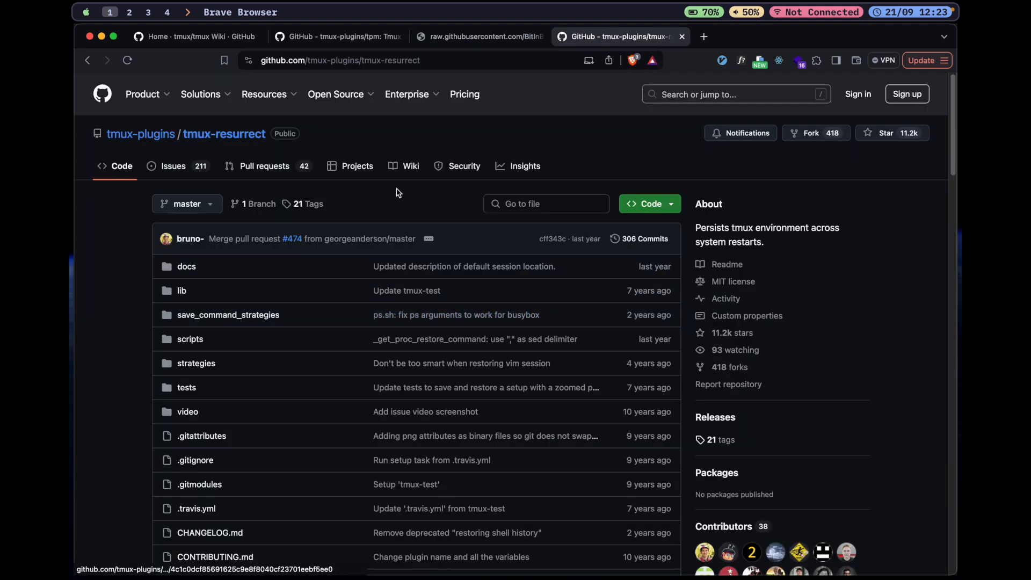
{"action": "mouse_move", "coordinate": [590, 269]}
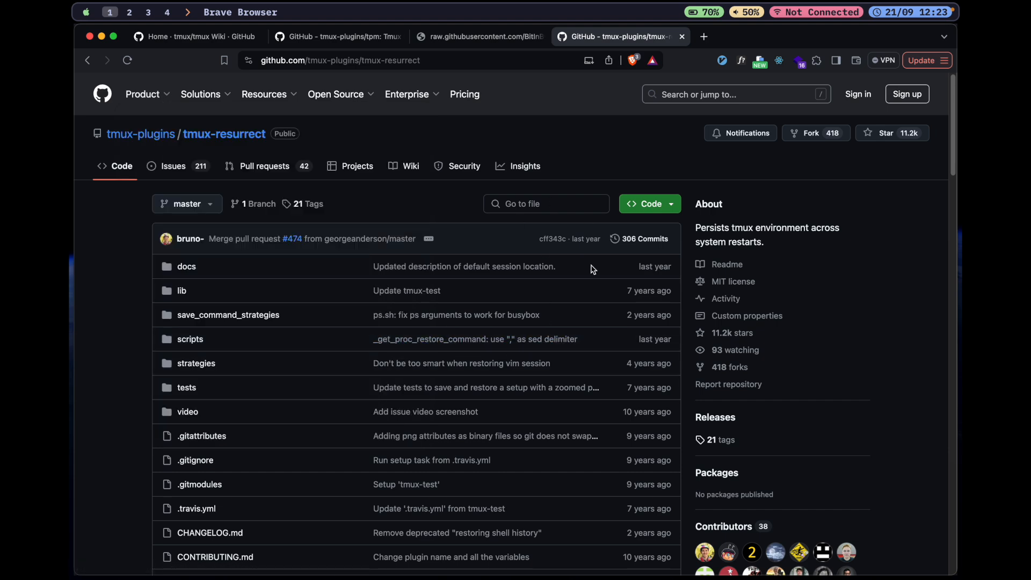
{"action": "scroll", "scroll_direction": "down", "scroll_amount": 3}
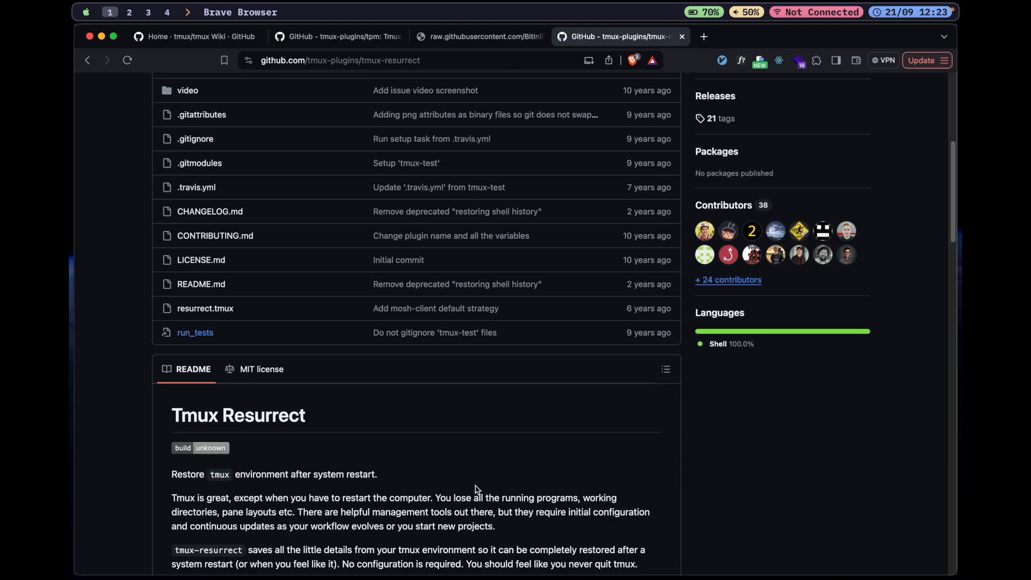
{"action": "scroll", "scroll_direction": "down", "scroll_amount": 3}
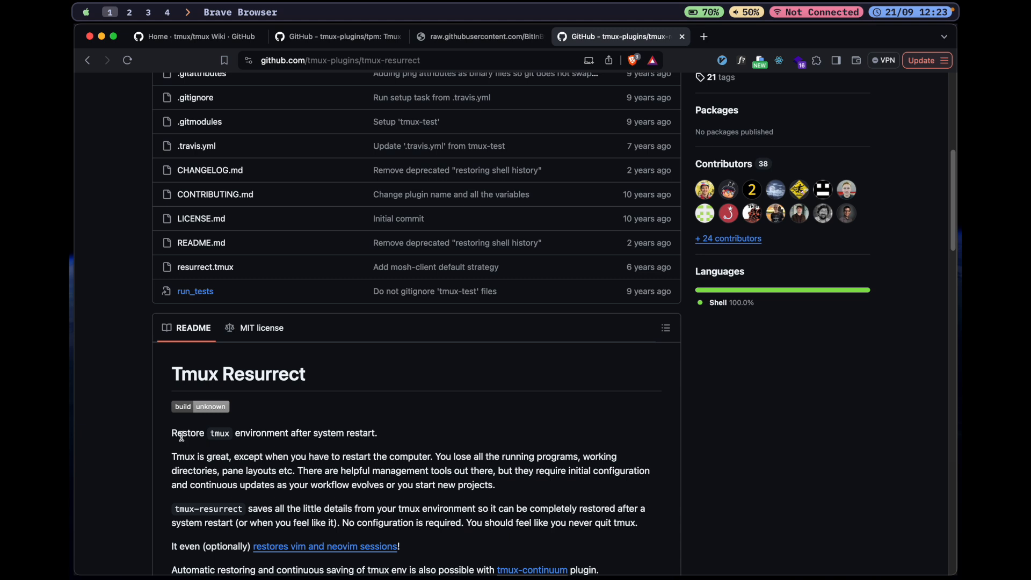
{"action": "scroll", "scroll_direction": "down", "scroll_amount": 3}
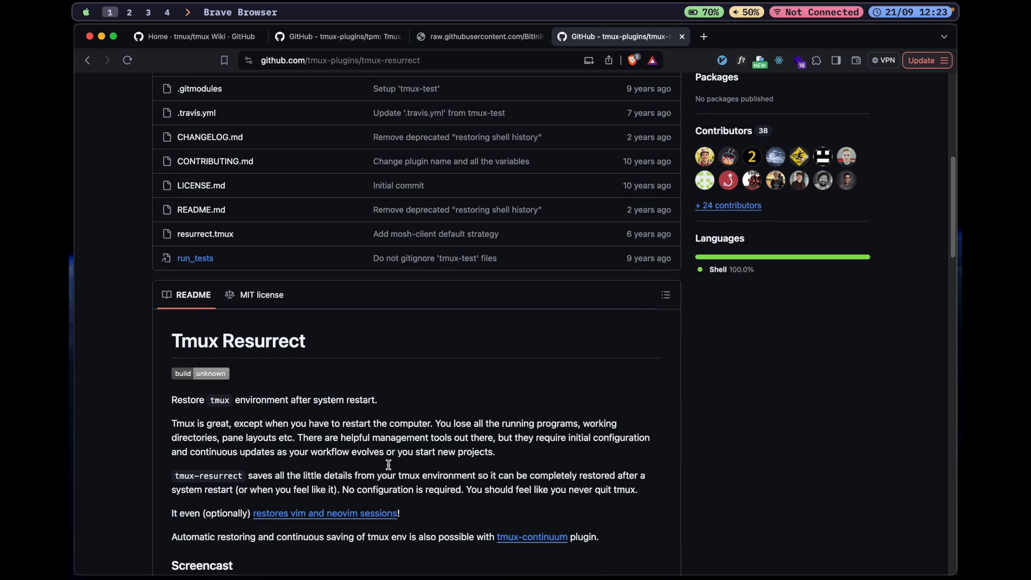
{"action": "scroll", "scroll_direction": "down", "scroll_amount": 3}
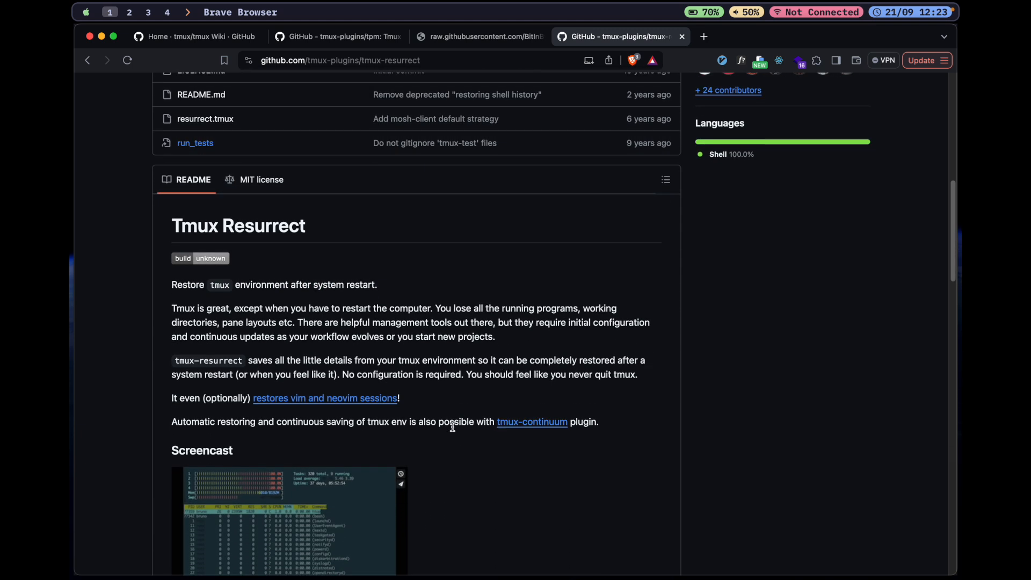
{"action": "scroll", "scroll_direction": "down", "scroll_amount": 3}
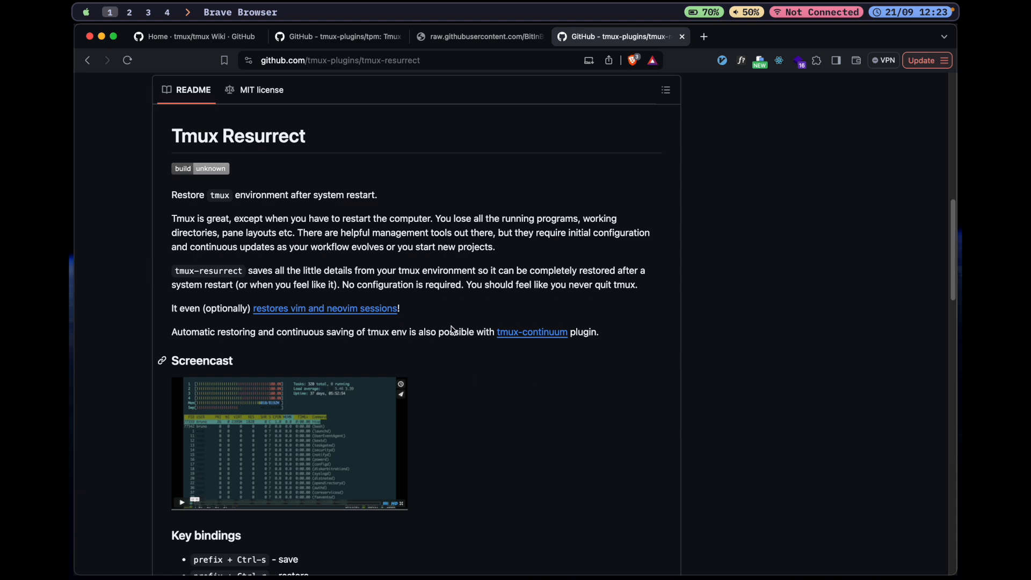
{"action": "mouse_move", "coordinate": [539, 343]}
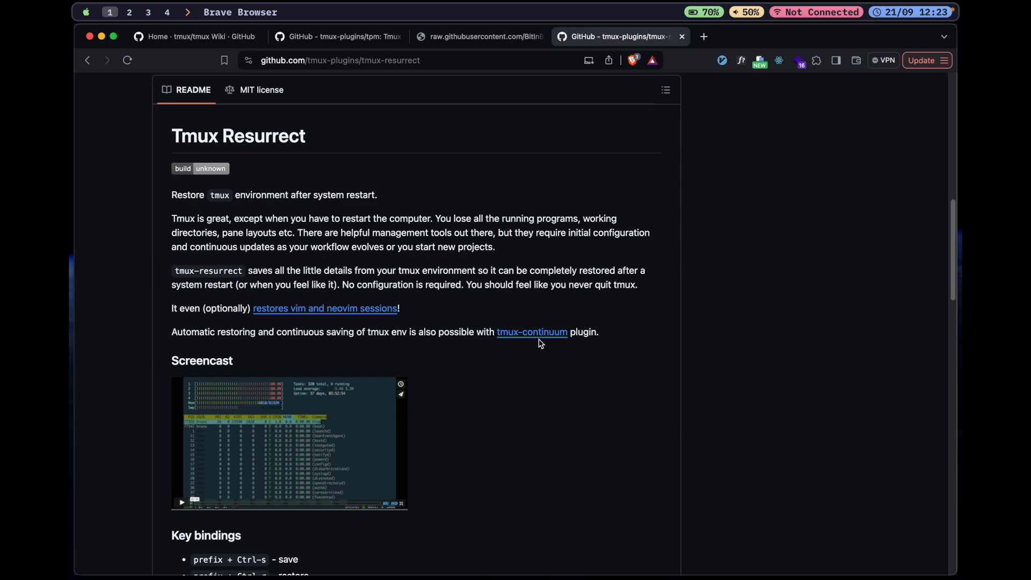
{"action": "left_click", "coordinate": [531, 331]}
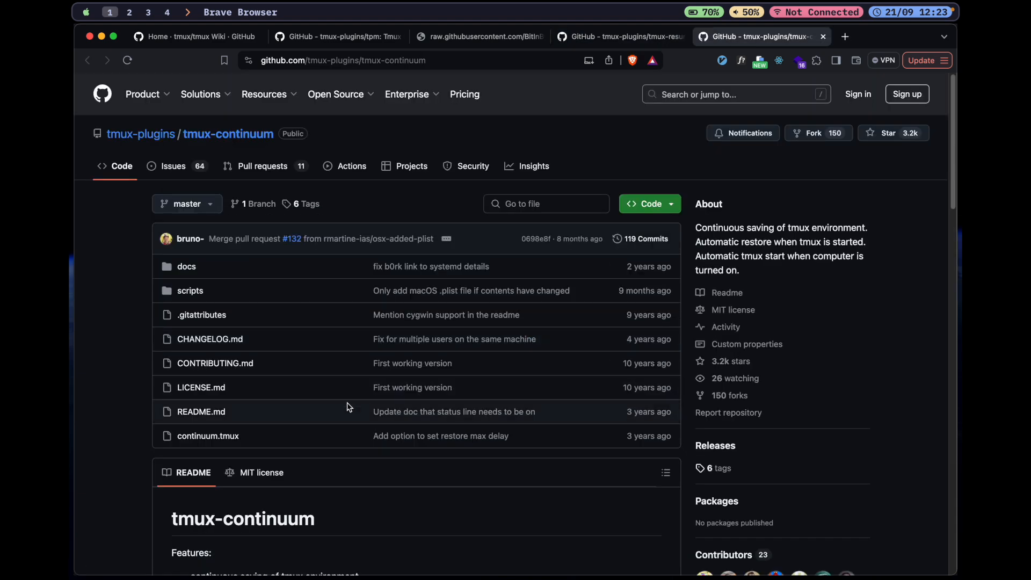
{"action": "scroll", "scroll_direction": "down", "scroll_amount": 3}
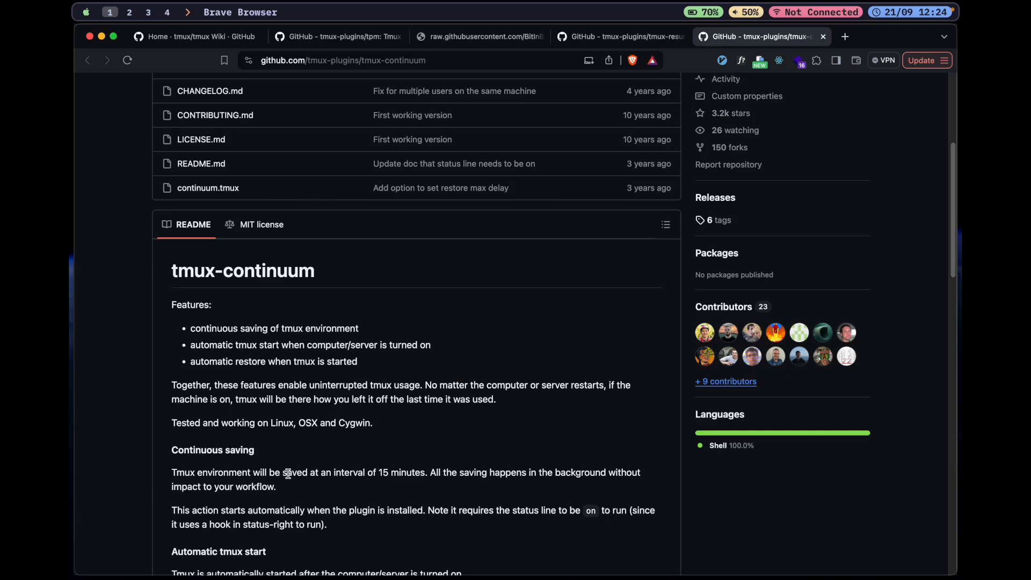
{"action": "left_click", "coordinate": [620, 36]}
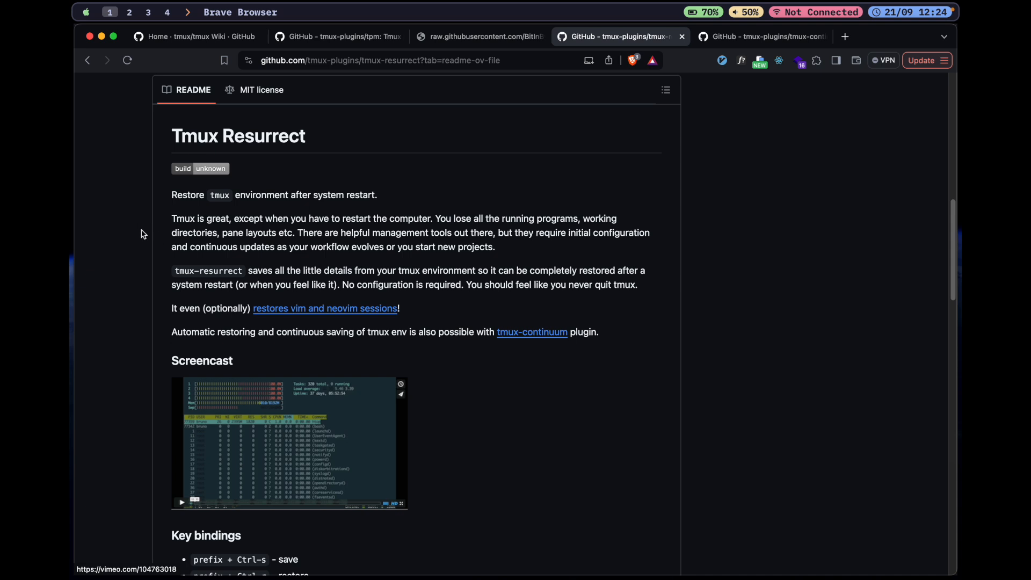
{"action": "mouse_move", "coordinate": [477, 434]}
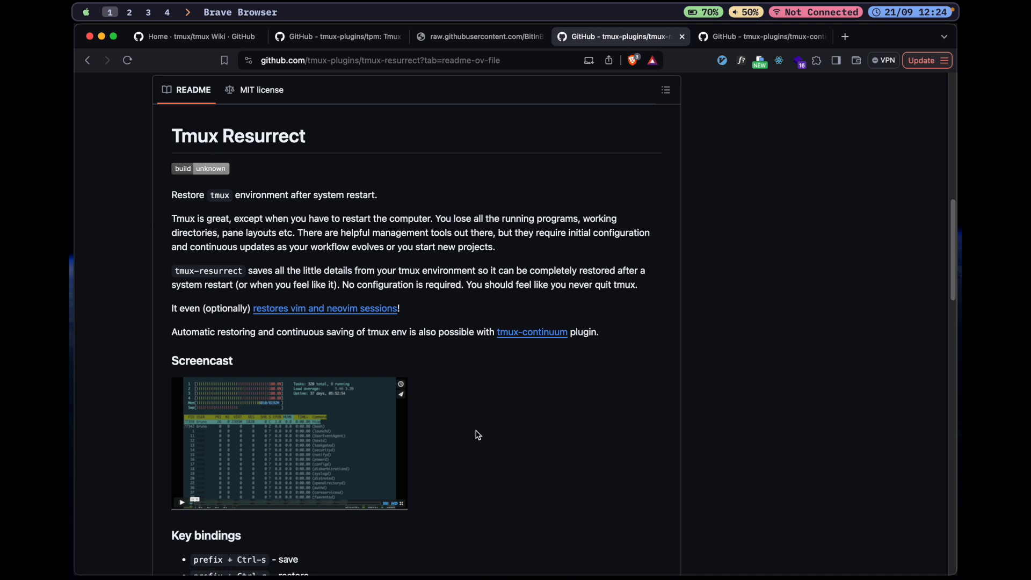
Step: Scroll the tmux-resurrect README, then advance the presentation to slide 8, 'The end'
{"action": "scroll", "scroll_direction": "down", "scroll_amount": 3}
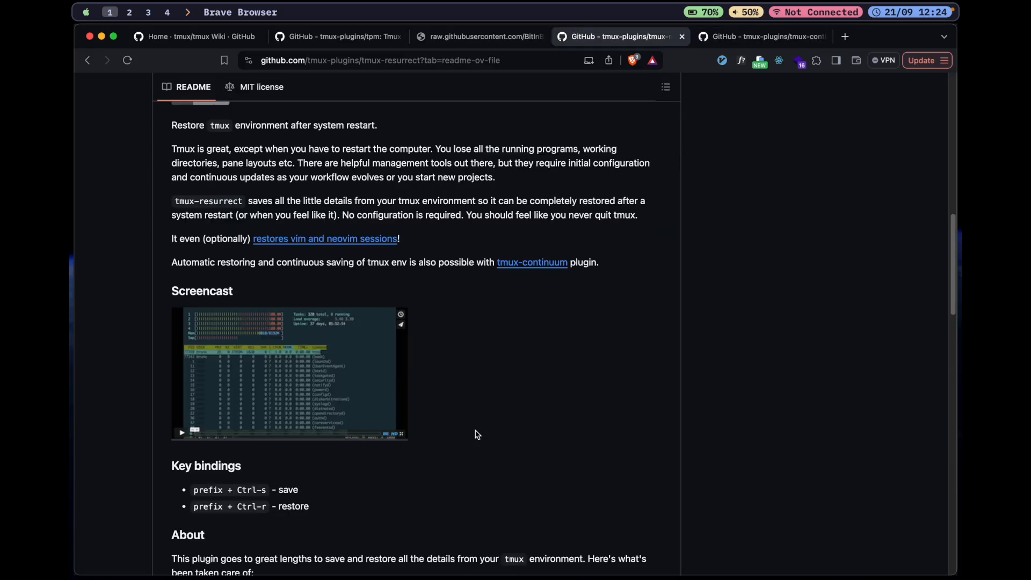
{"action": "mouse_move", "coordinate": [431, 344]}
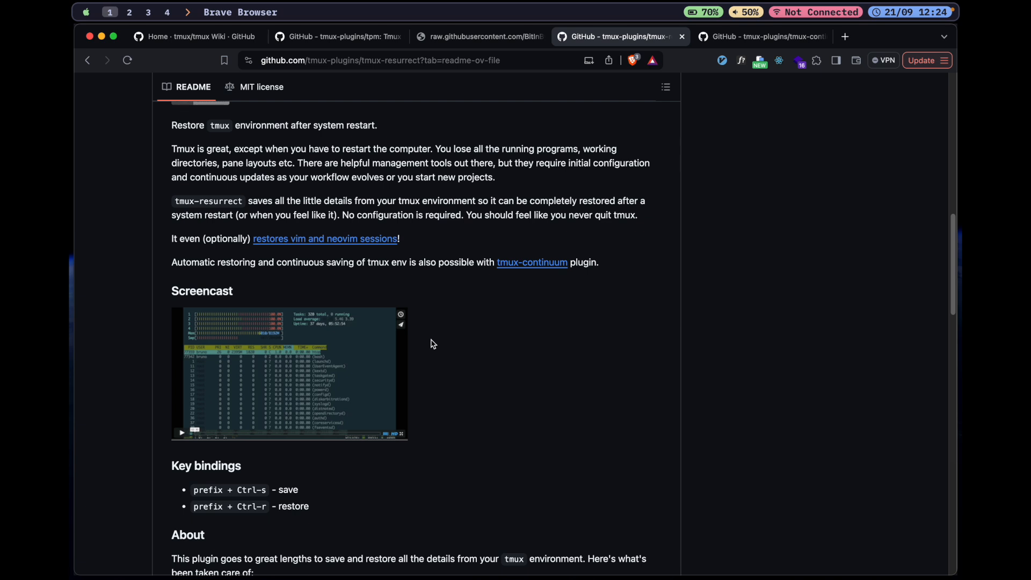
{"action": "mouse_move", "coordinate": [330, 77]}
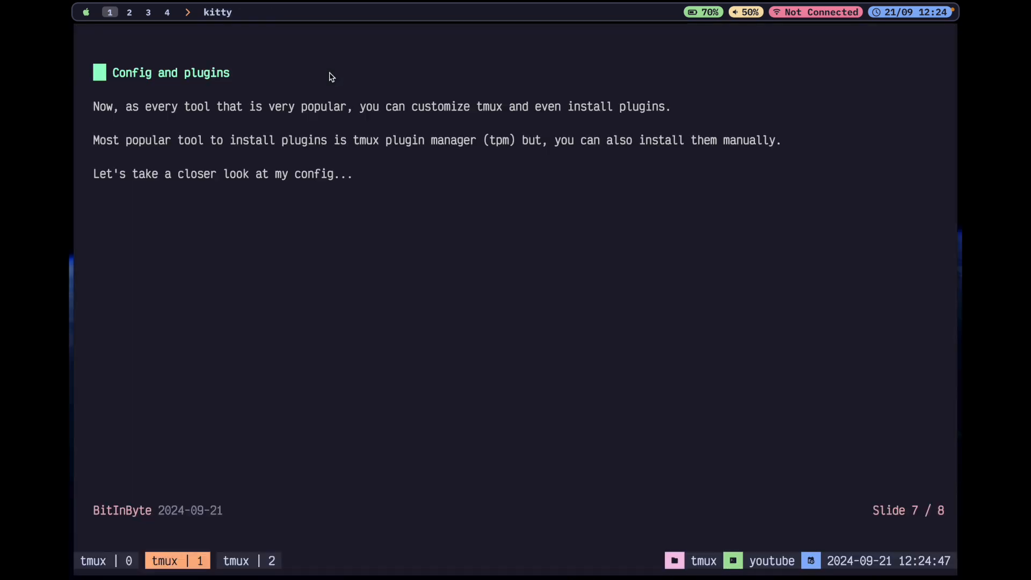
{"action": "key", "text": "right"}
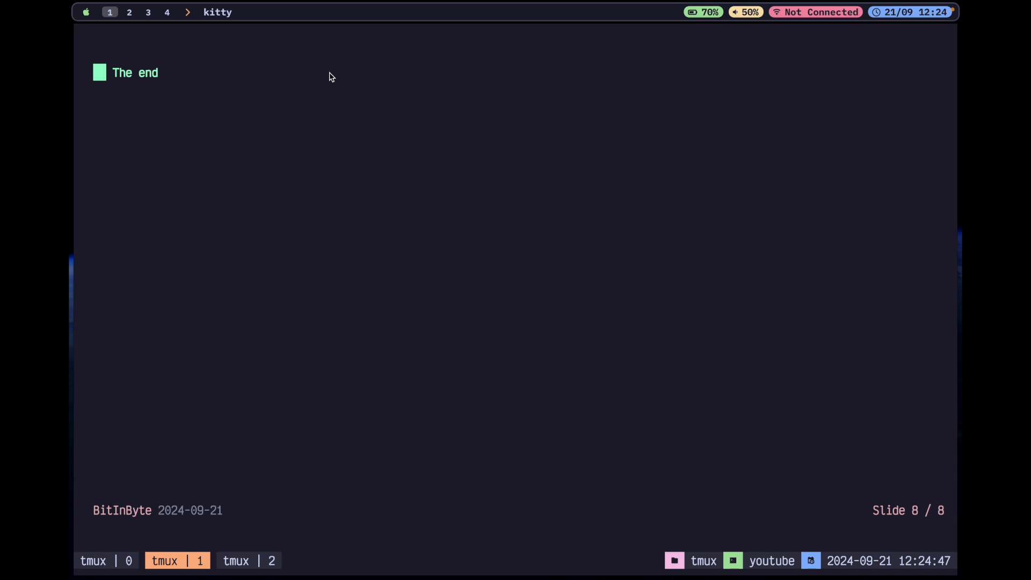